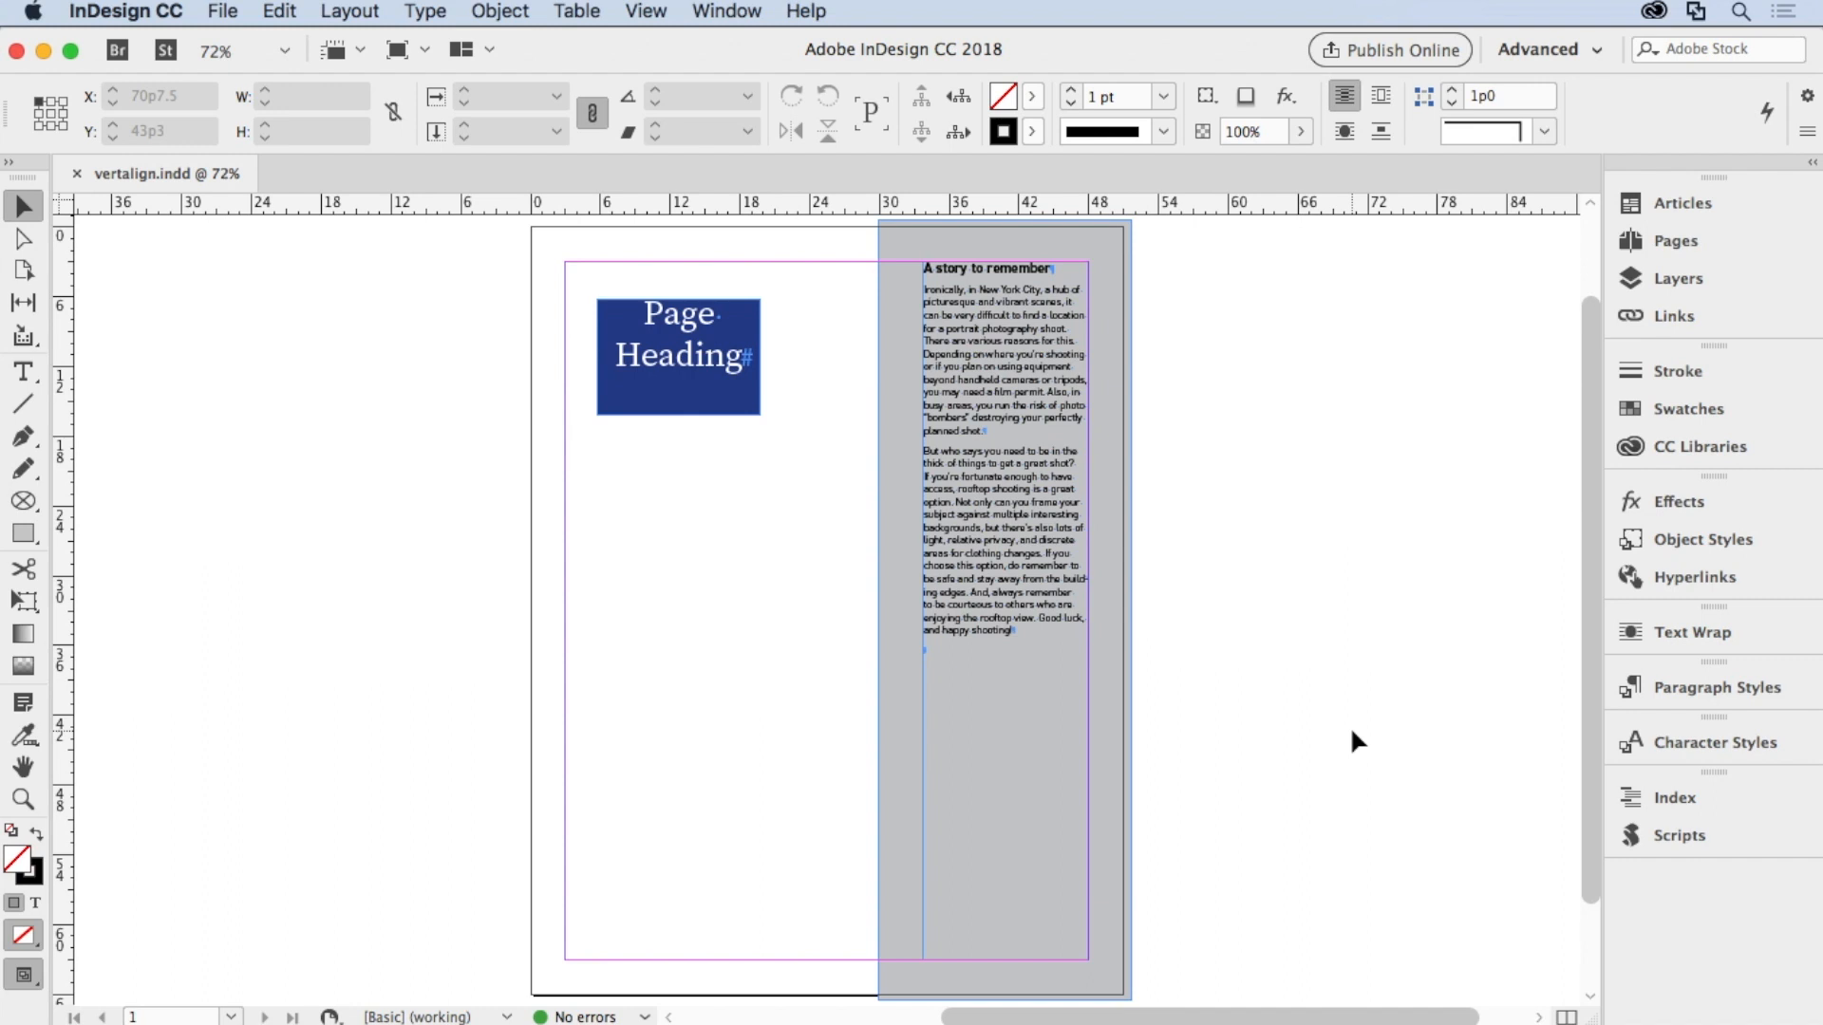
- Drag the blue Page Heading frame from the top down to about mid-page
{"action": "left_click", "coordinate": [679, 352]}
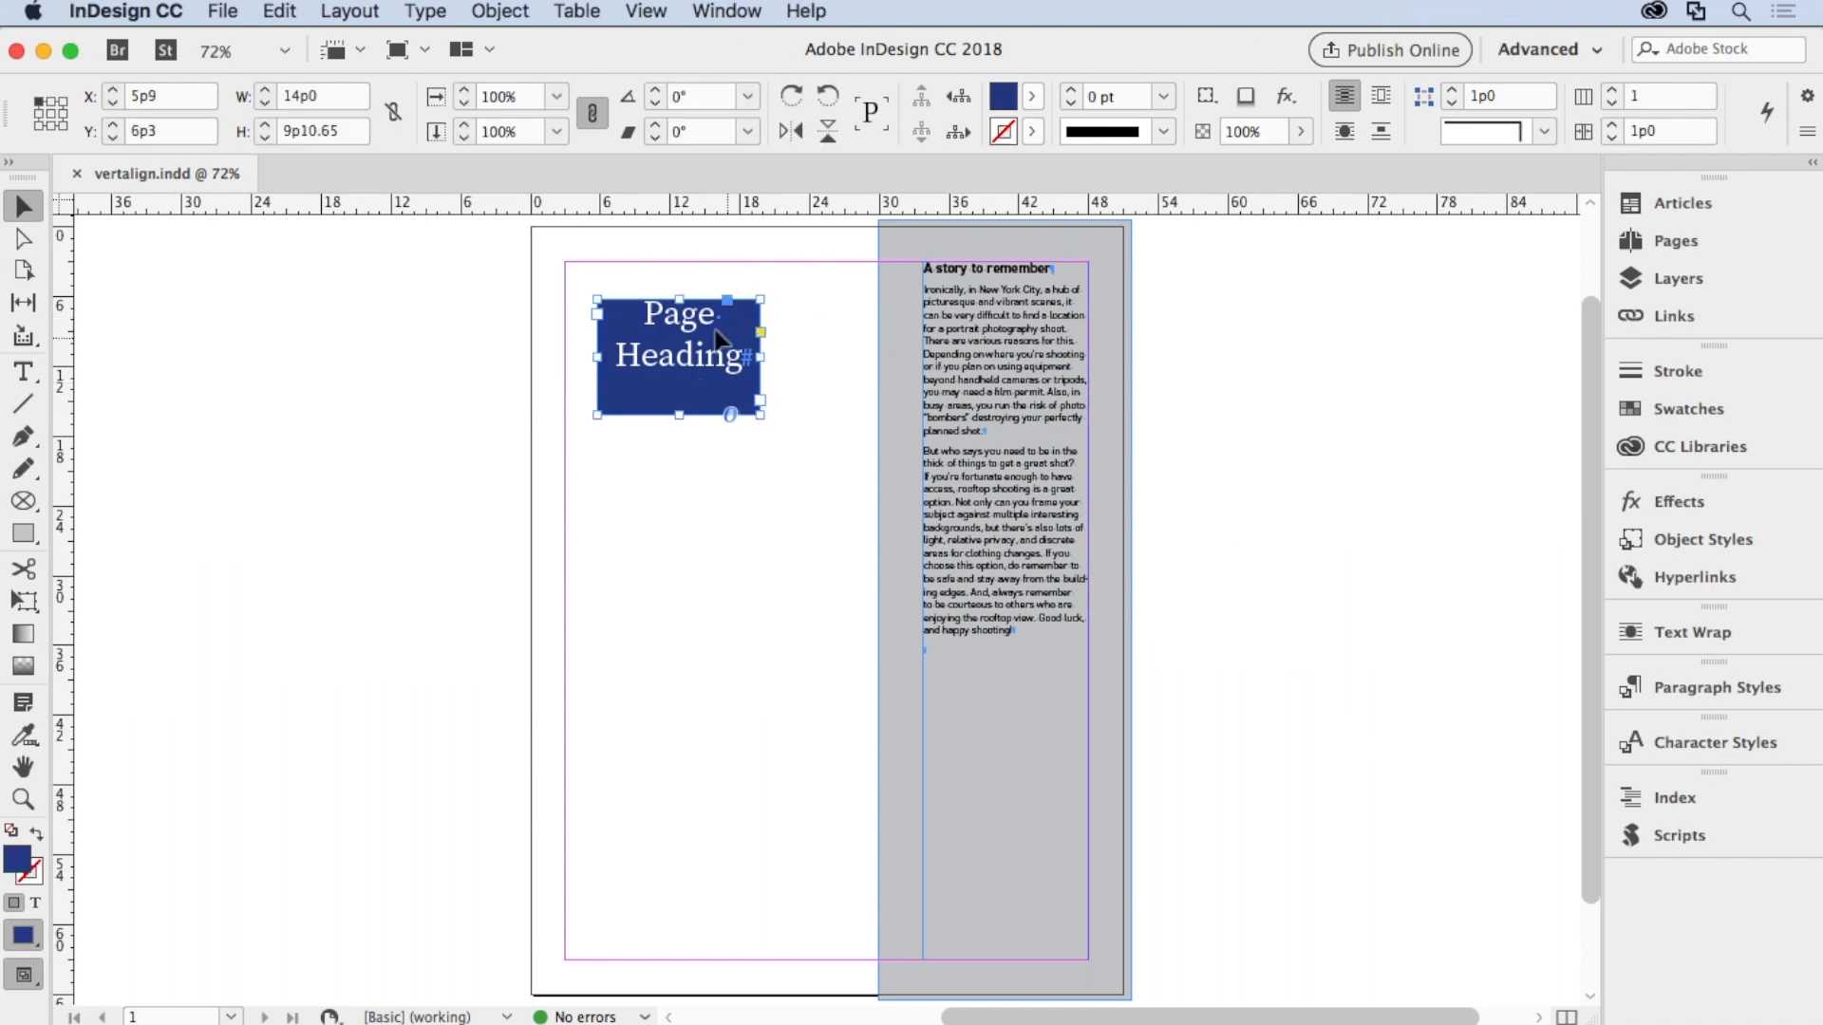
{"action": "mouse_move", "coordinate": [699, 363]}
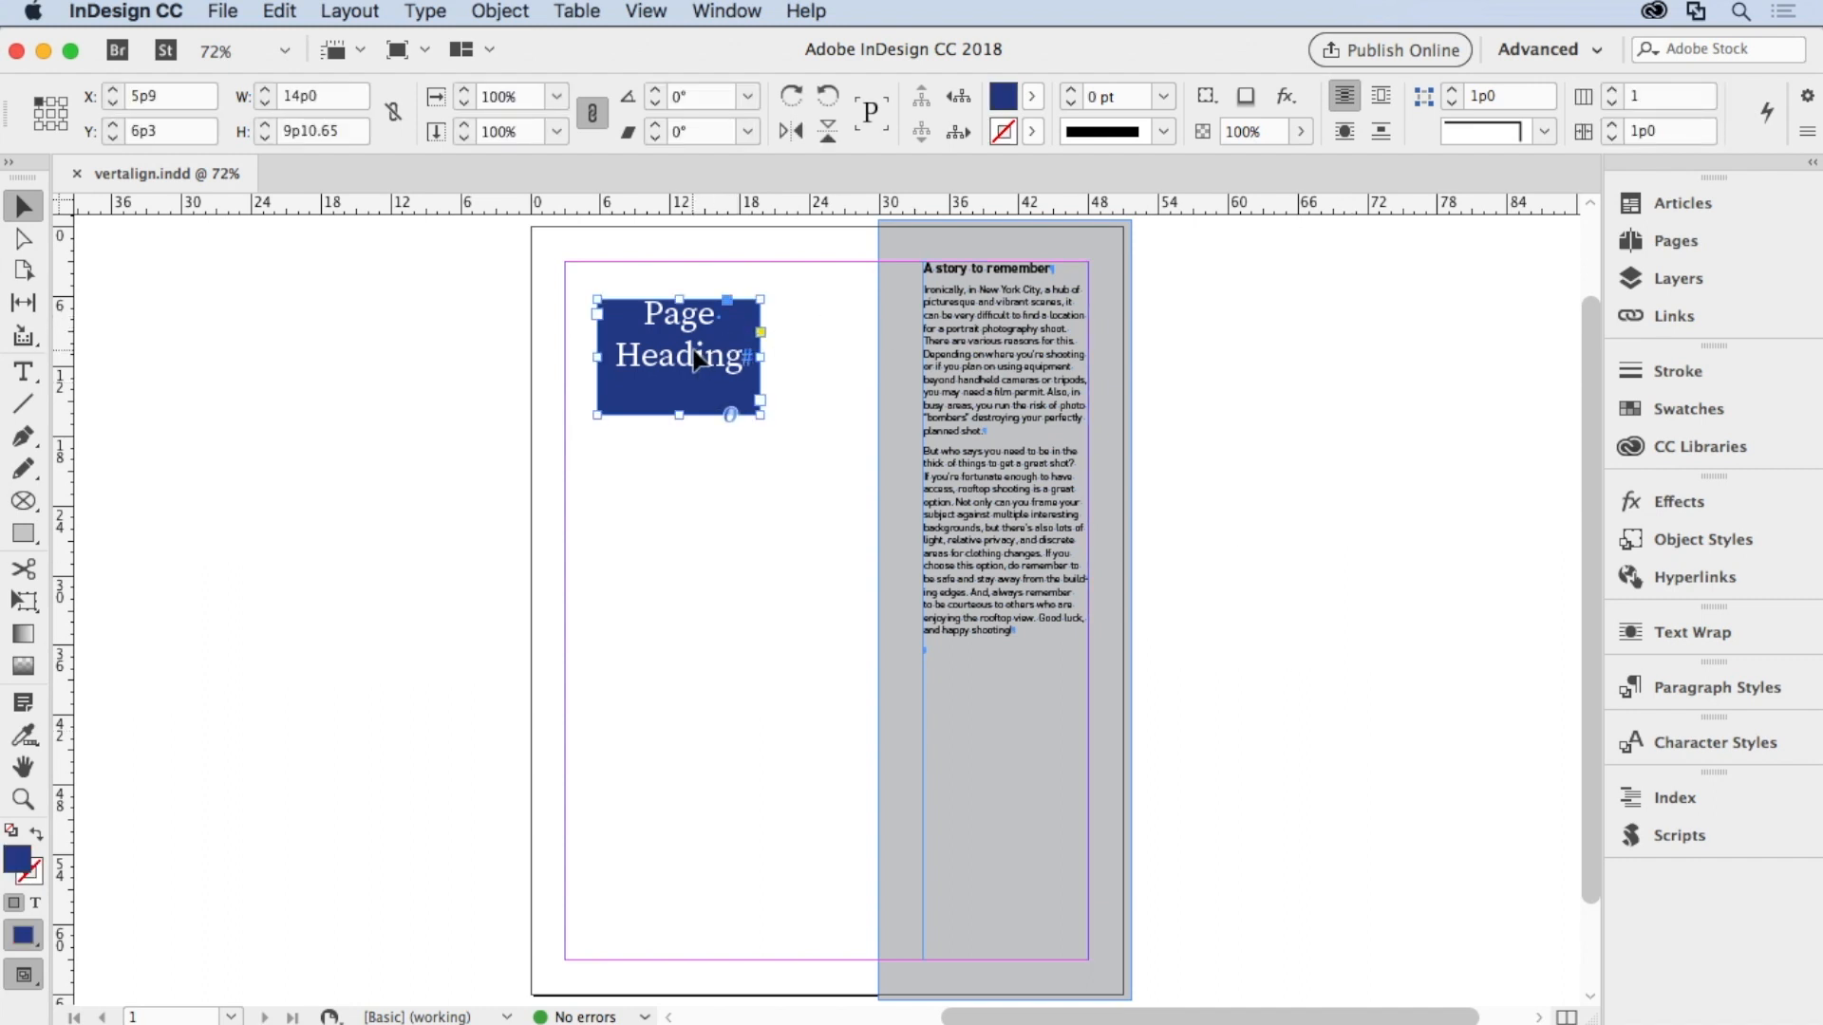
{"action": "left_click_drag", "start_coordinate": [678, 356], "coordinate": [678, 600]}
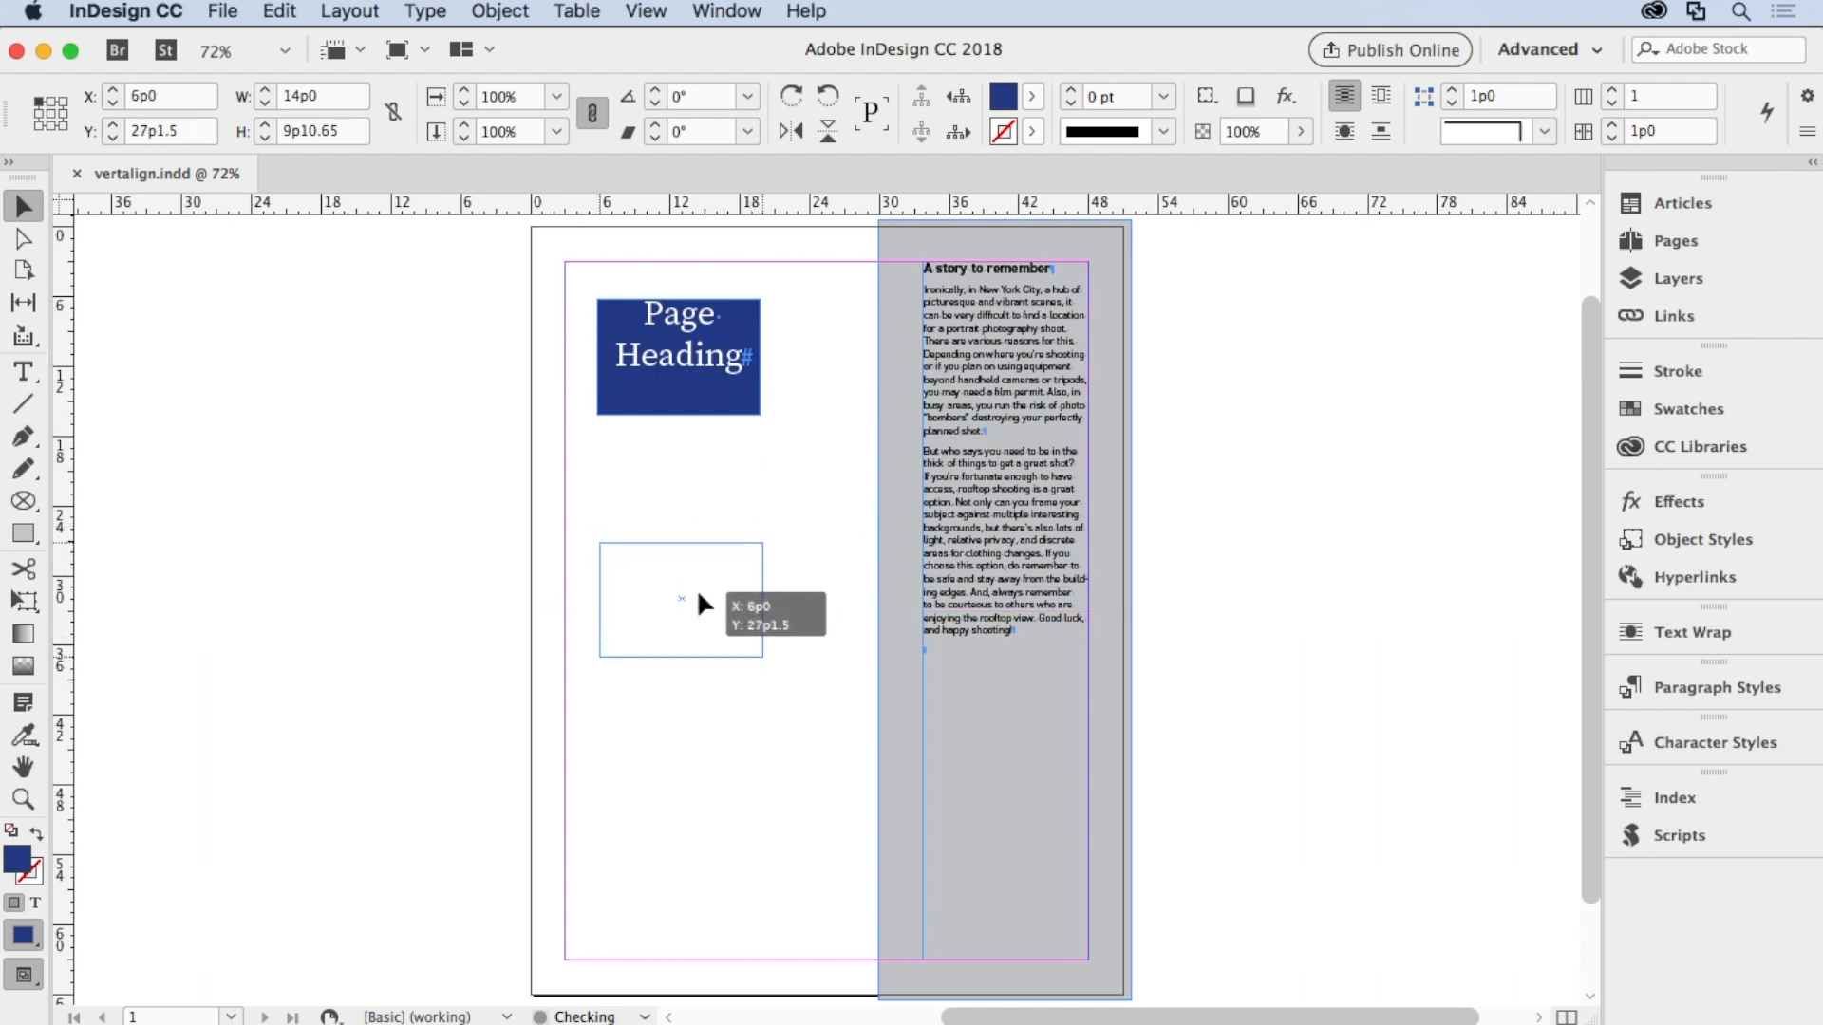
{"action": "left_click_drag", "start_coordinate": [678, 354], "coordinate": [678, 617]}
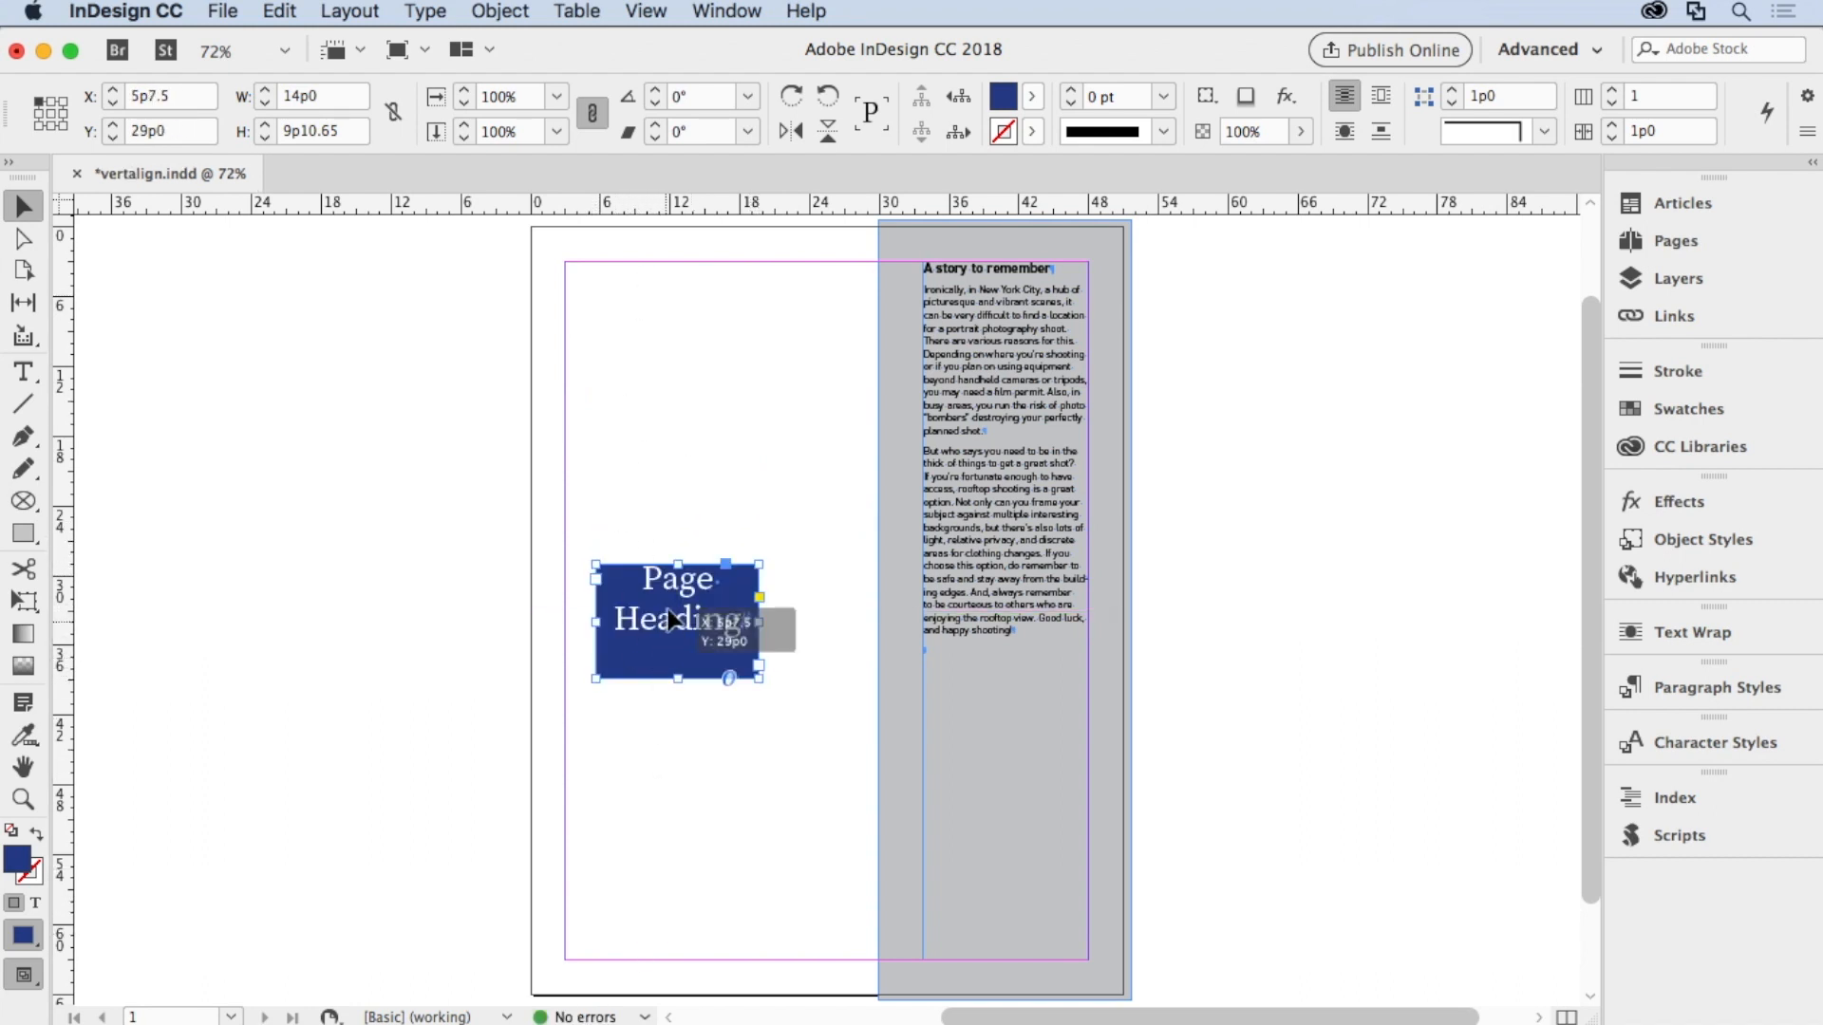
{"action": "left_click_drag", "start_coordinate": [677, 620], "coordinate": [668, 606]}
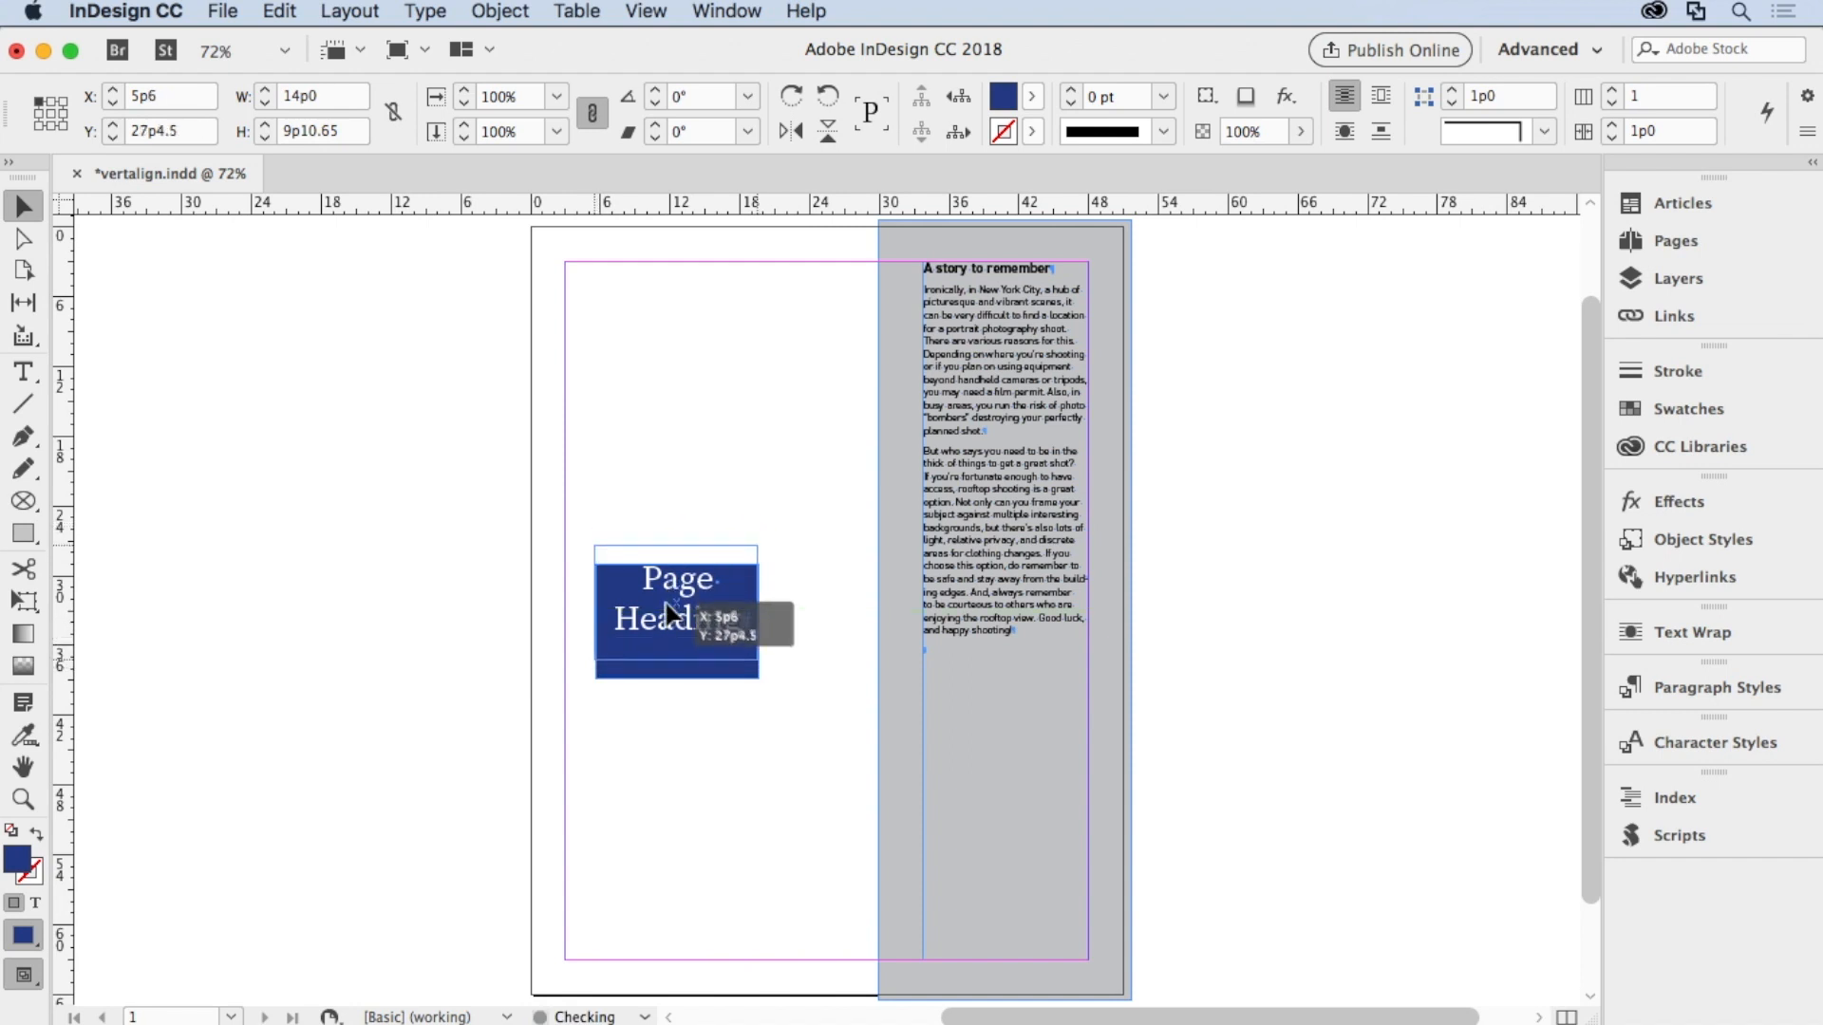
{"action": "left_click_drag", "start_coordinate": [677, 613], "coordinate": [677, 559]}
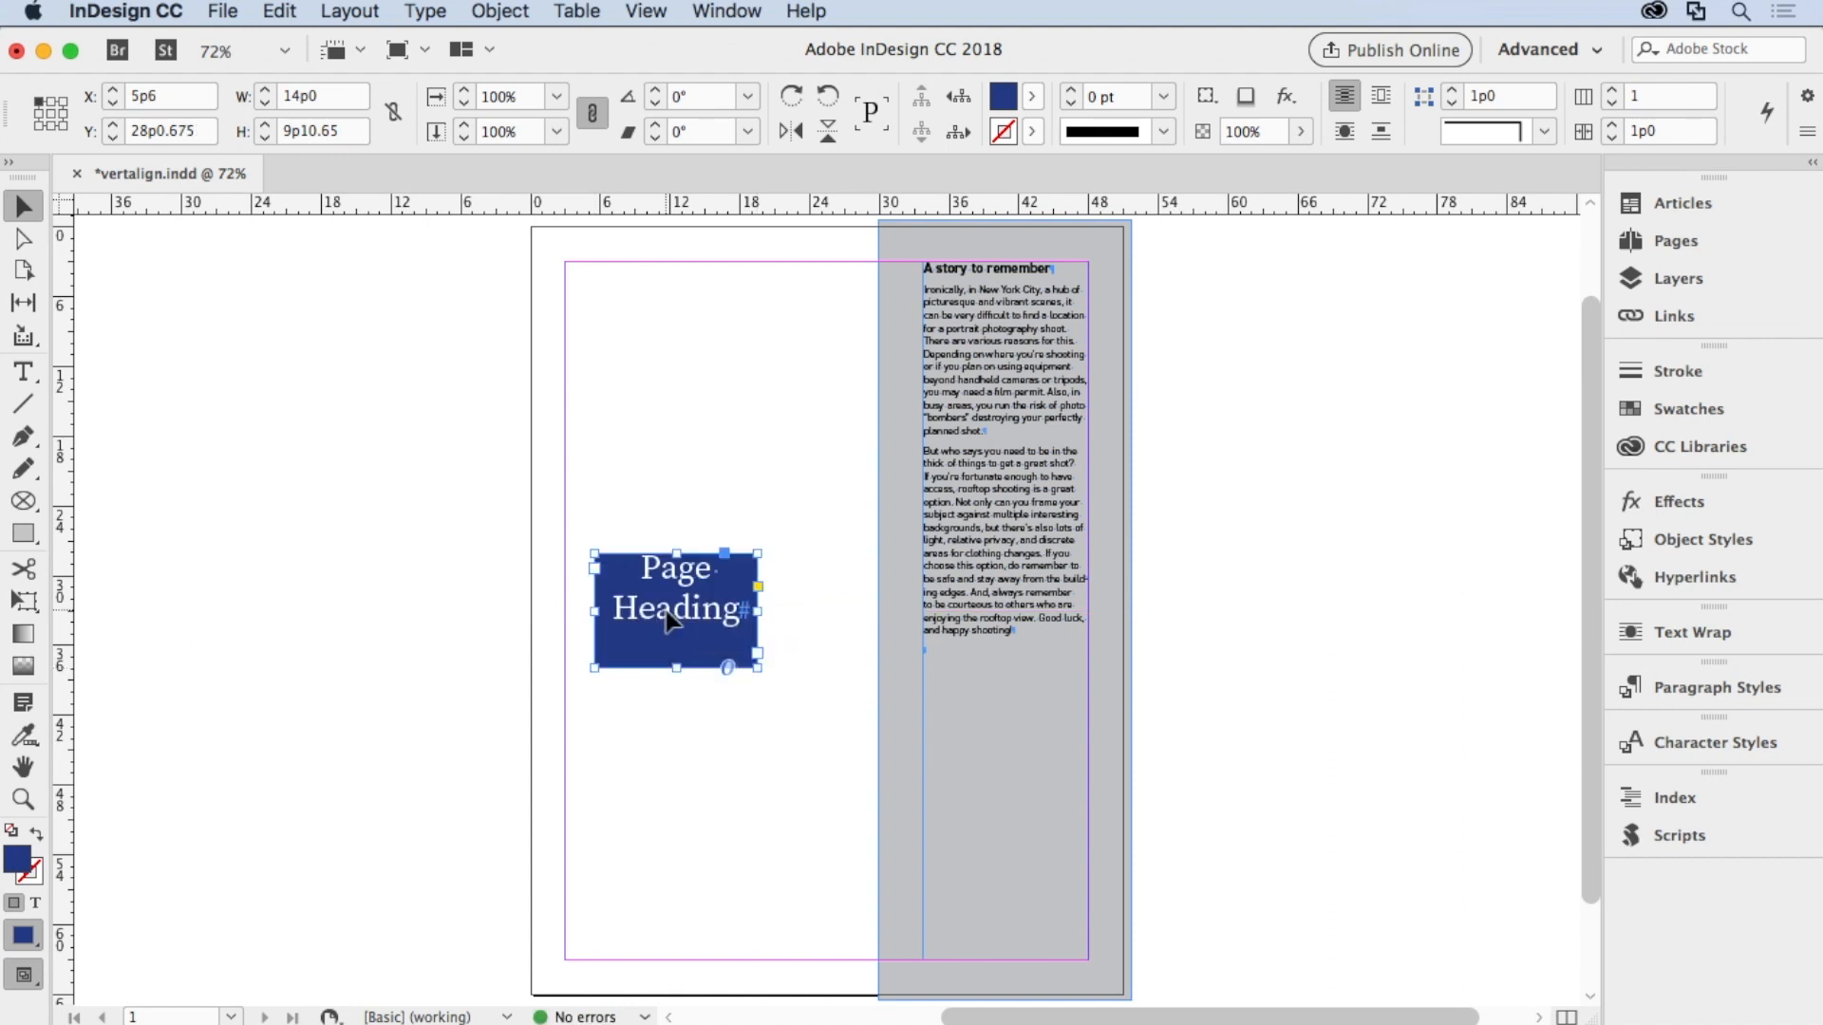
{"action": "mouse_move", "coordinate": [733, 902]}
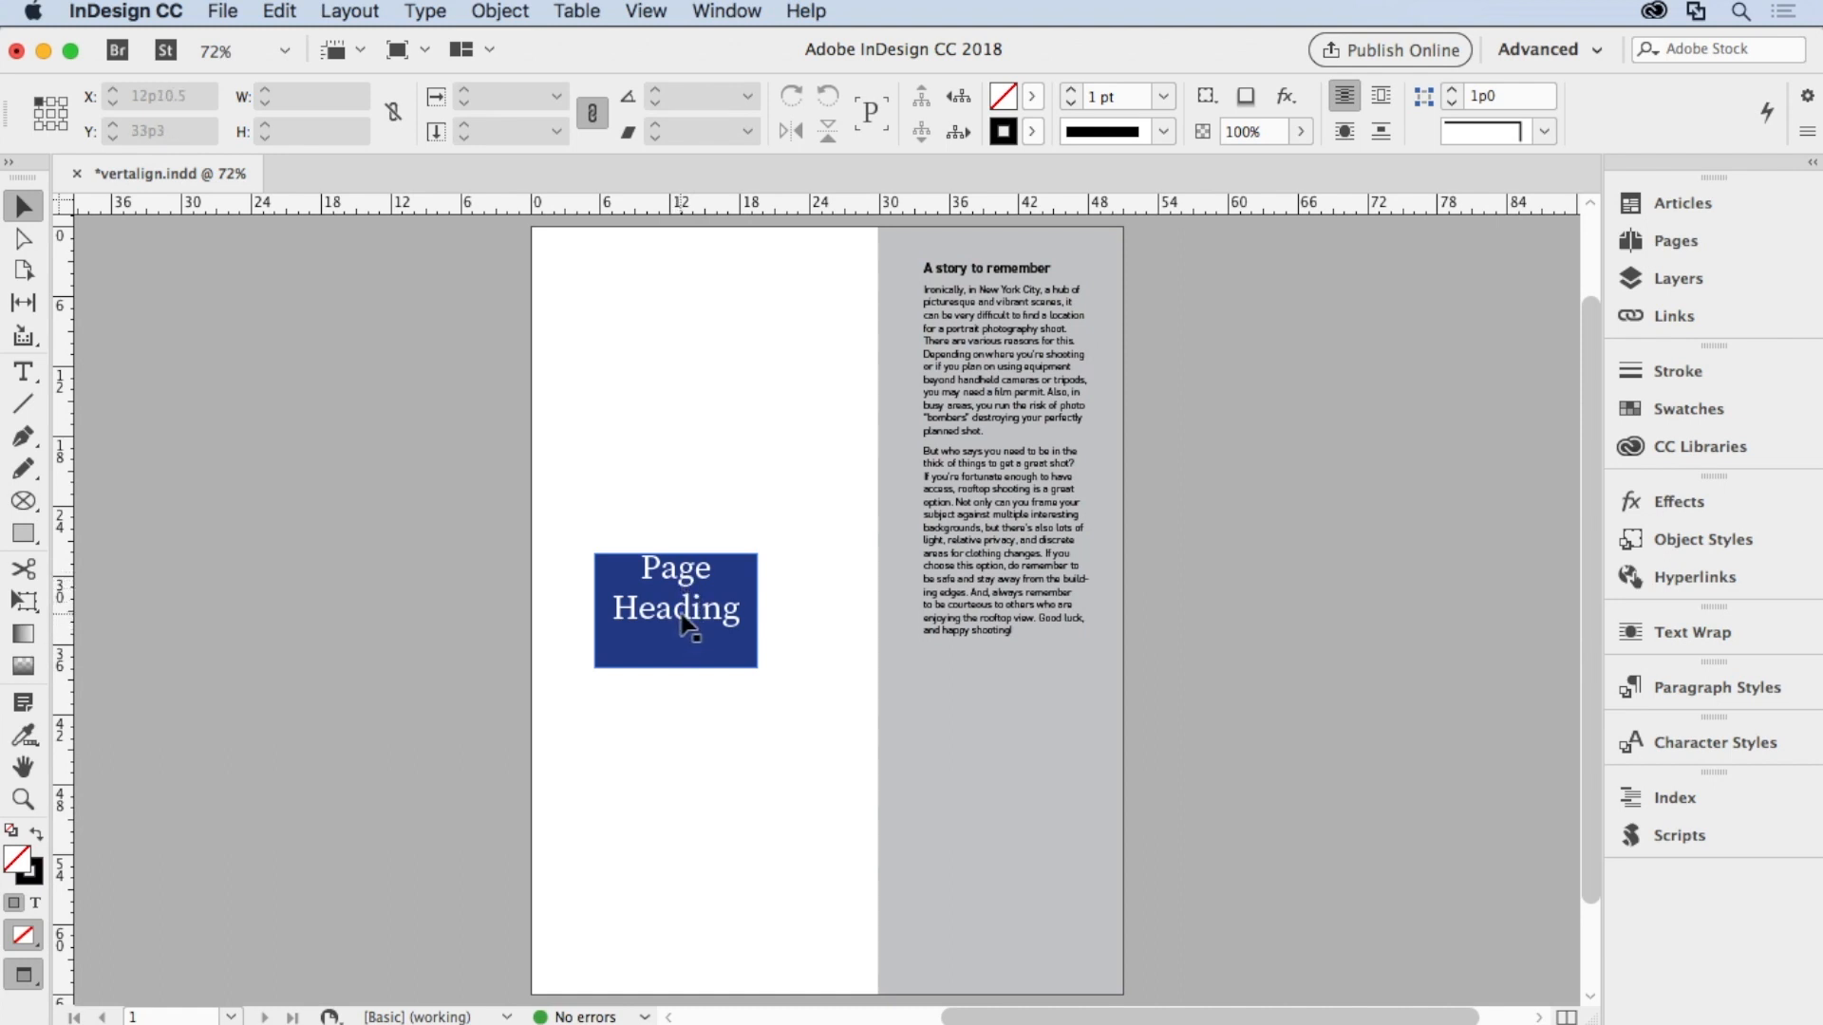
- Reselect the Page Heading frame in Preview mode and open the Object menu
{"action": "left_click", "coordinate": [681, 624]}
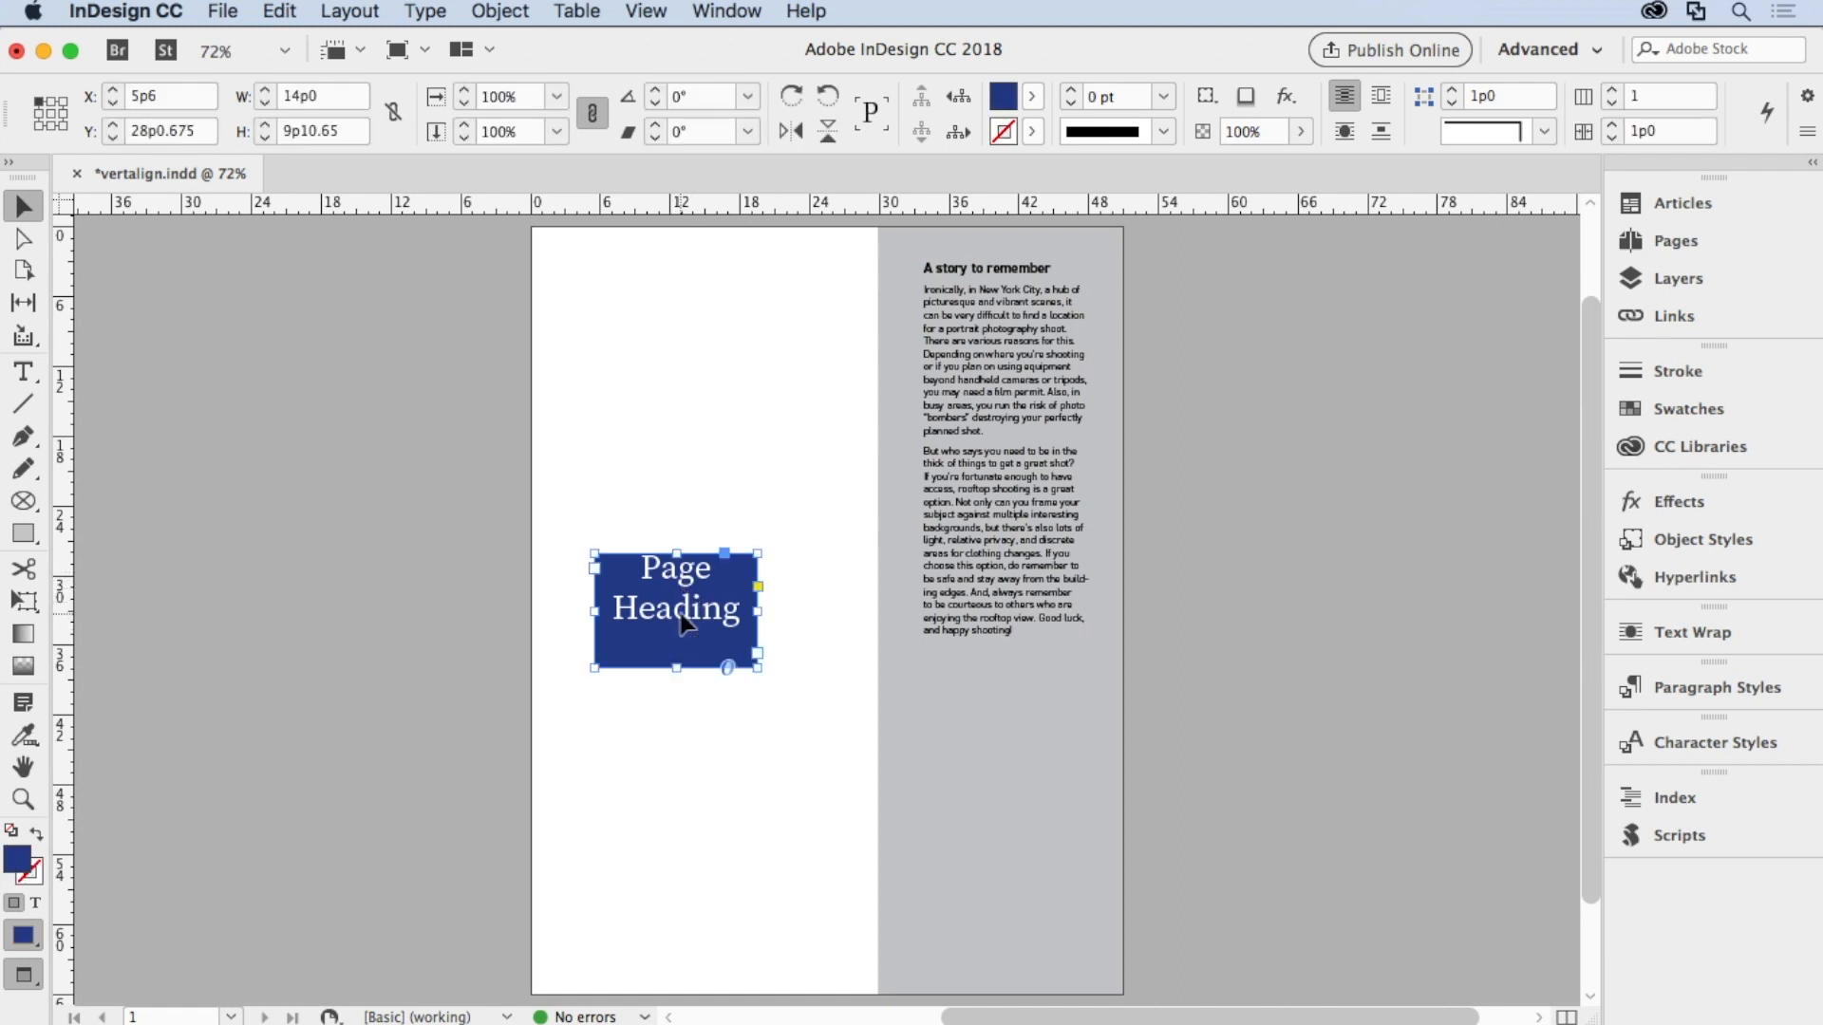
{"action": "left_click", "coordinate": [500, 10]}
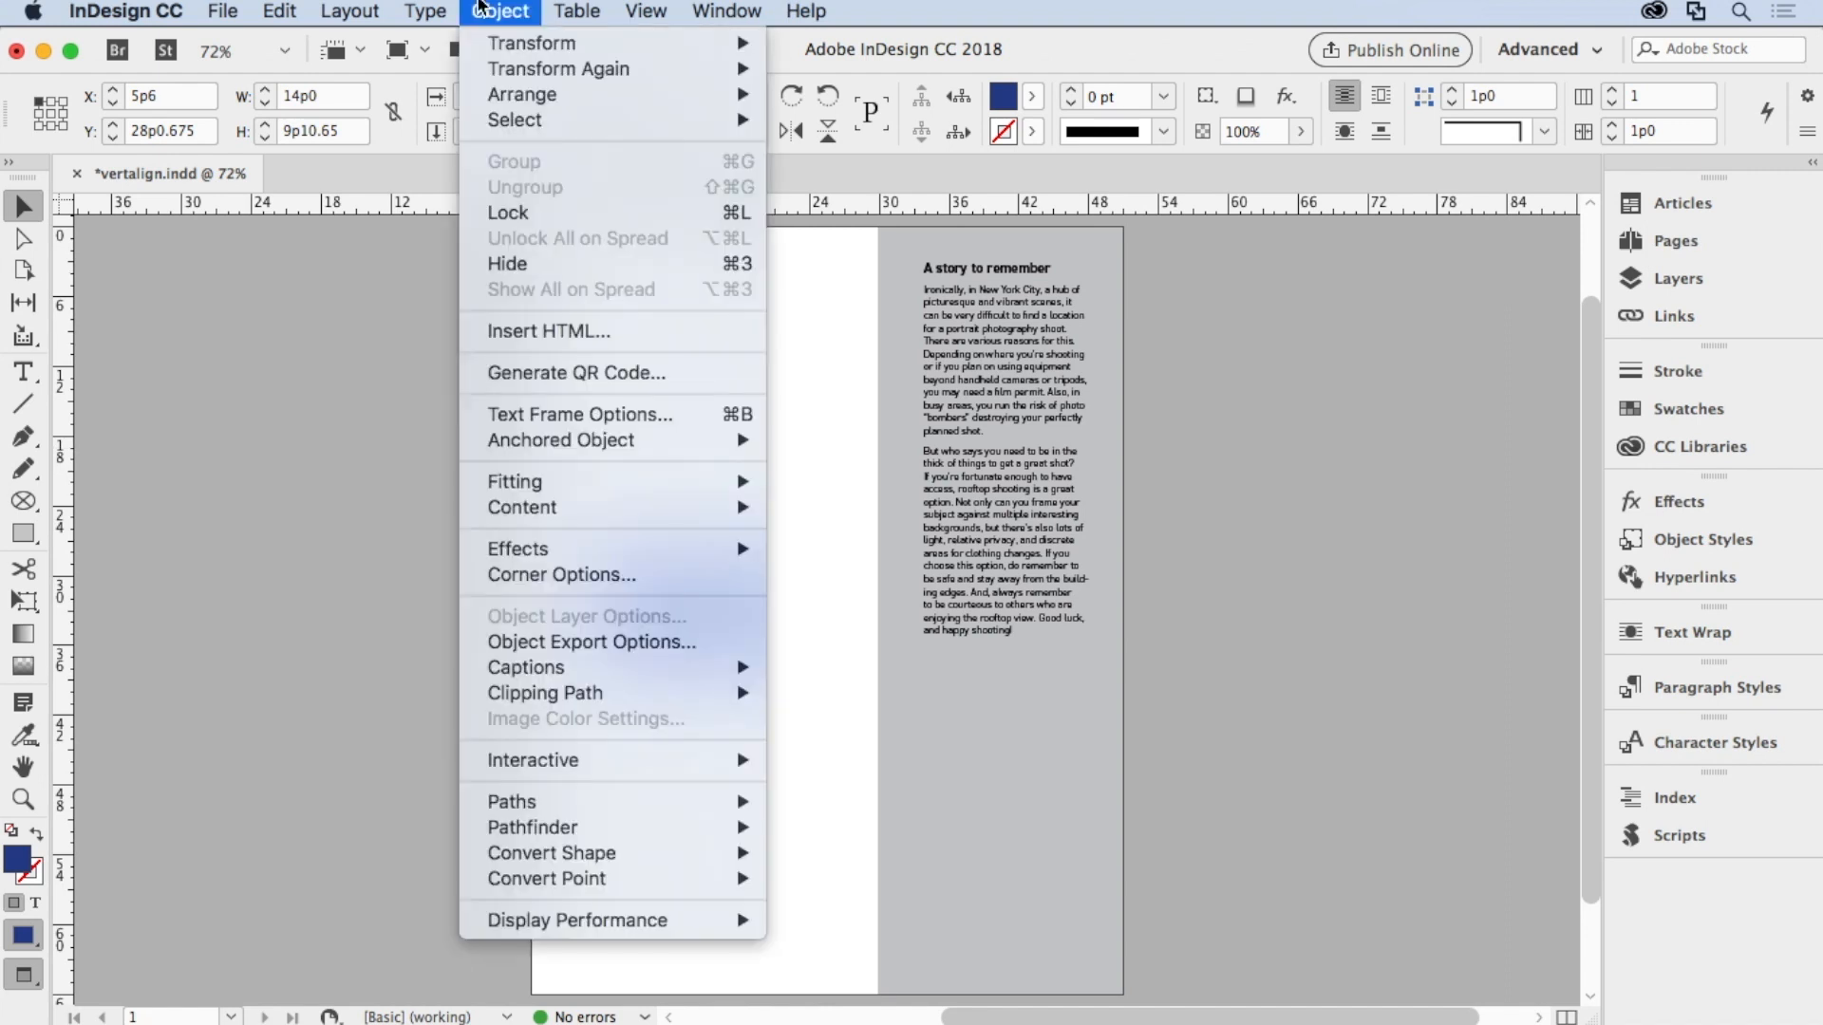
{"action": "mouse_move", "coordinate": [554, 425]}
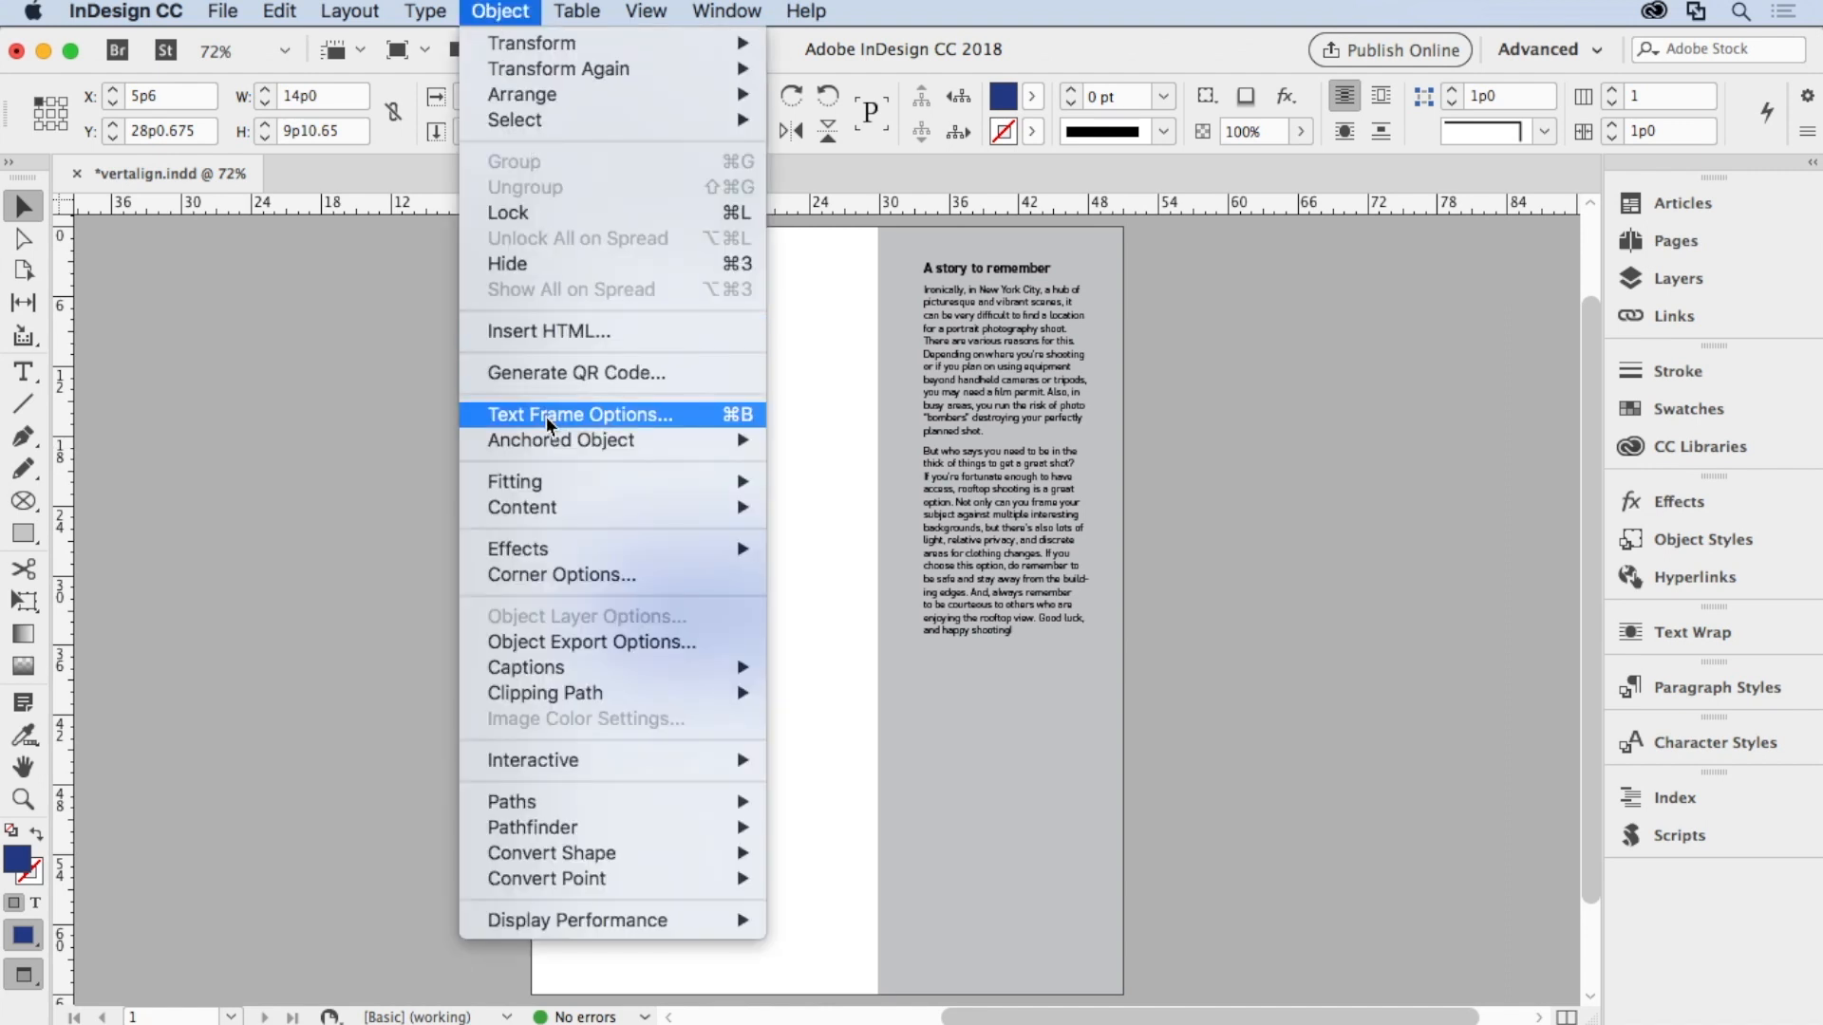
- Set the heading frame's vertical justification to Center and return to Normal view with guides
{"action": "left_click", "coordinate": [579, 415]}
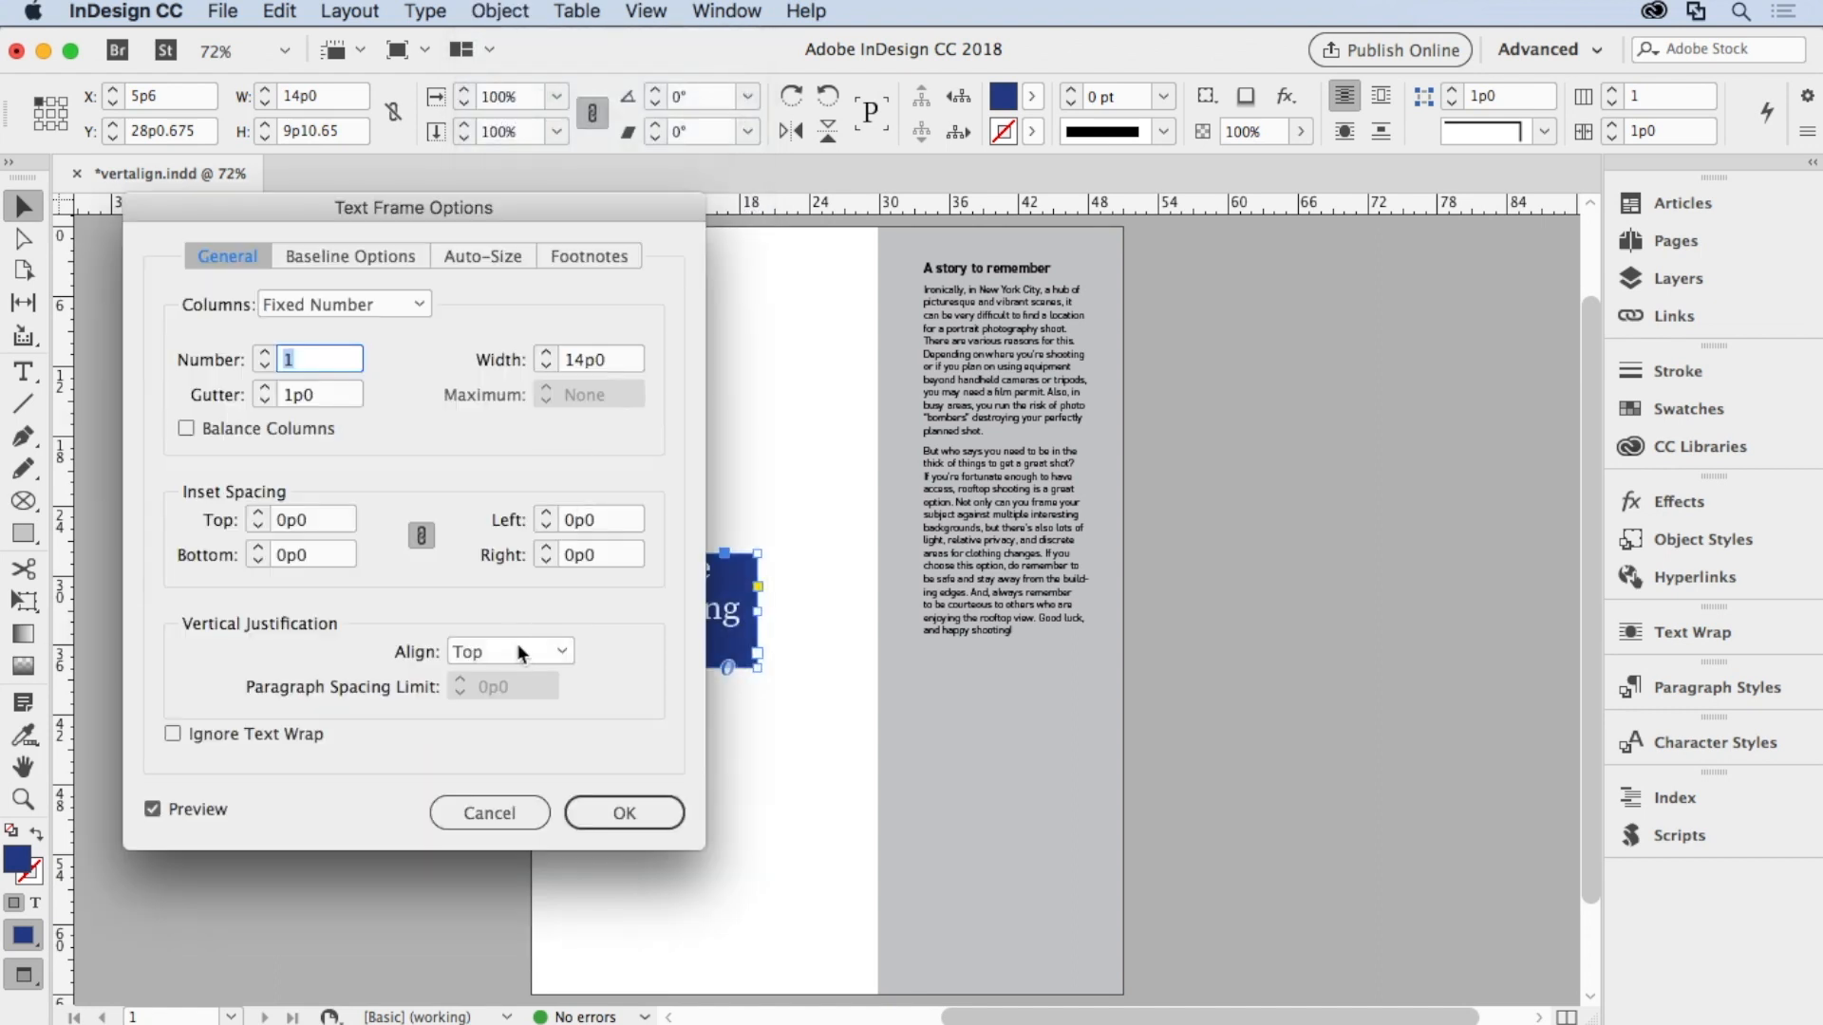
{"action": "left_click", "coordinate": [509, 650]}
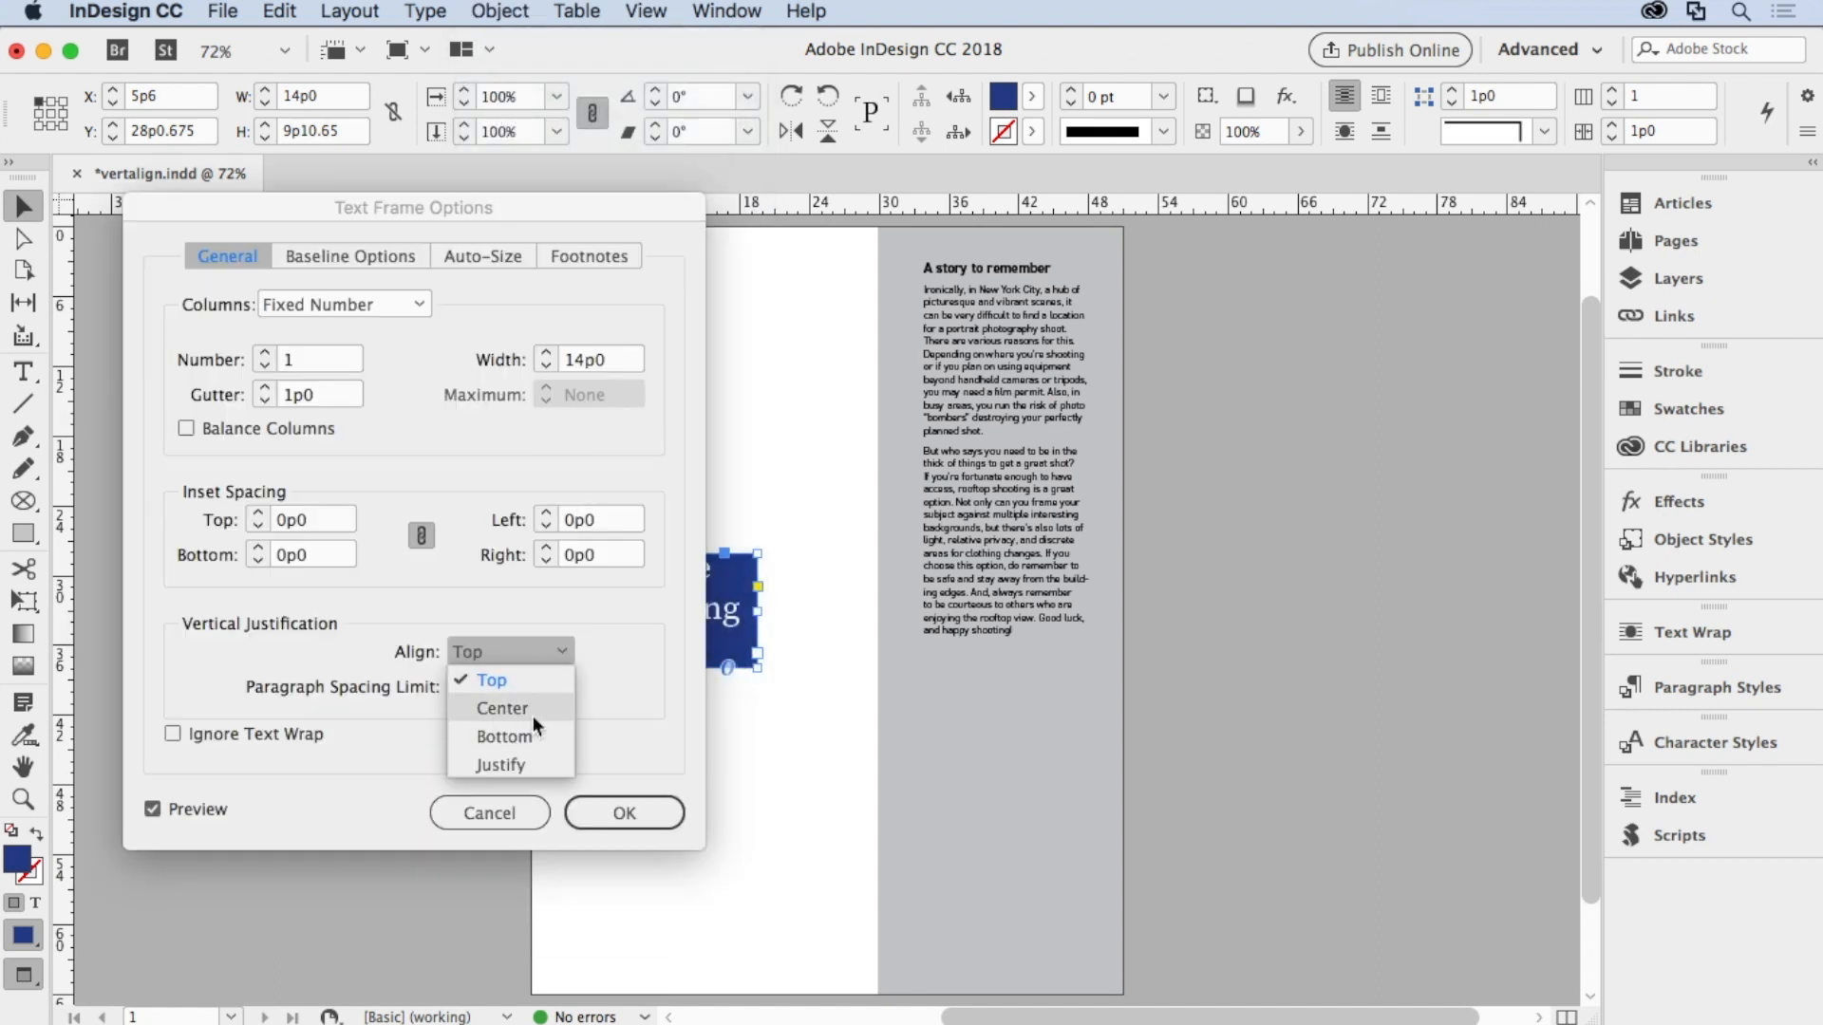
{"action": "left_click", "coordinate": [501, 709]}
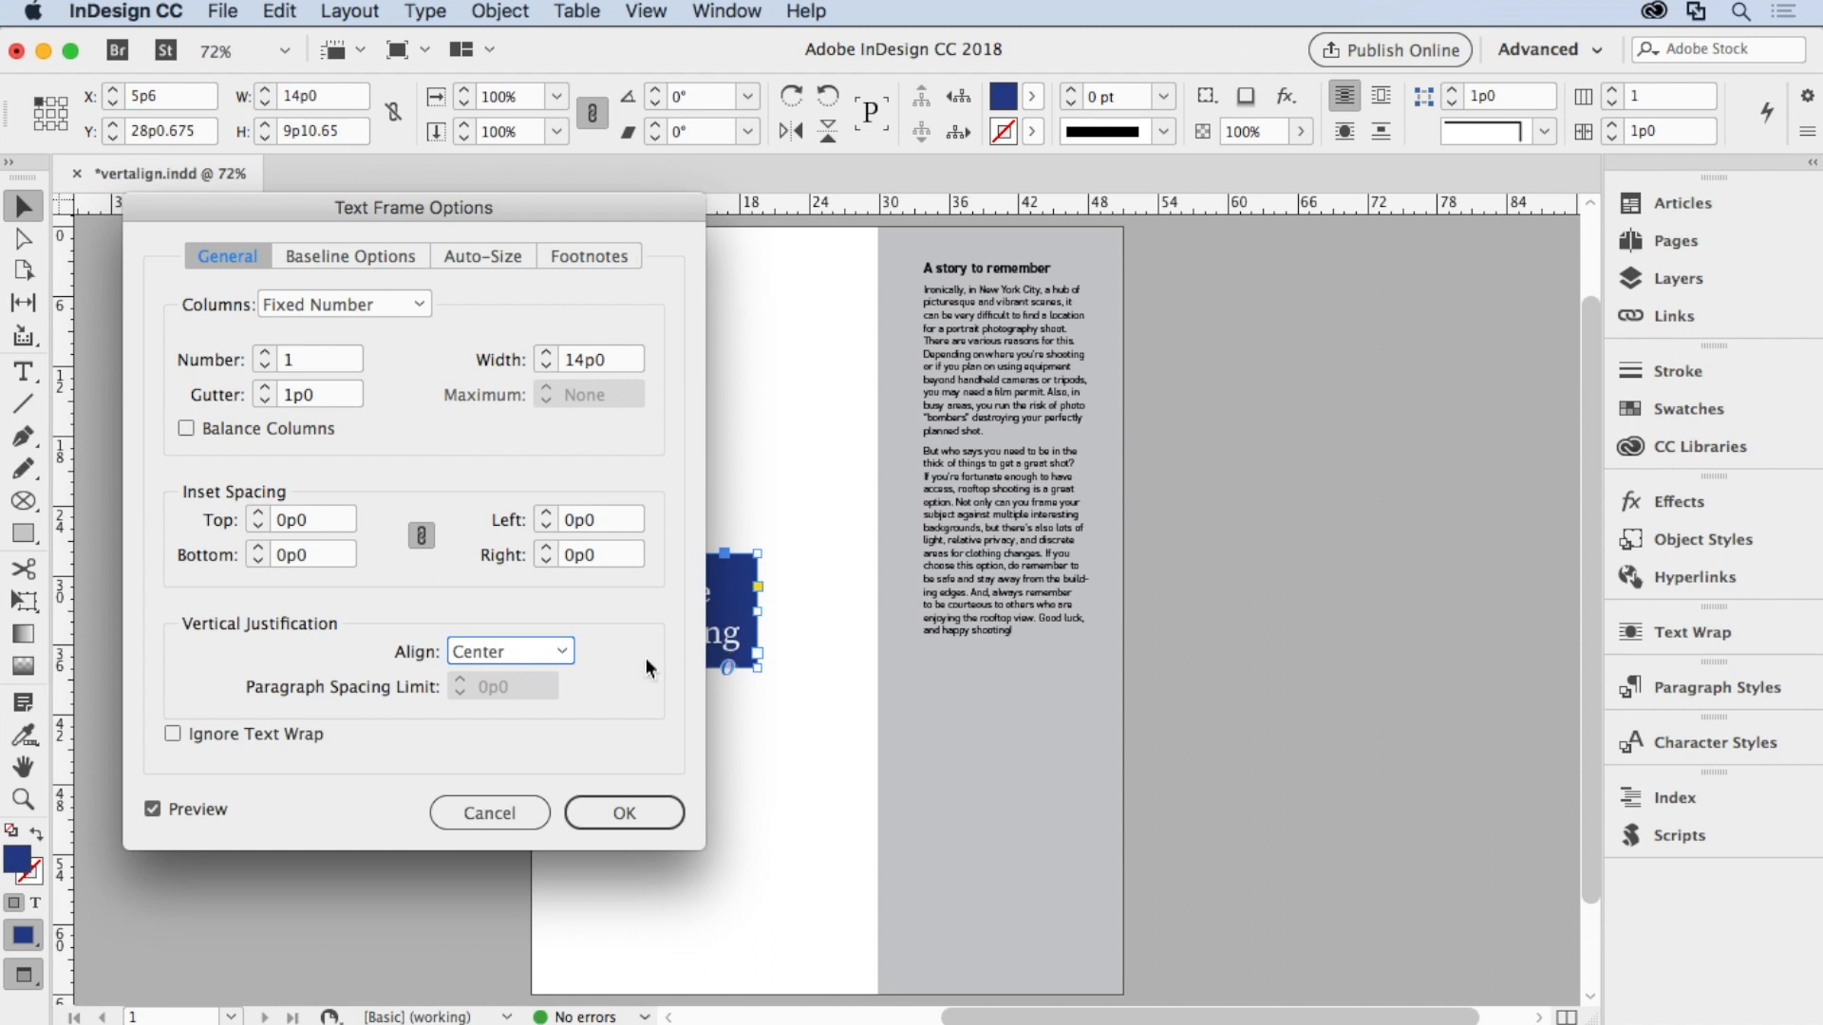
{"action": "left_click", "coordinate": [624, 812]}
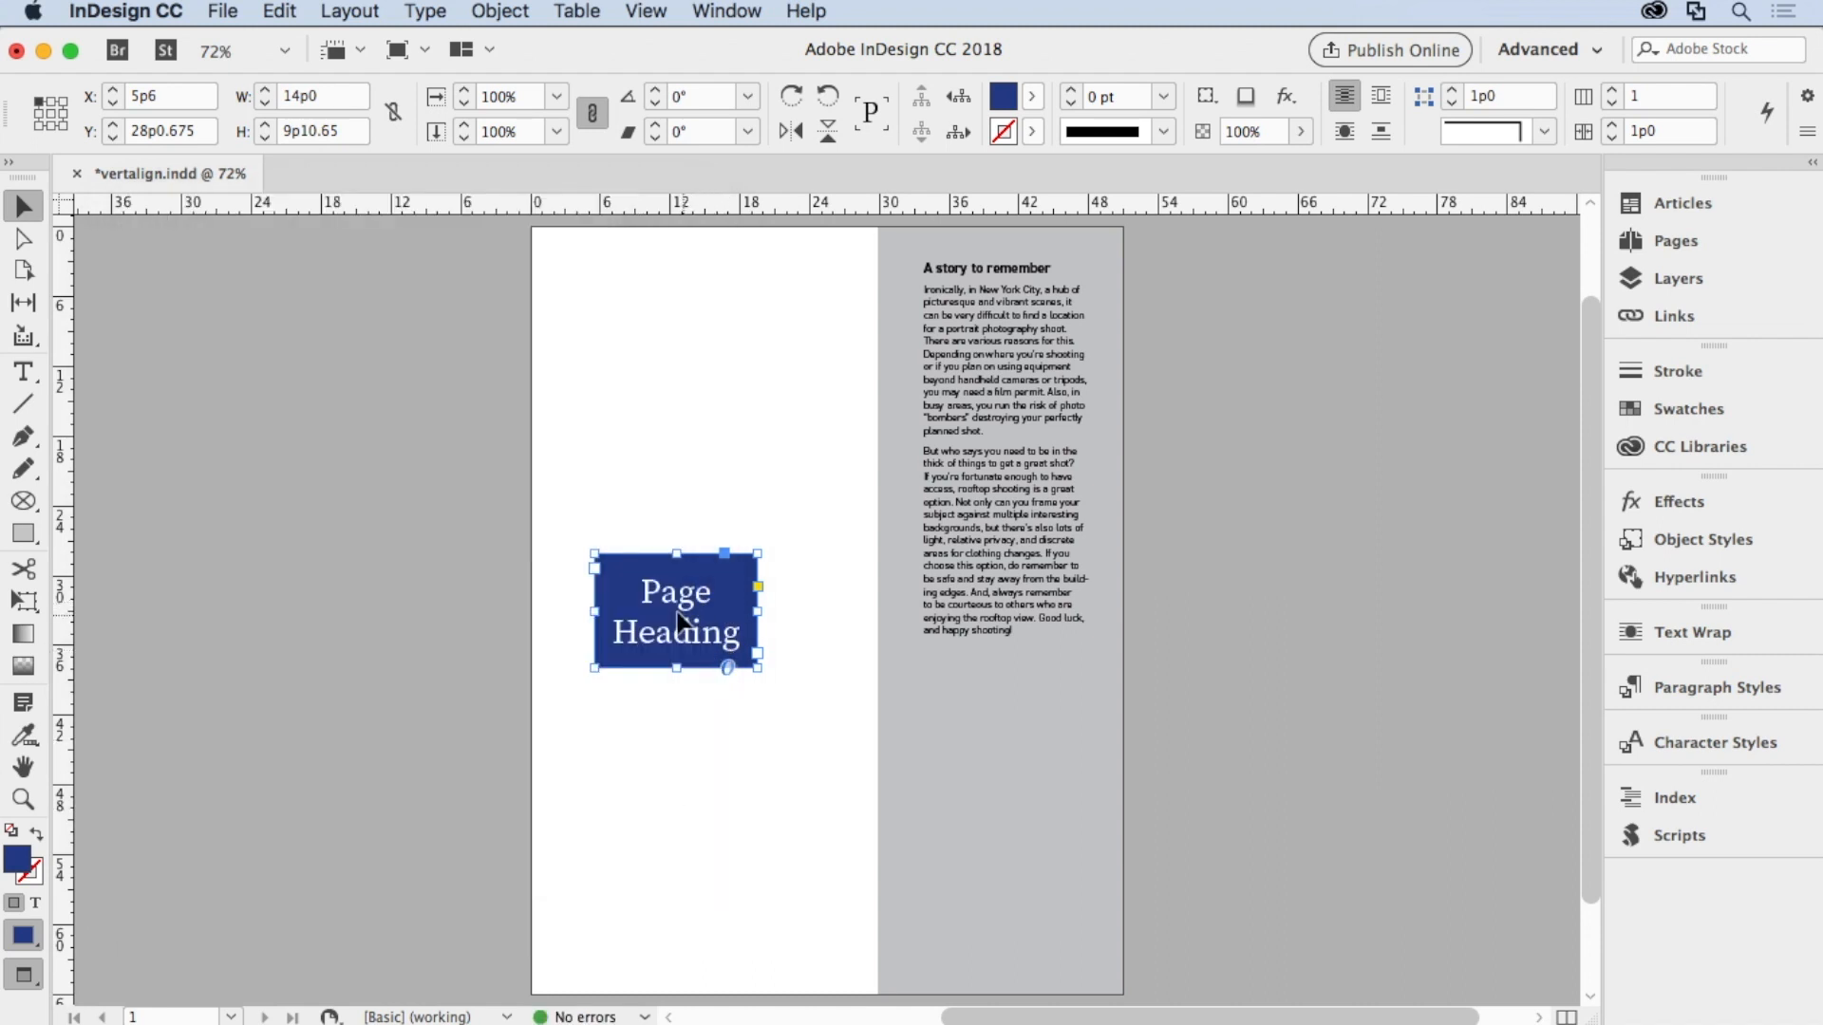
{"action": "left_click", "coordinate": [708, 755]}
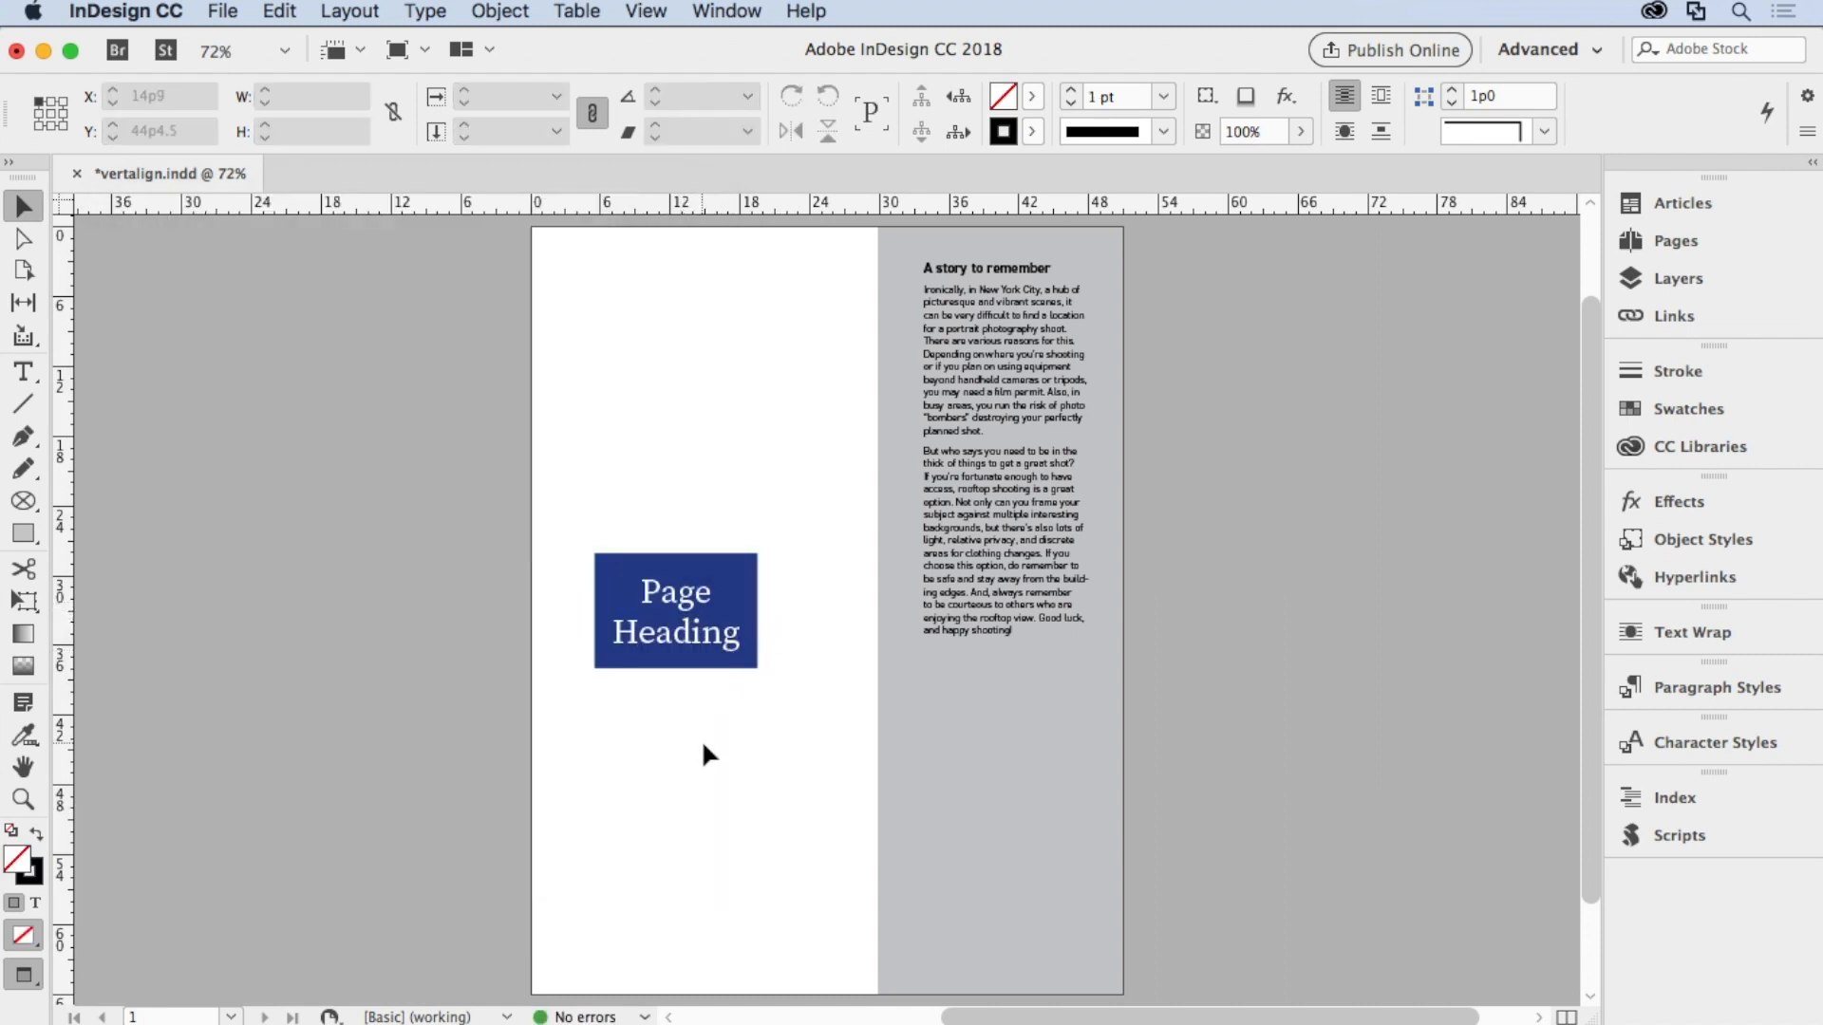
{"action": "left_click", "coordinate": [674, 612]}
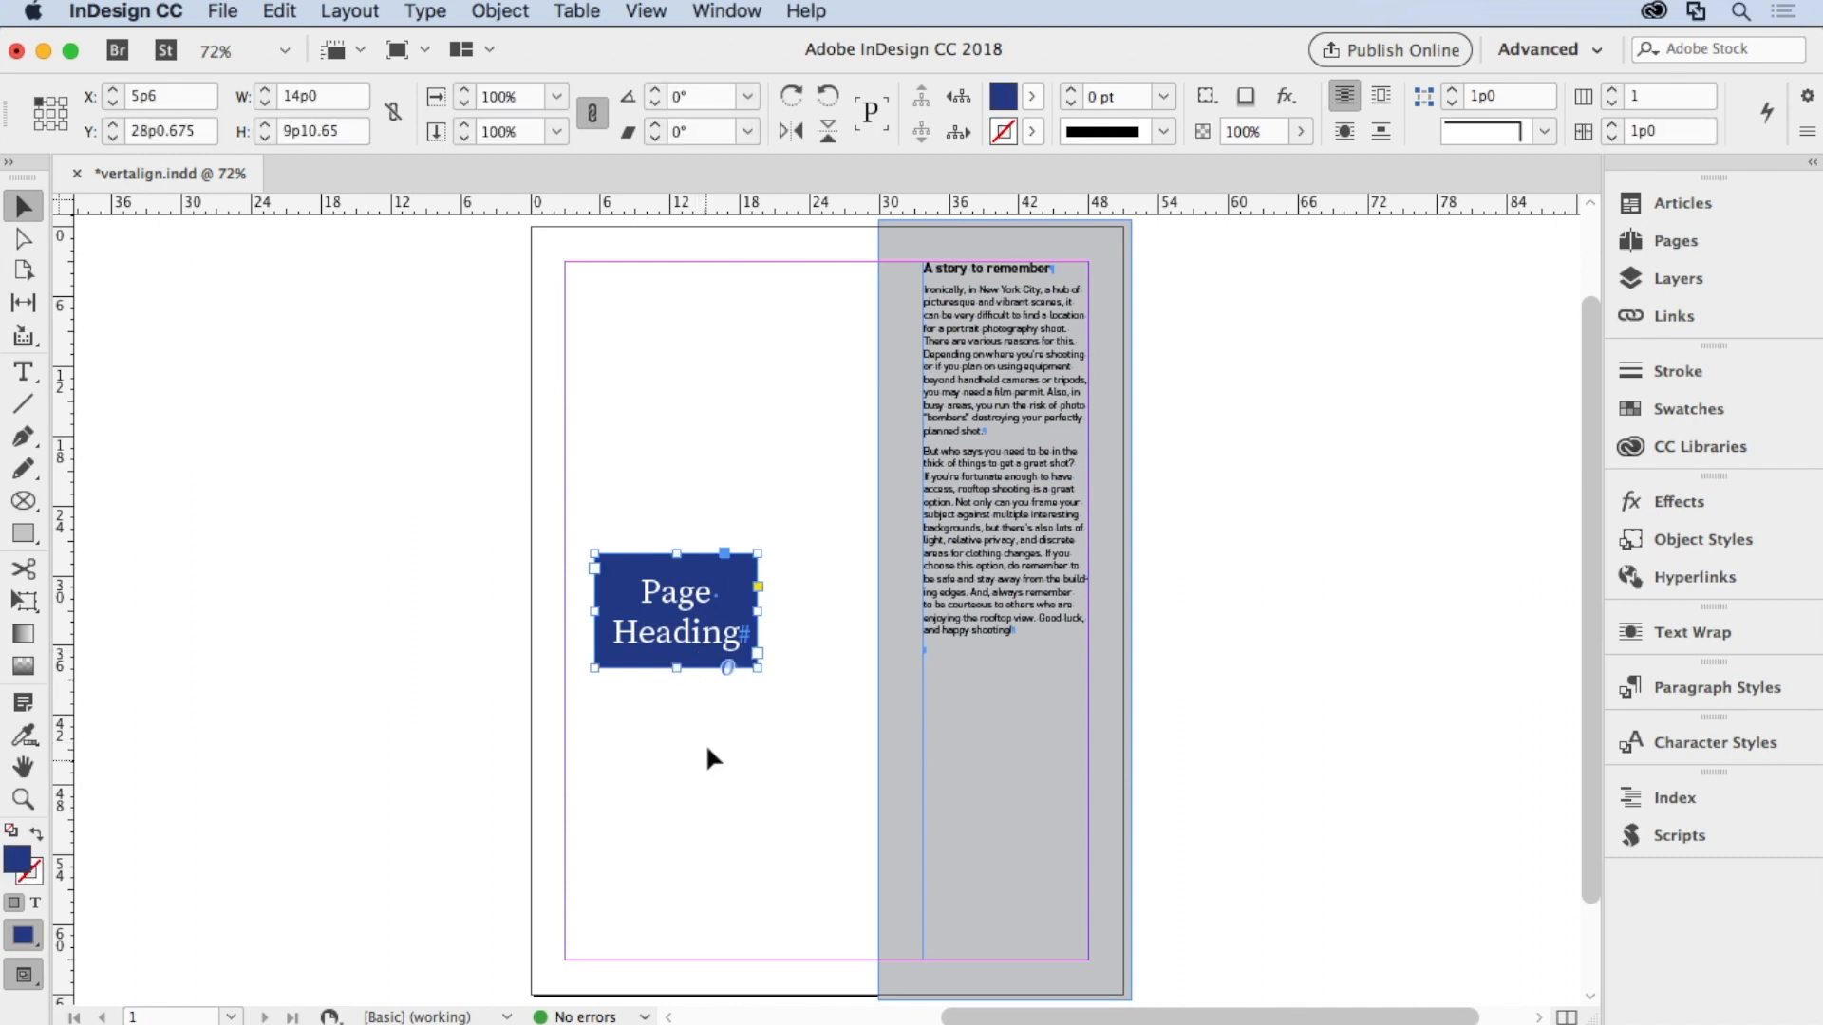
{"action": "mouse_move", "coordinate": [665, 636]}
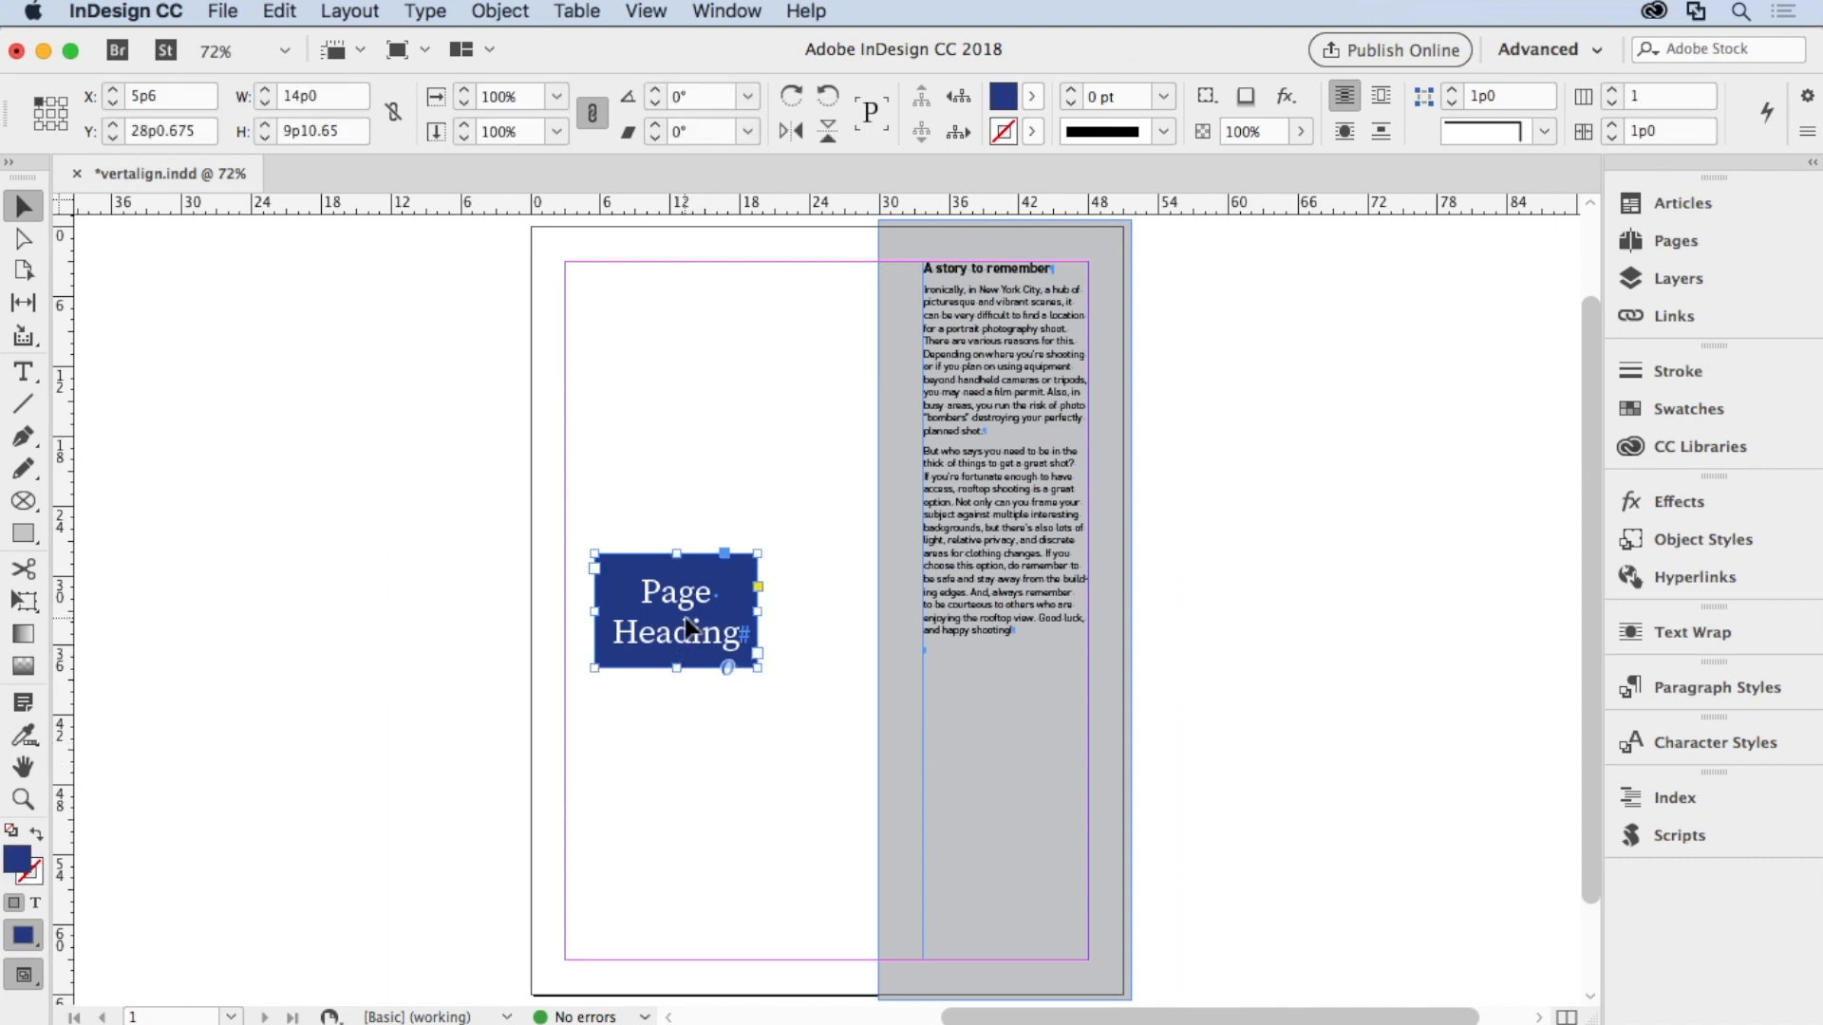
- Align the Page Heading frame to the page's vertical center using Align to Page
{"action": "left_click_drag", "start_coordinate": [674, 612], "coordinate": [674, 628]}
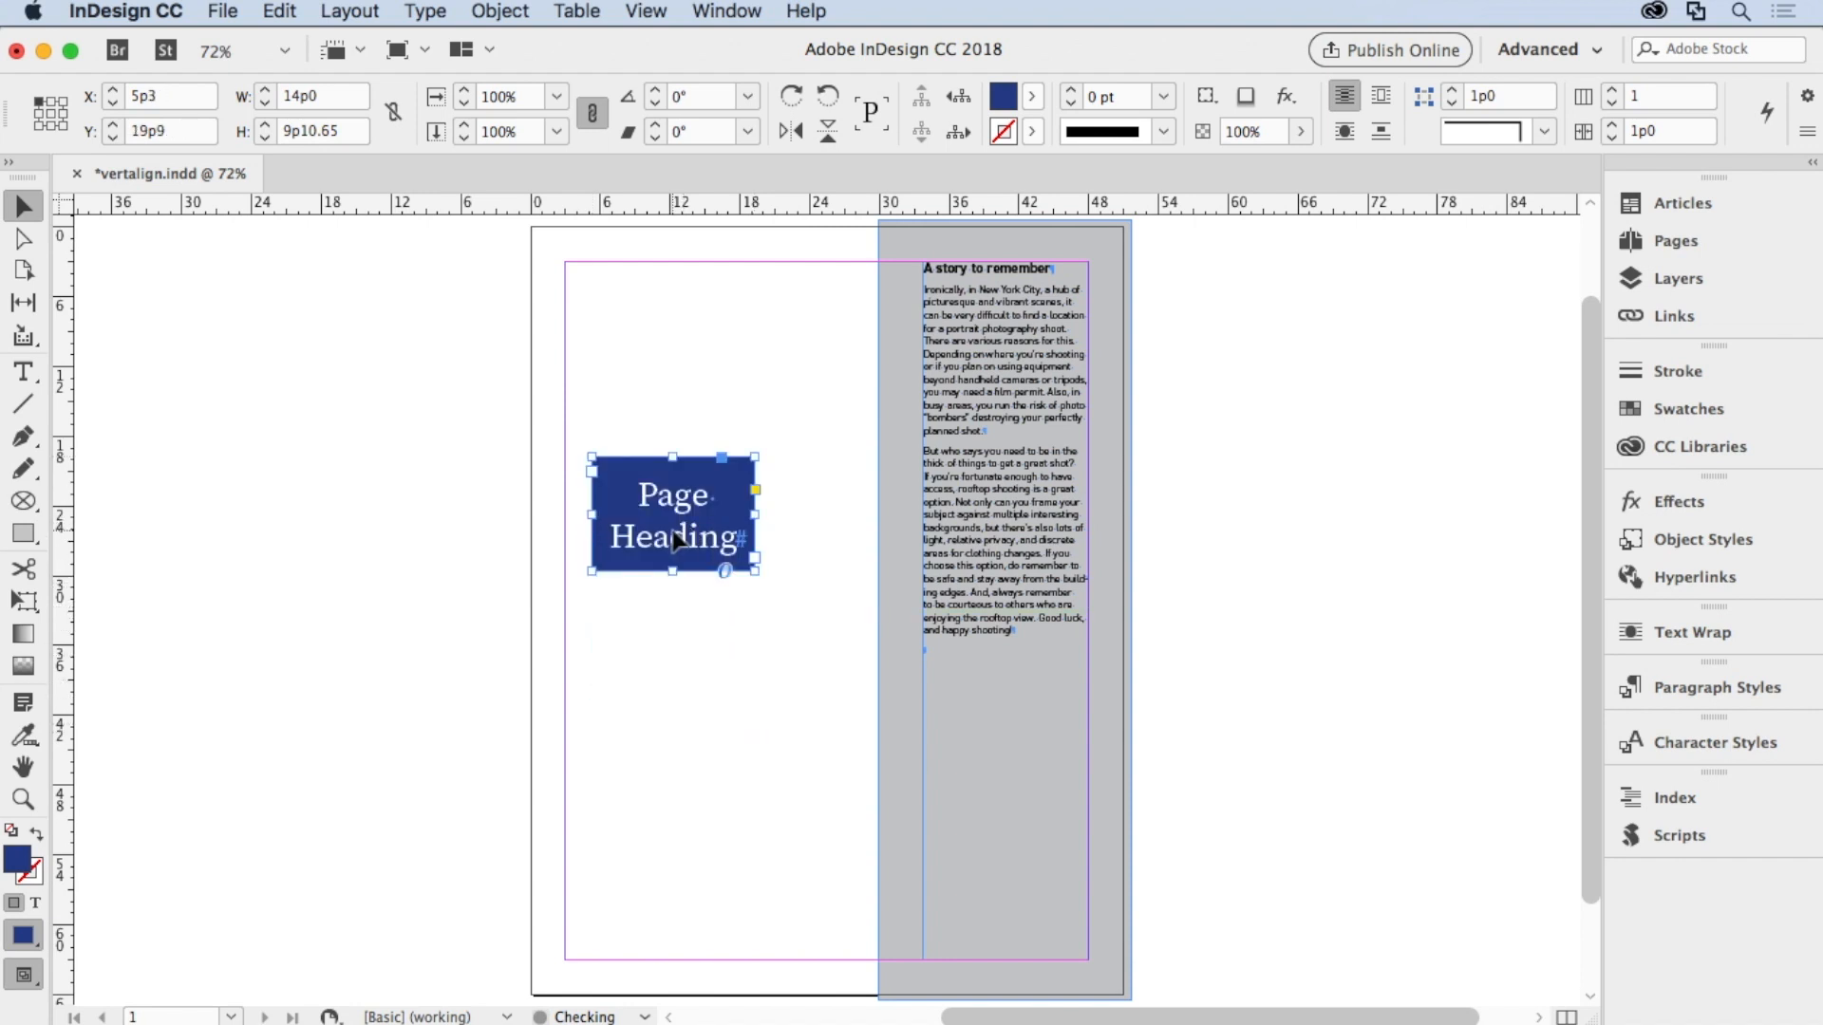
{"action": "left_click", "coordinate": [726, 11]}
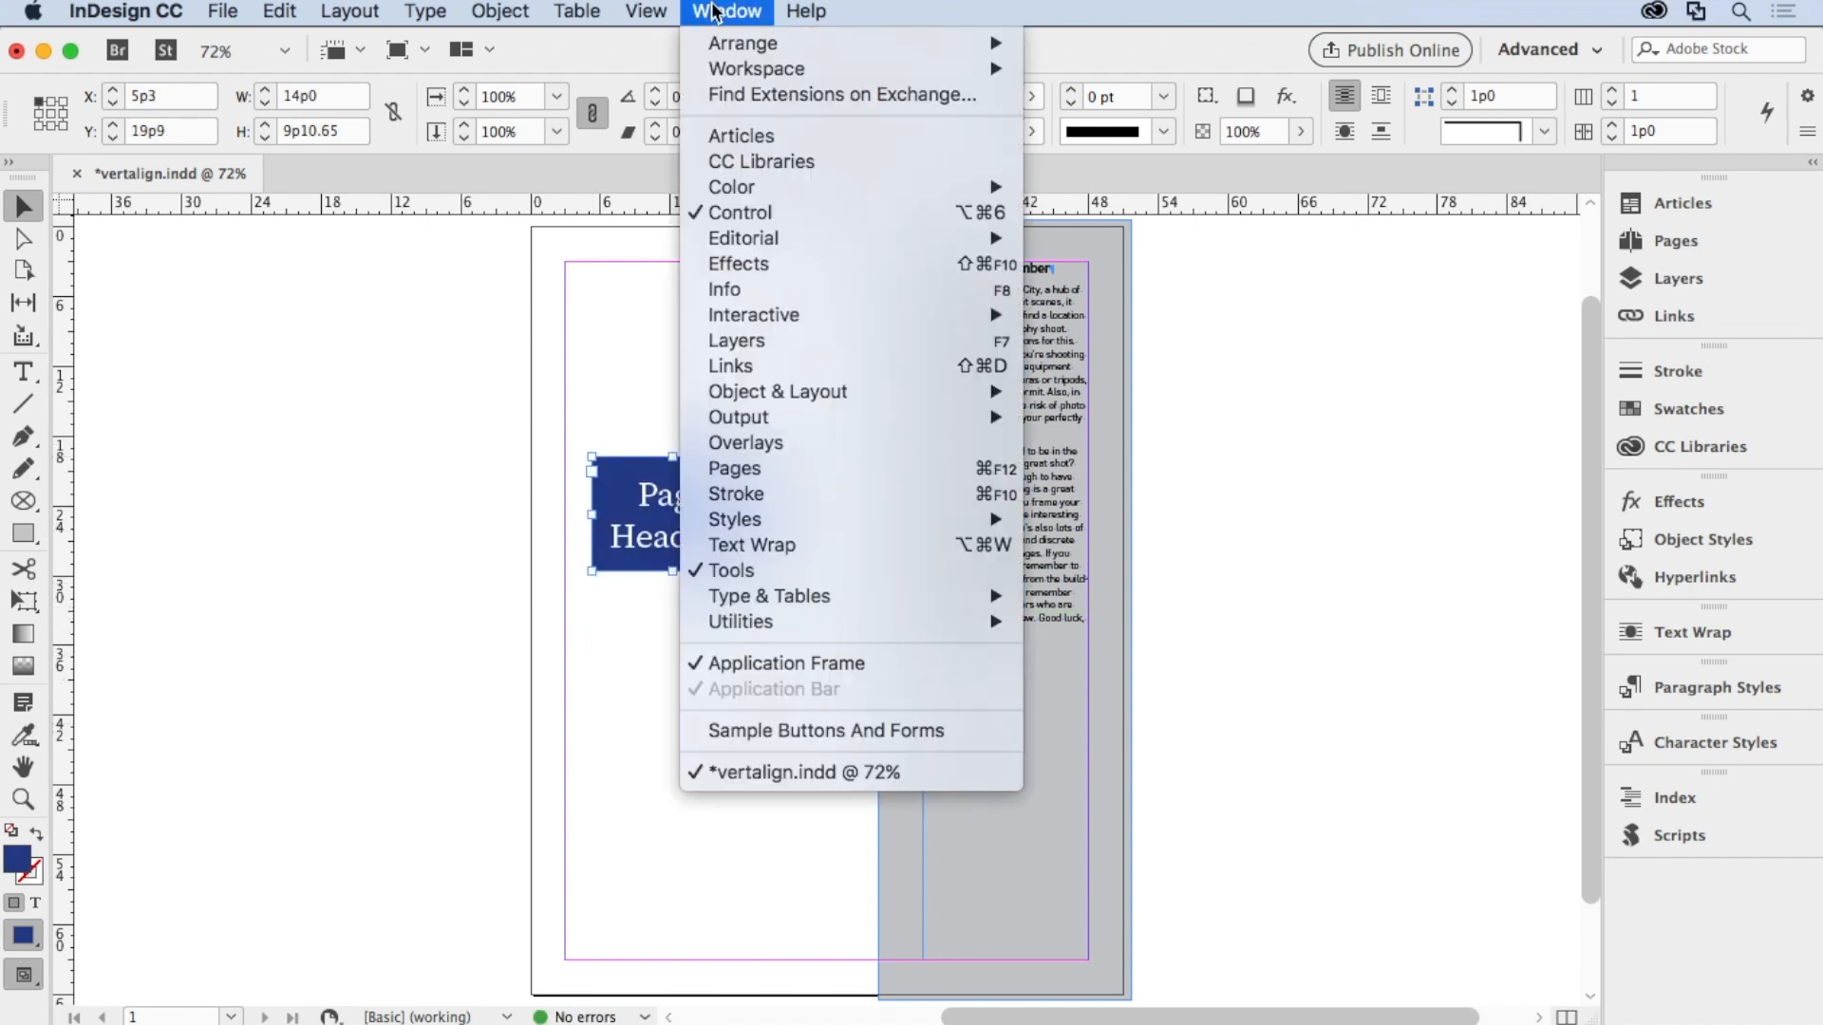
{"action": "mouse_move", "coordinate": [777, 391]}
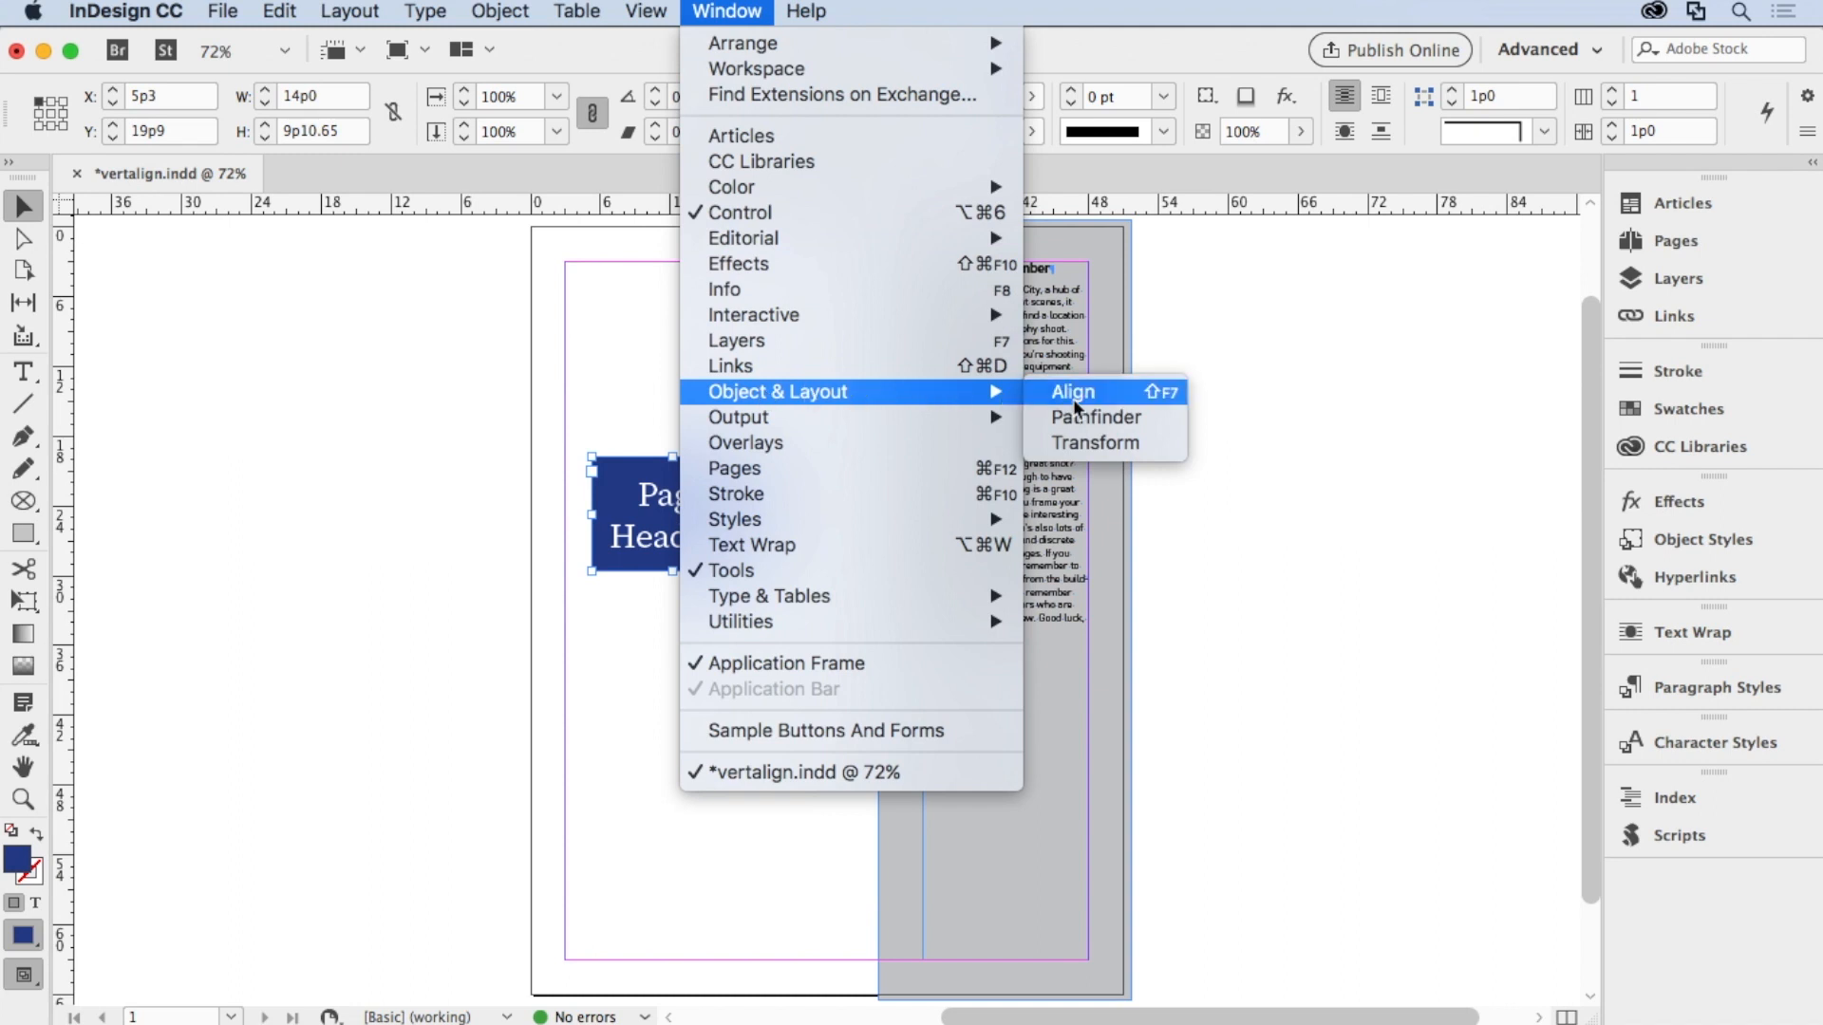
{"action": "left_click", "coordinate": [1072, 391]}
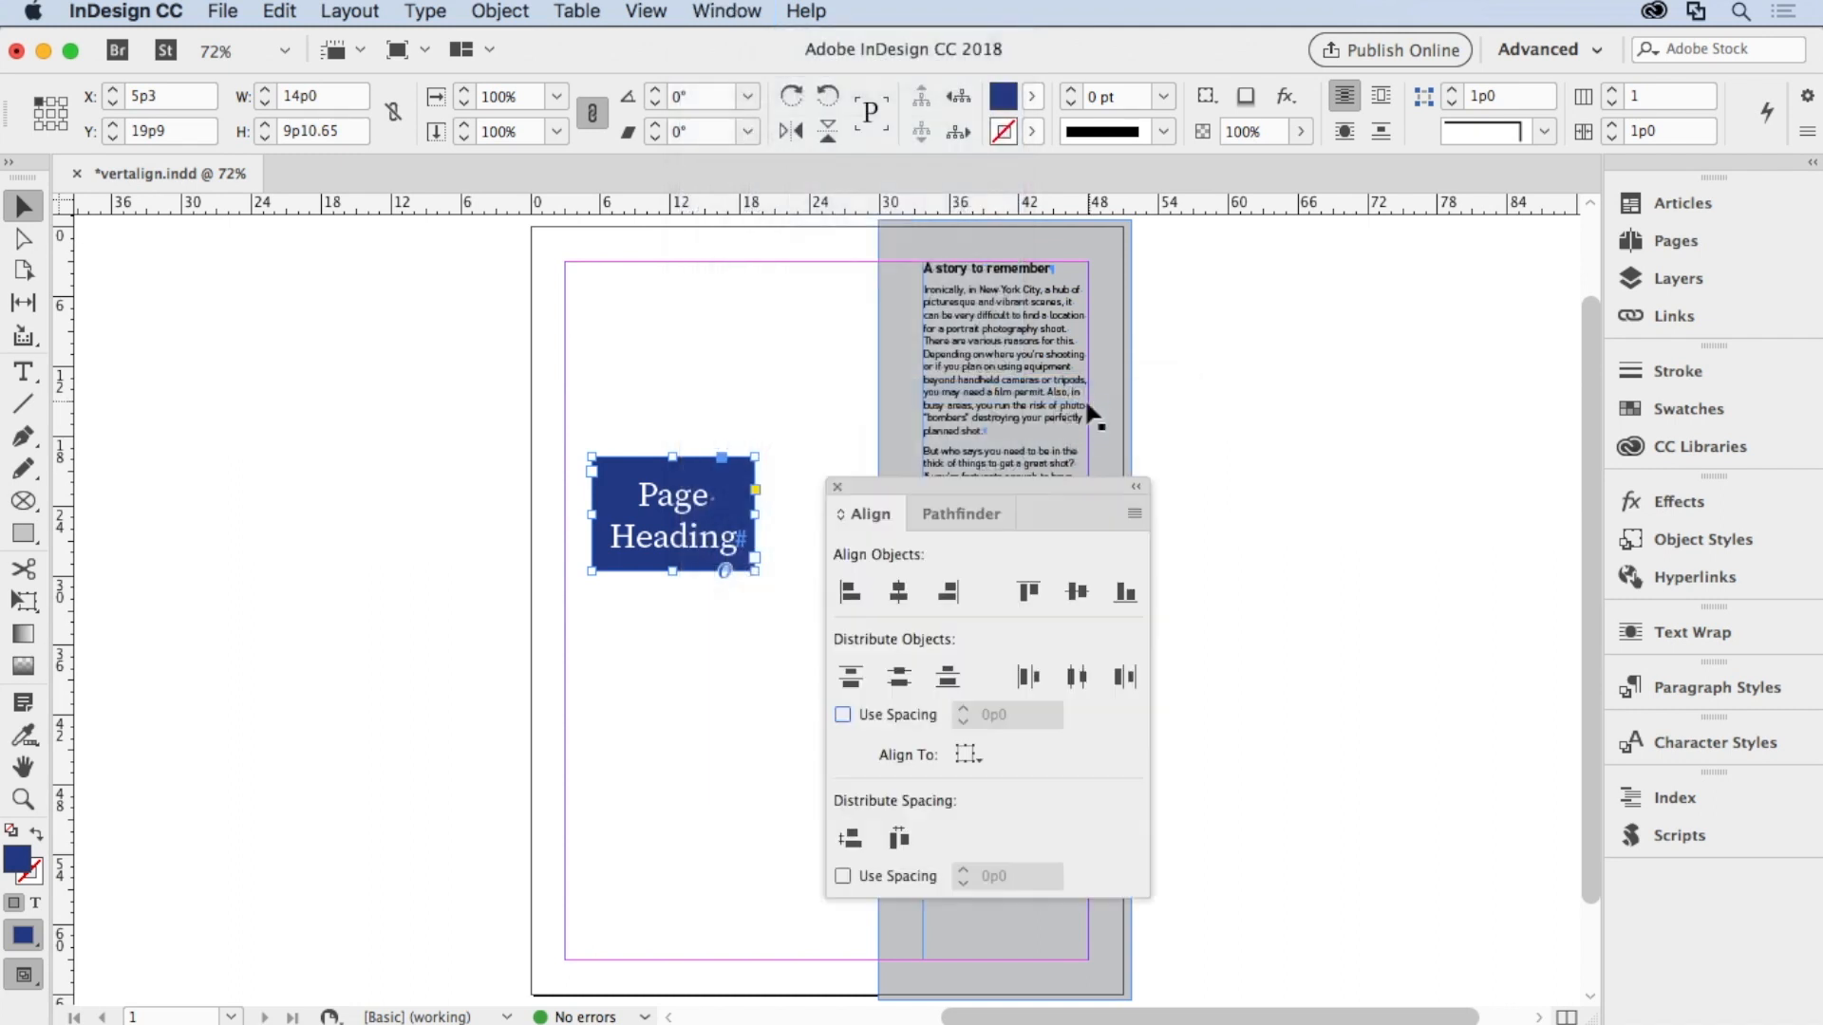
{"action": "mouse_move", "coordinate": [697, 546]}
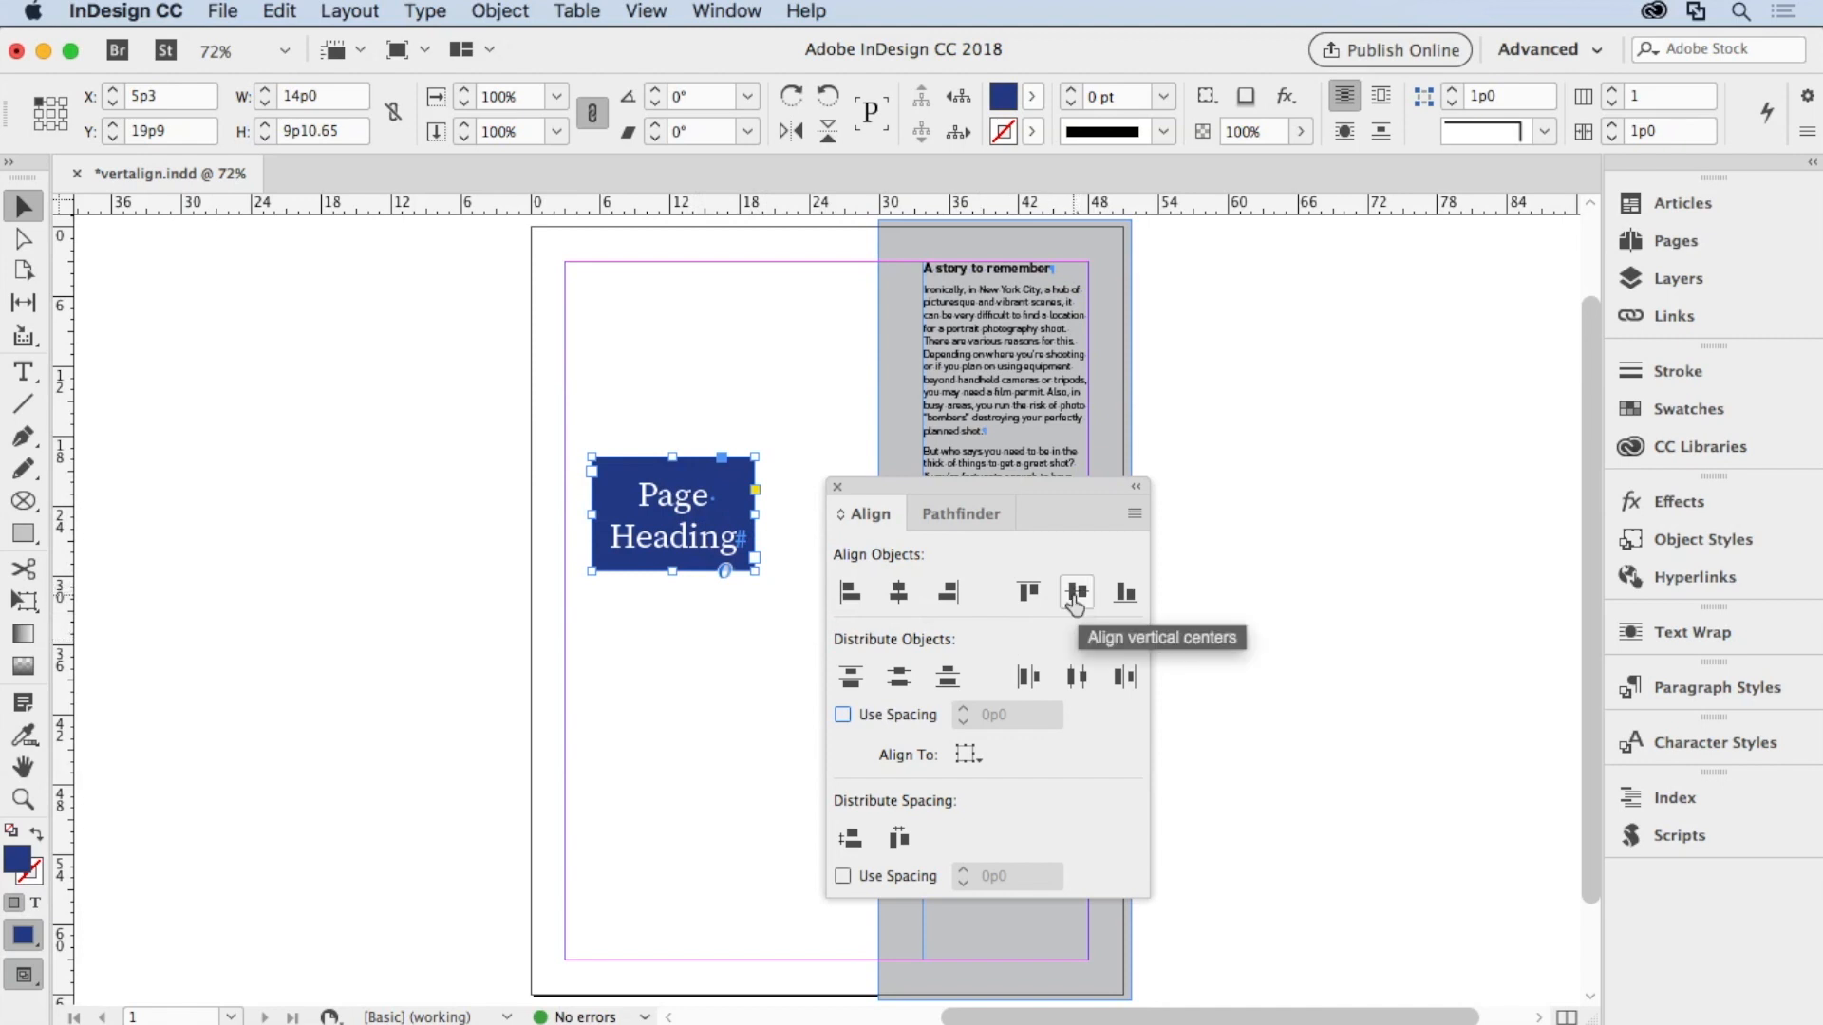
{"action": "mouse_move", "coordinate": [962, 765]}
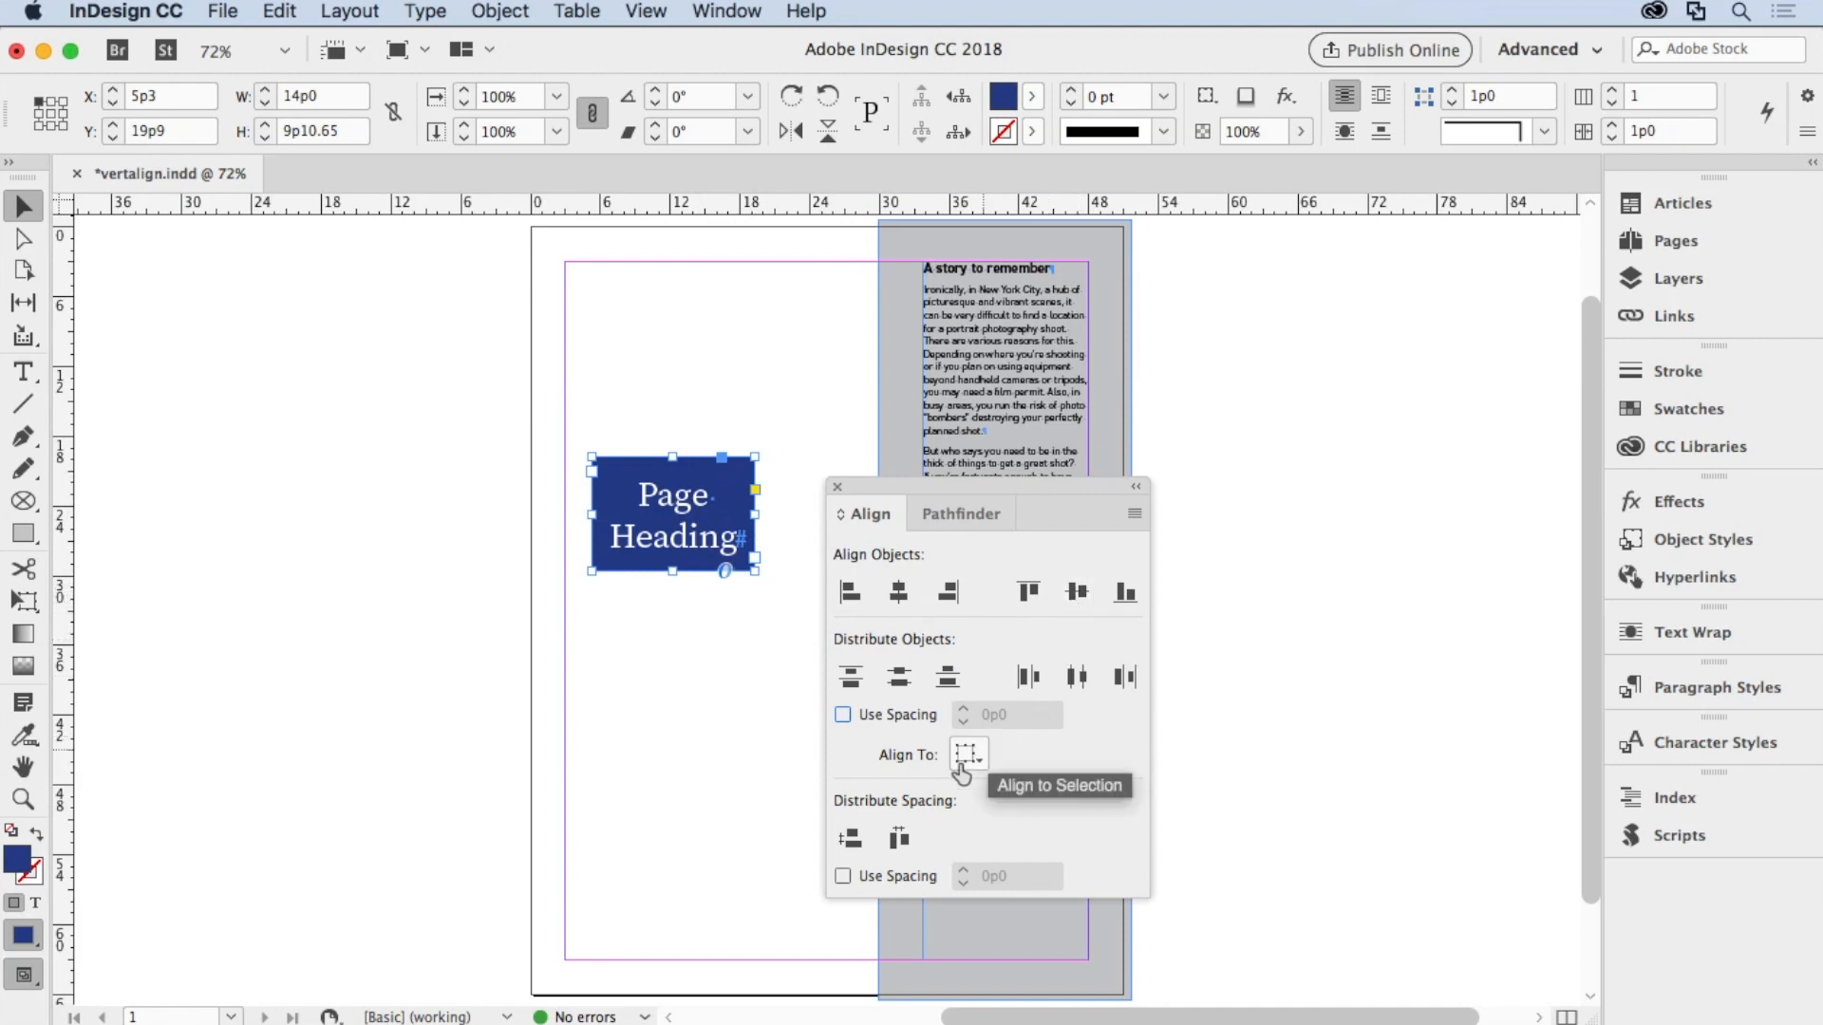
{"action": "left_click", "coordinate": [969, 755]}
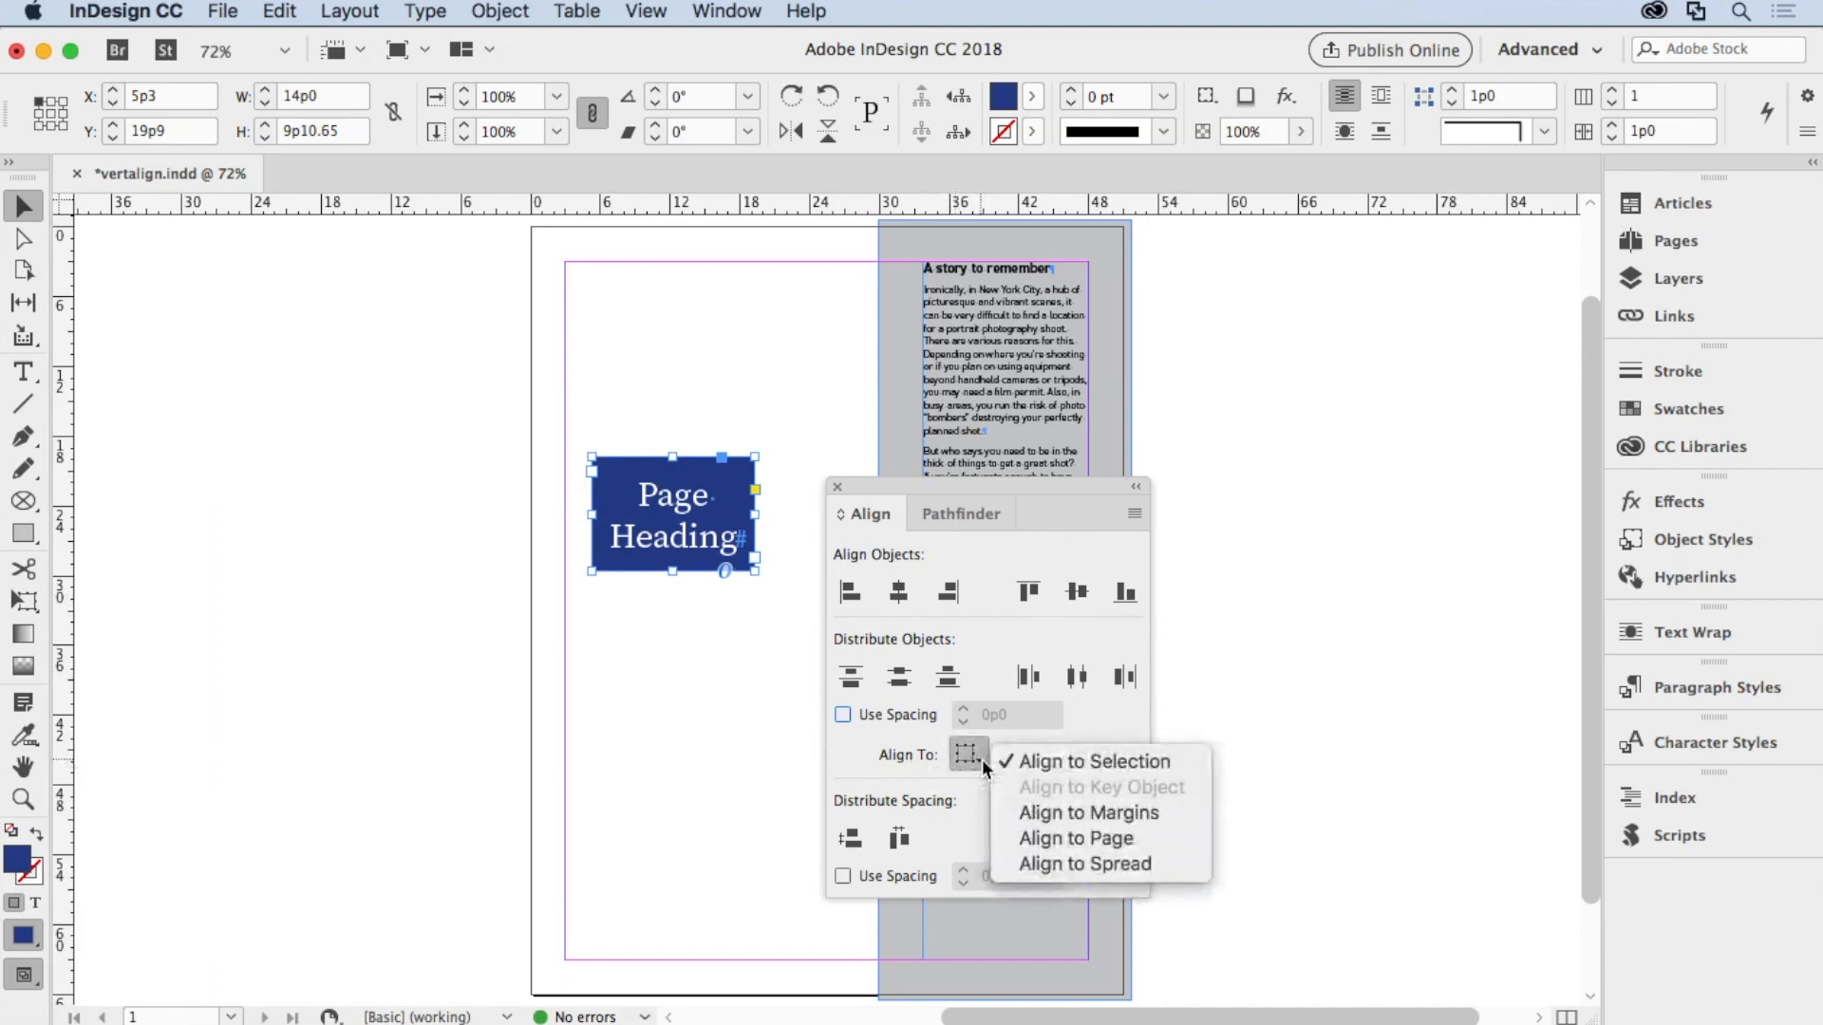
{"action": "mouse_move", "coordinate": [1088, 813]}
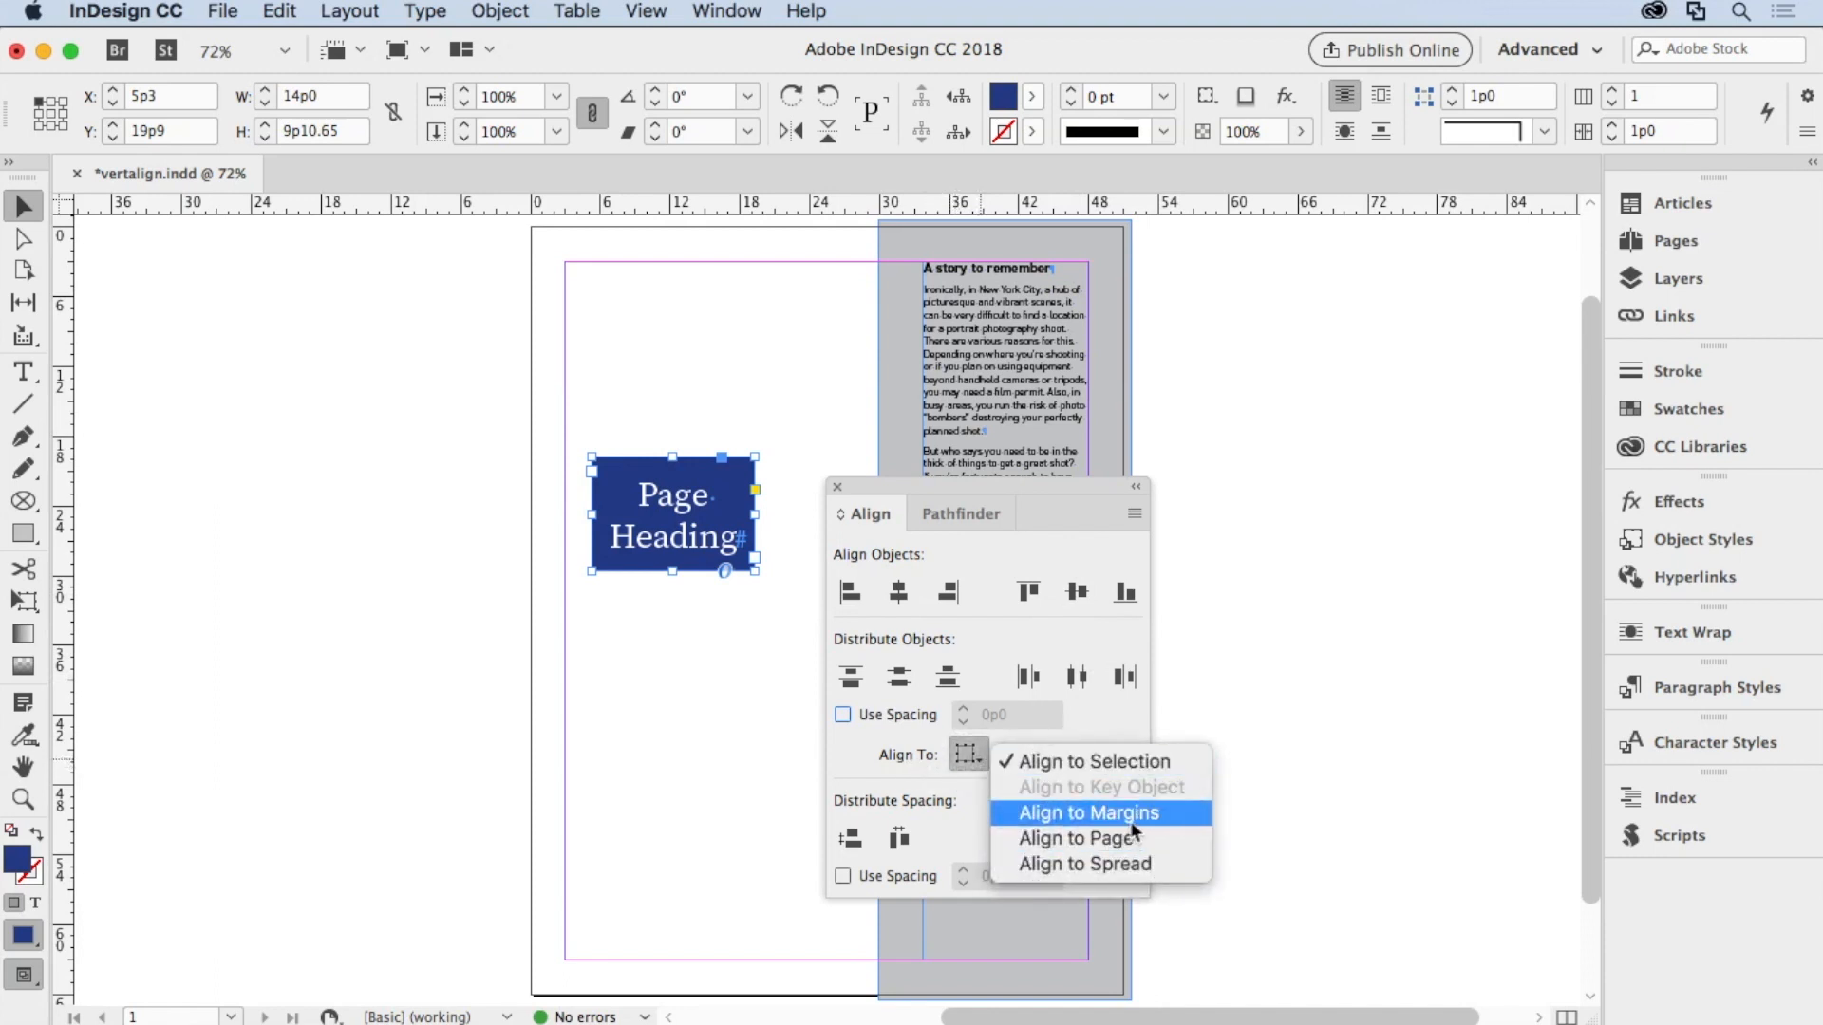
{"action": "mouse_move", "coordinate": [1124, 839]}
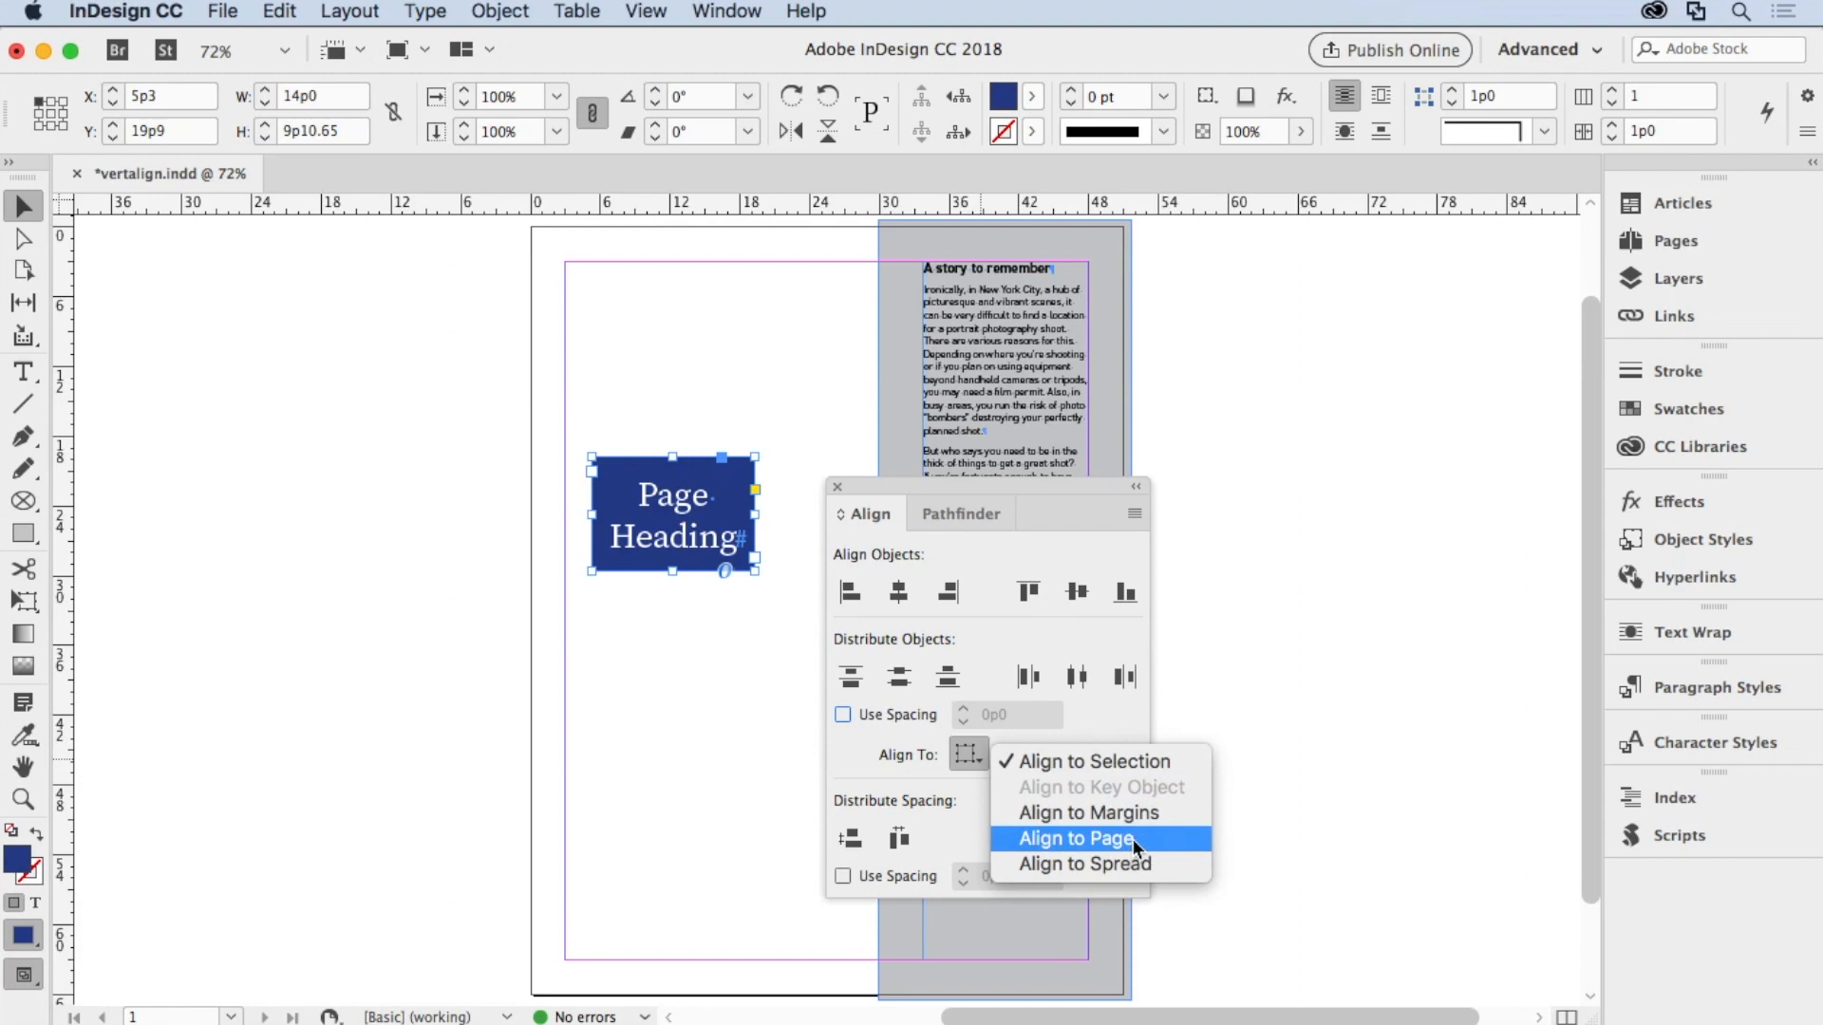
{"action": "left_click", "coordinate": [1080, 838]}
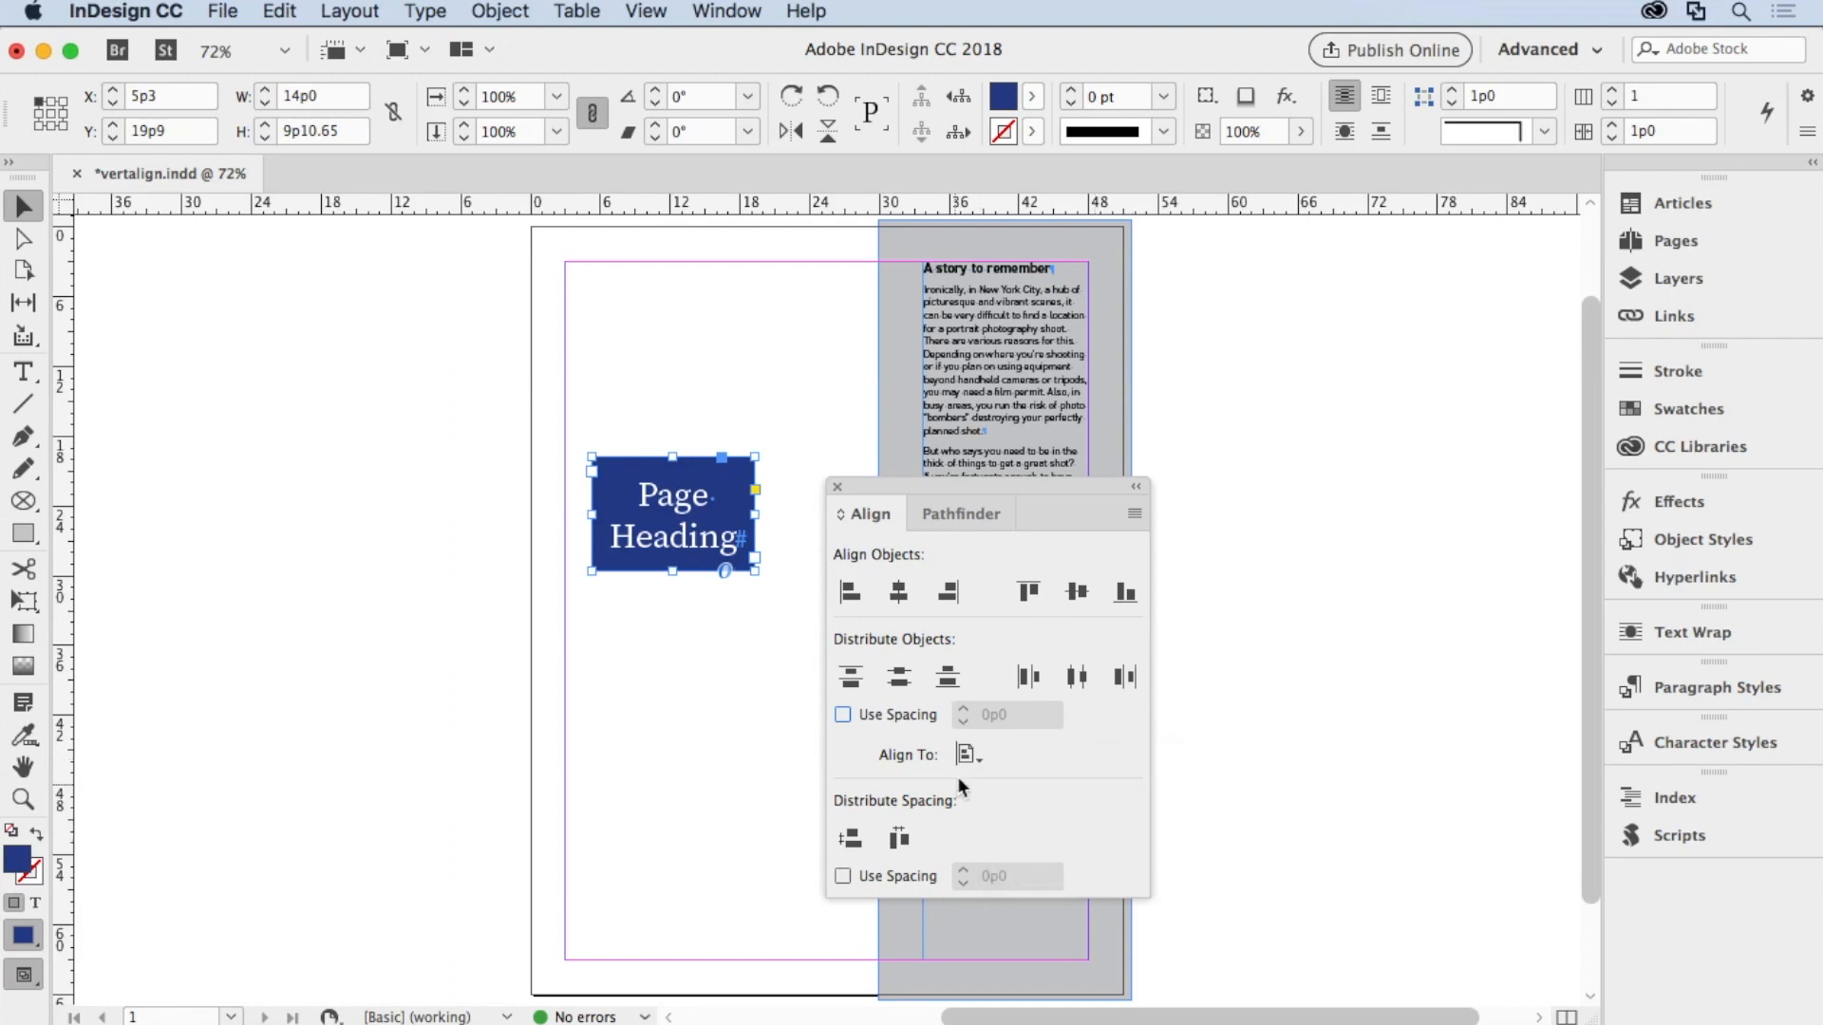
{"action": "left_click", "coordinate": [1076, 593]}
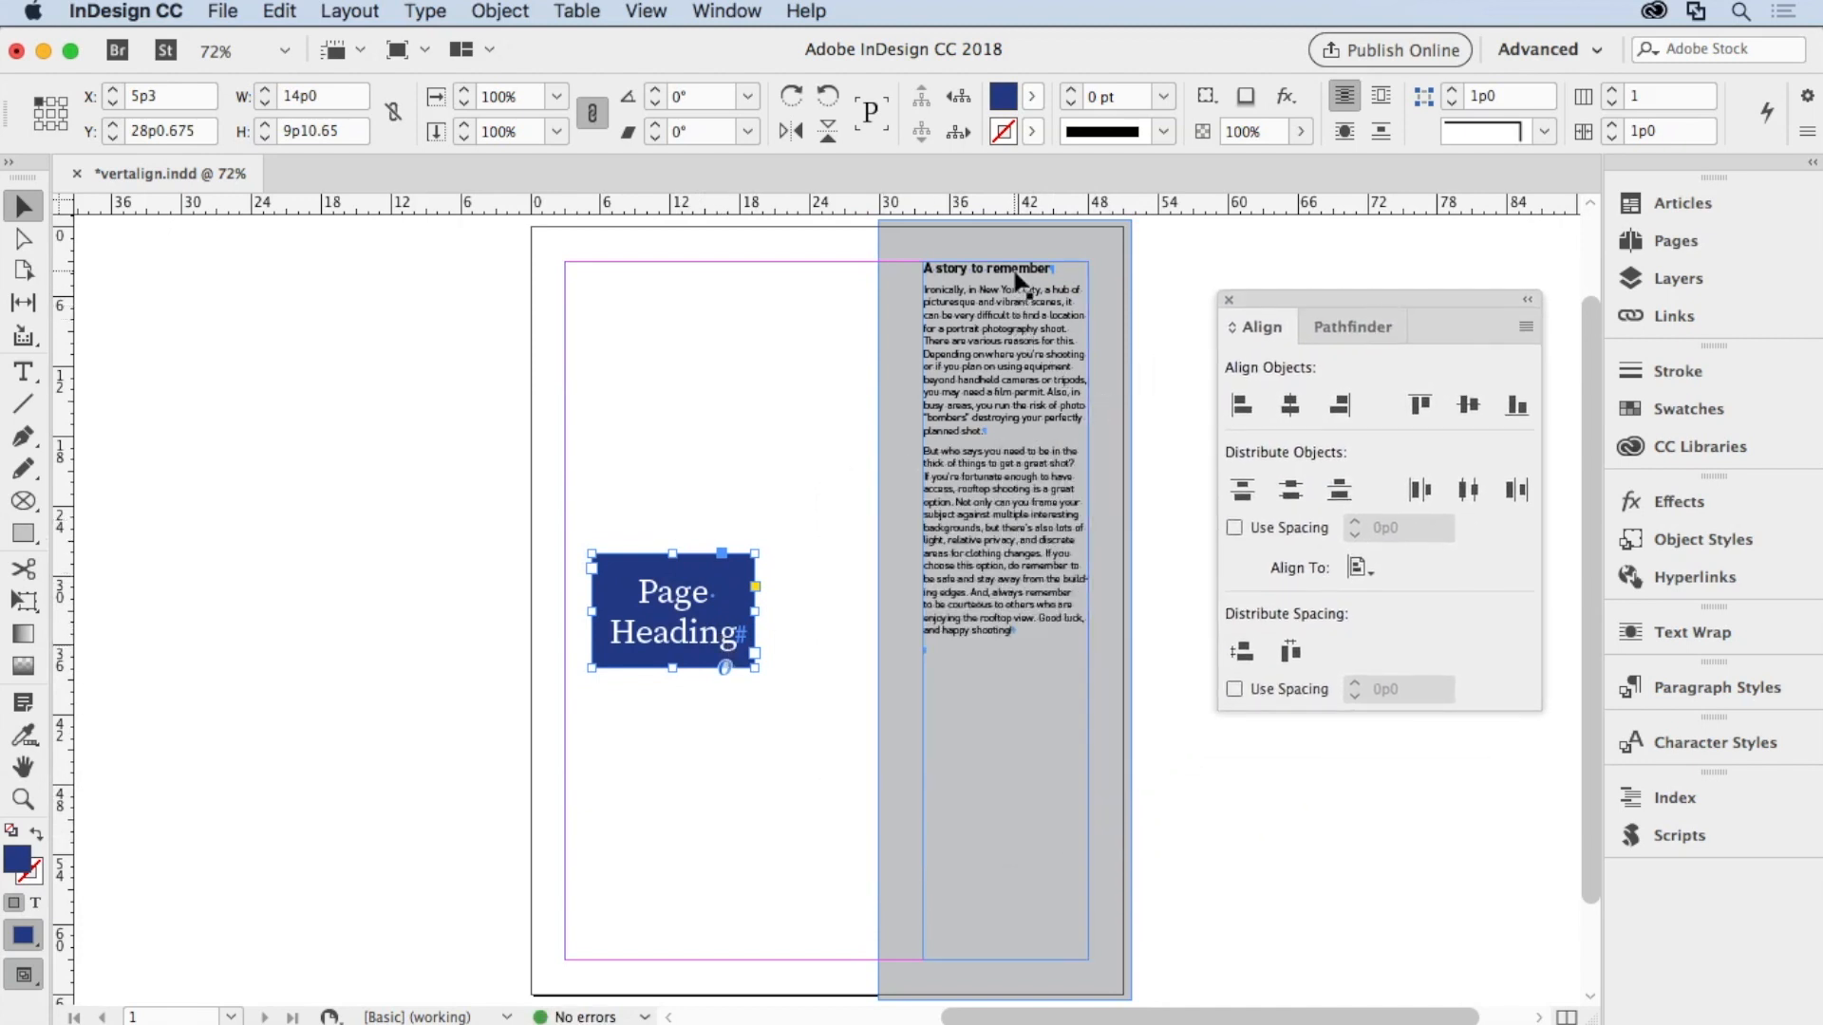
{"action": "mouse_move", "coordinate": [1008, 401]}
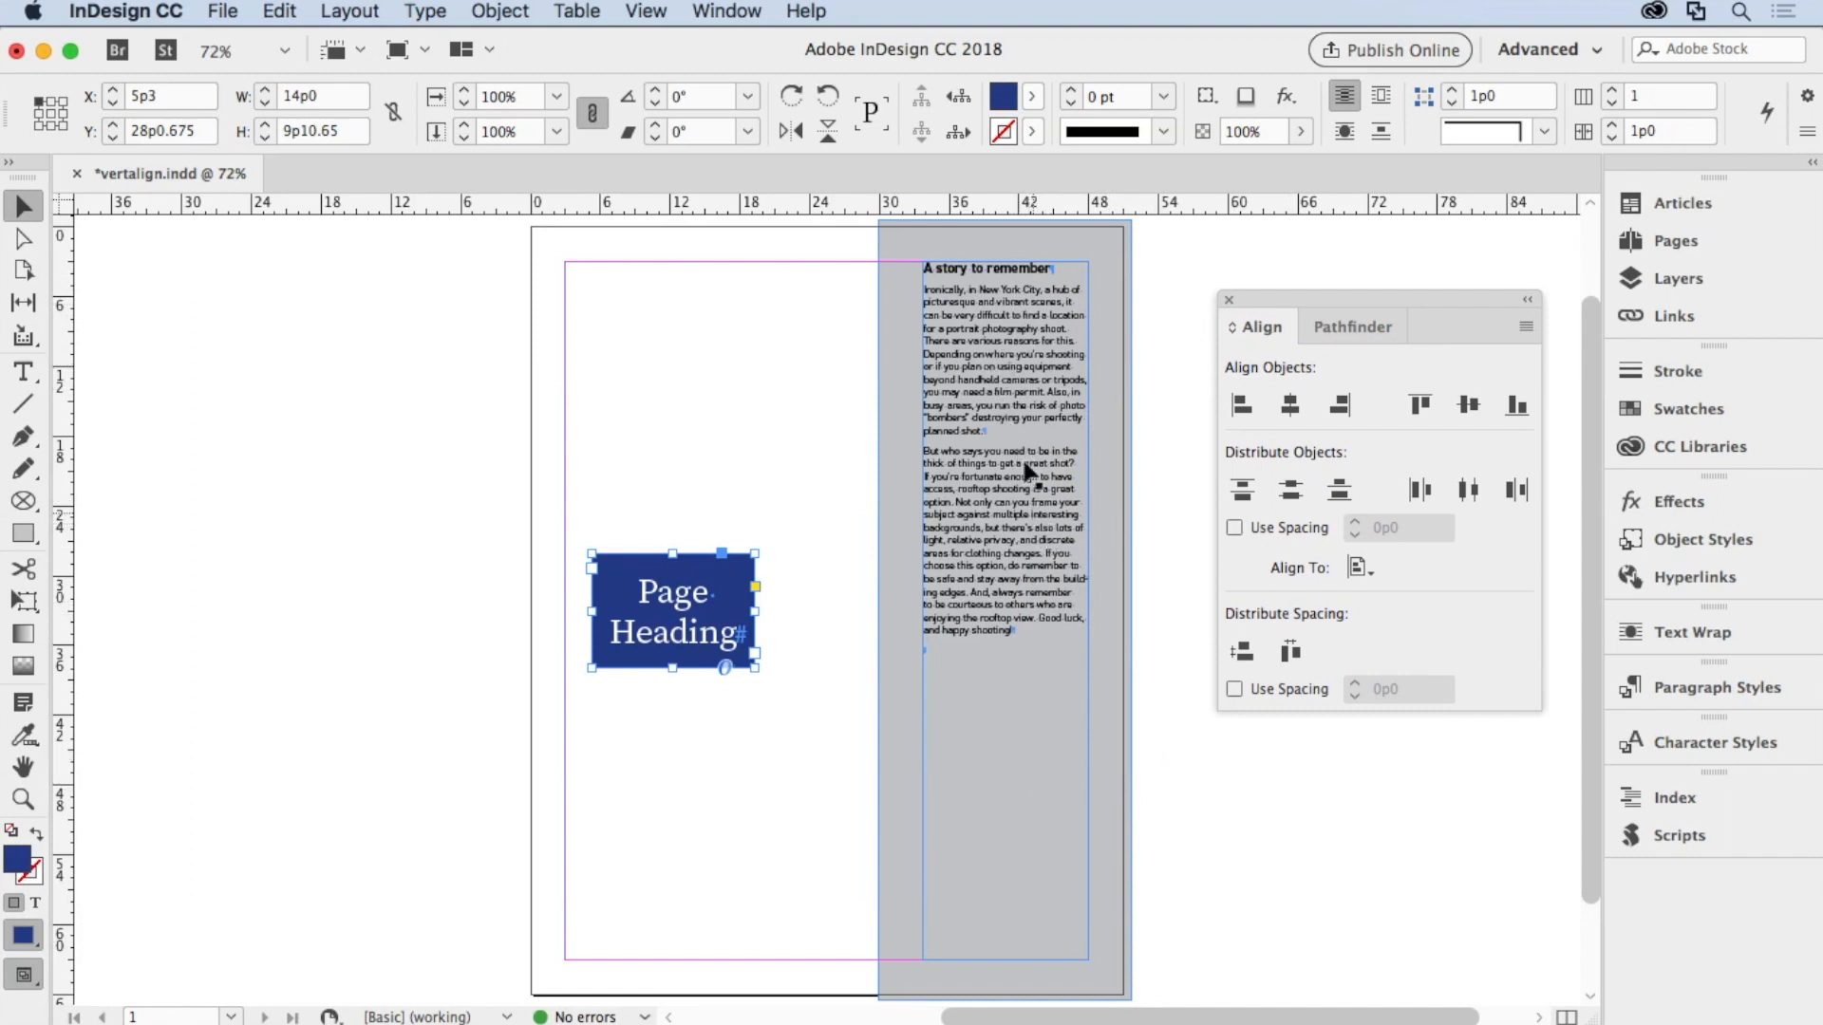
- Set the sidebar story frame's vertical justification to Center in Text Frame Options
{"action": "left_click", "coordinate": [999, 350]}
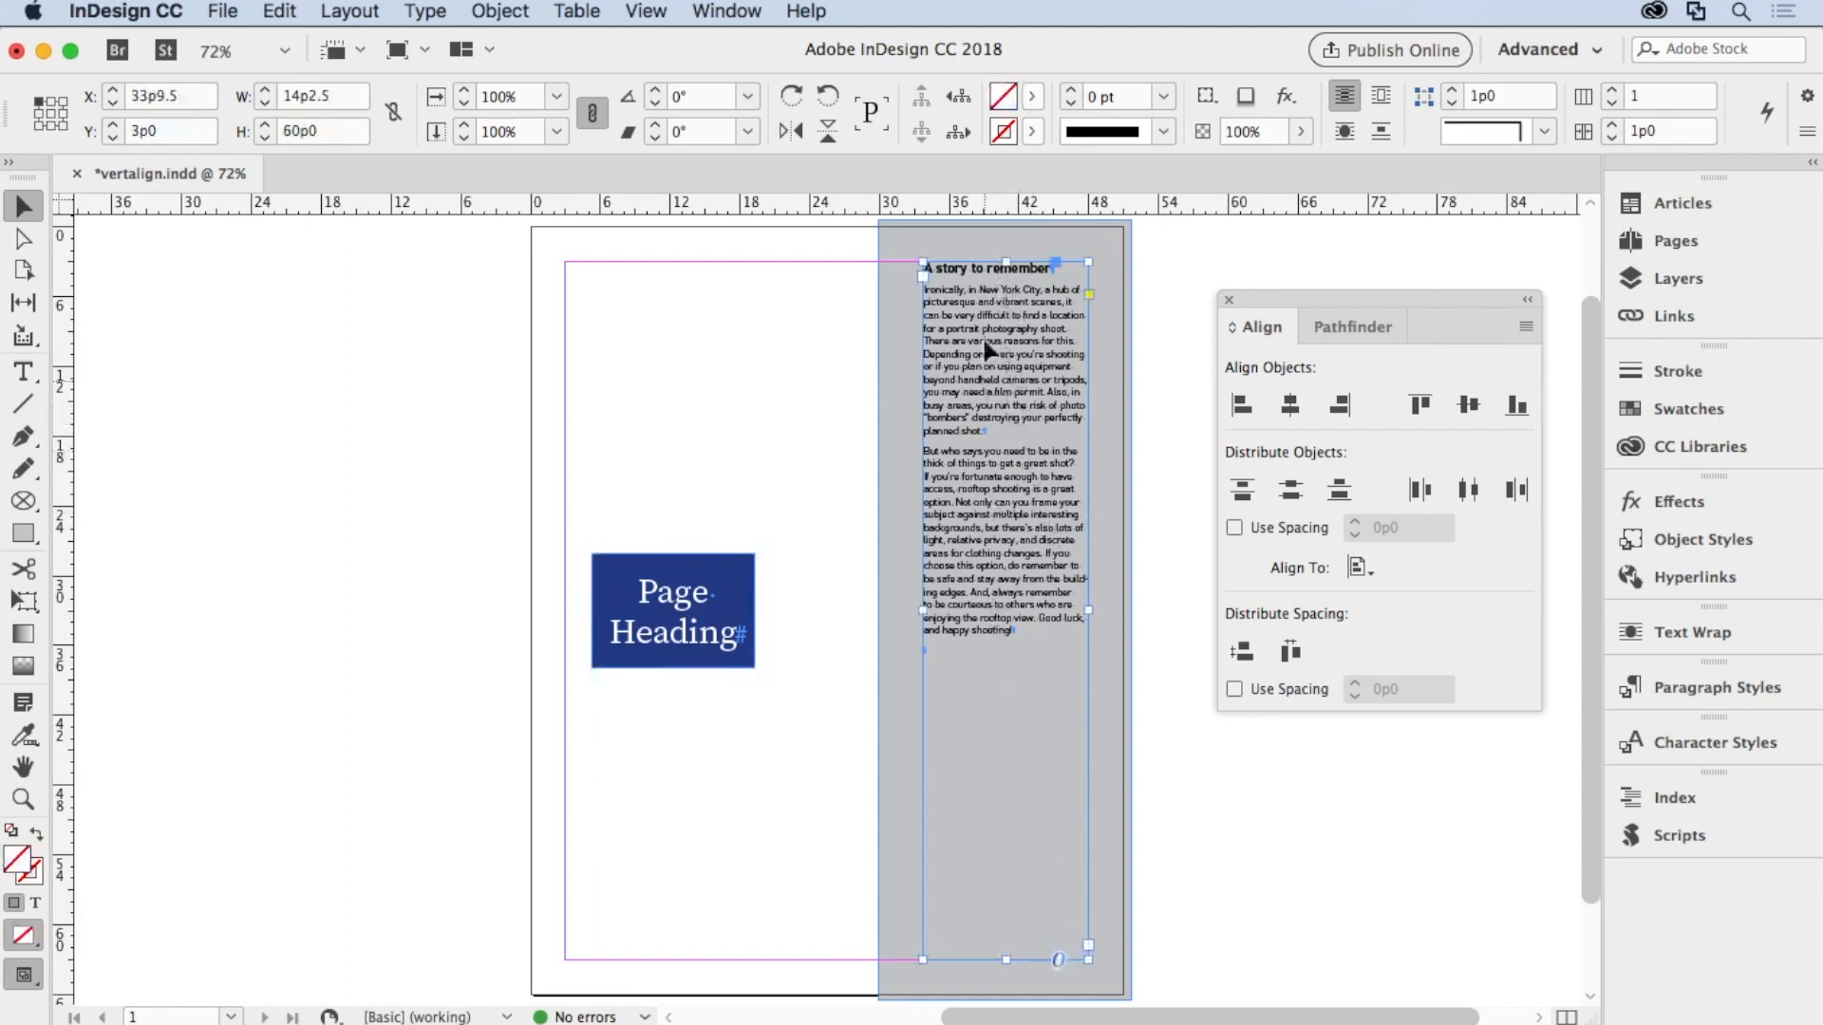
{"action": "mouse_move", "coordinate": [1009, 920]}
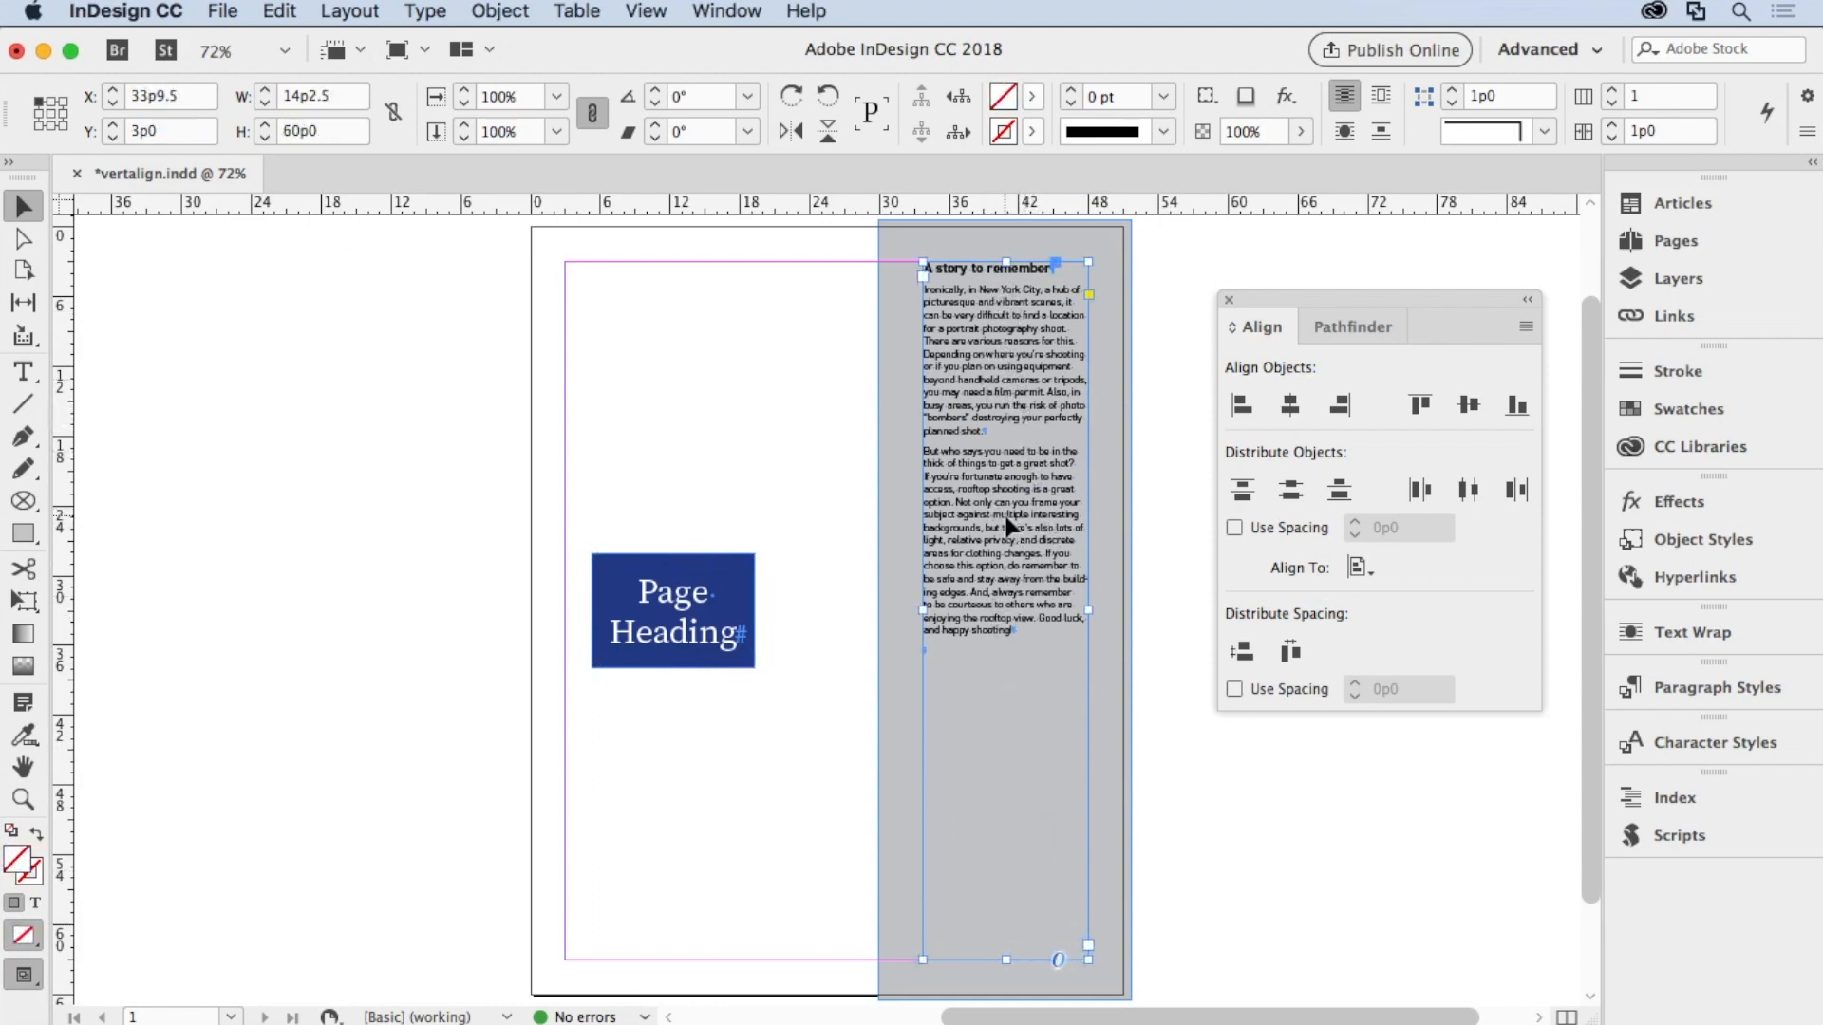
{"action": "left_click", "coordinate": [500, 11]}
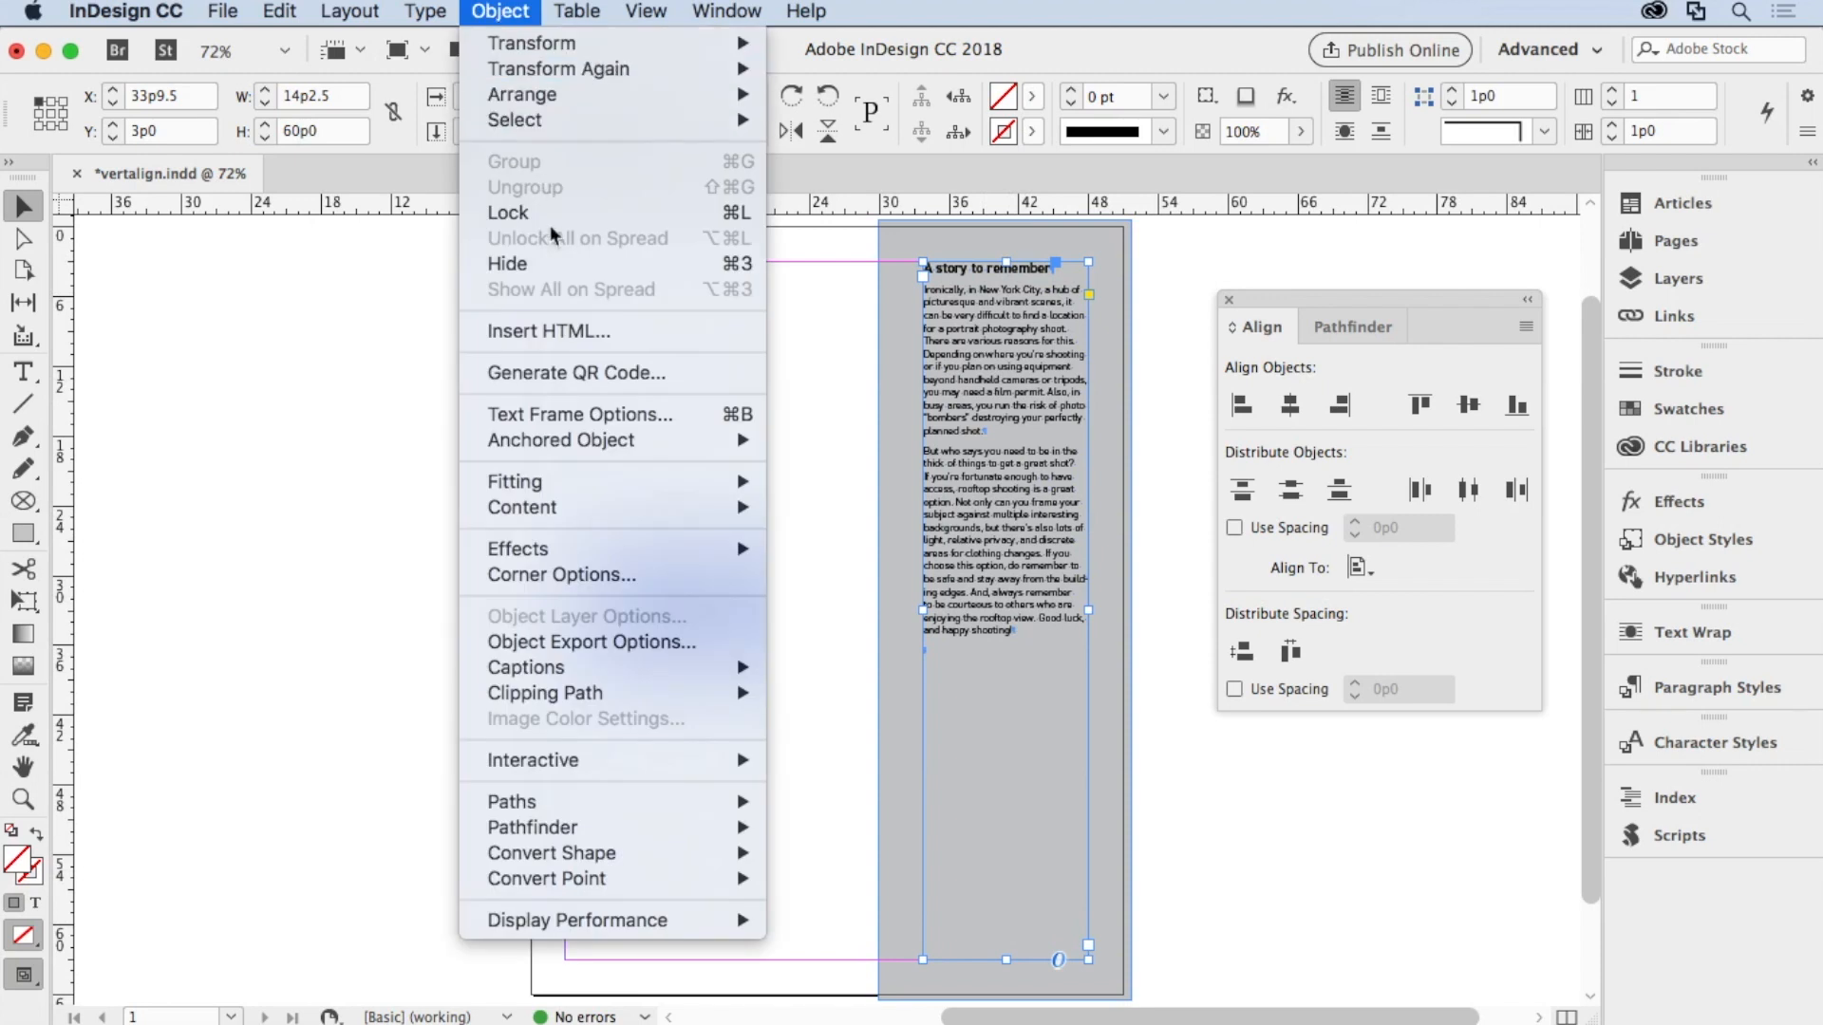
{"action": "left_click", "coordinate": [578, 415]}
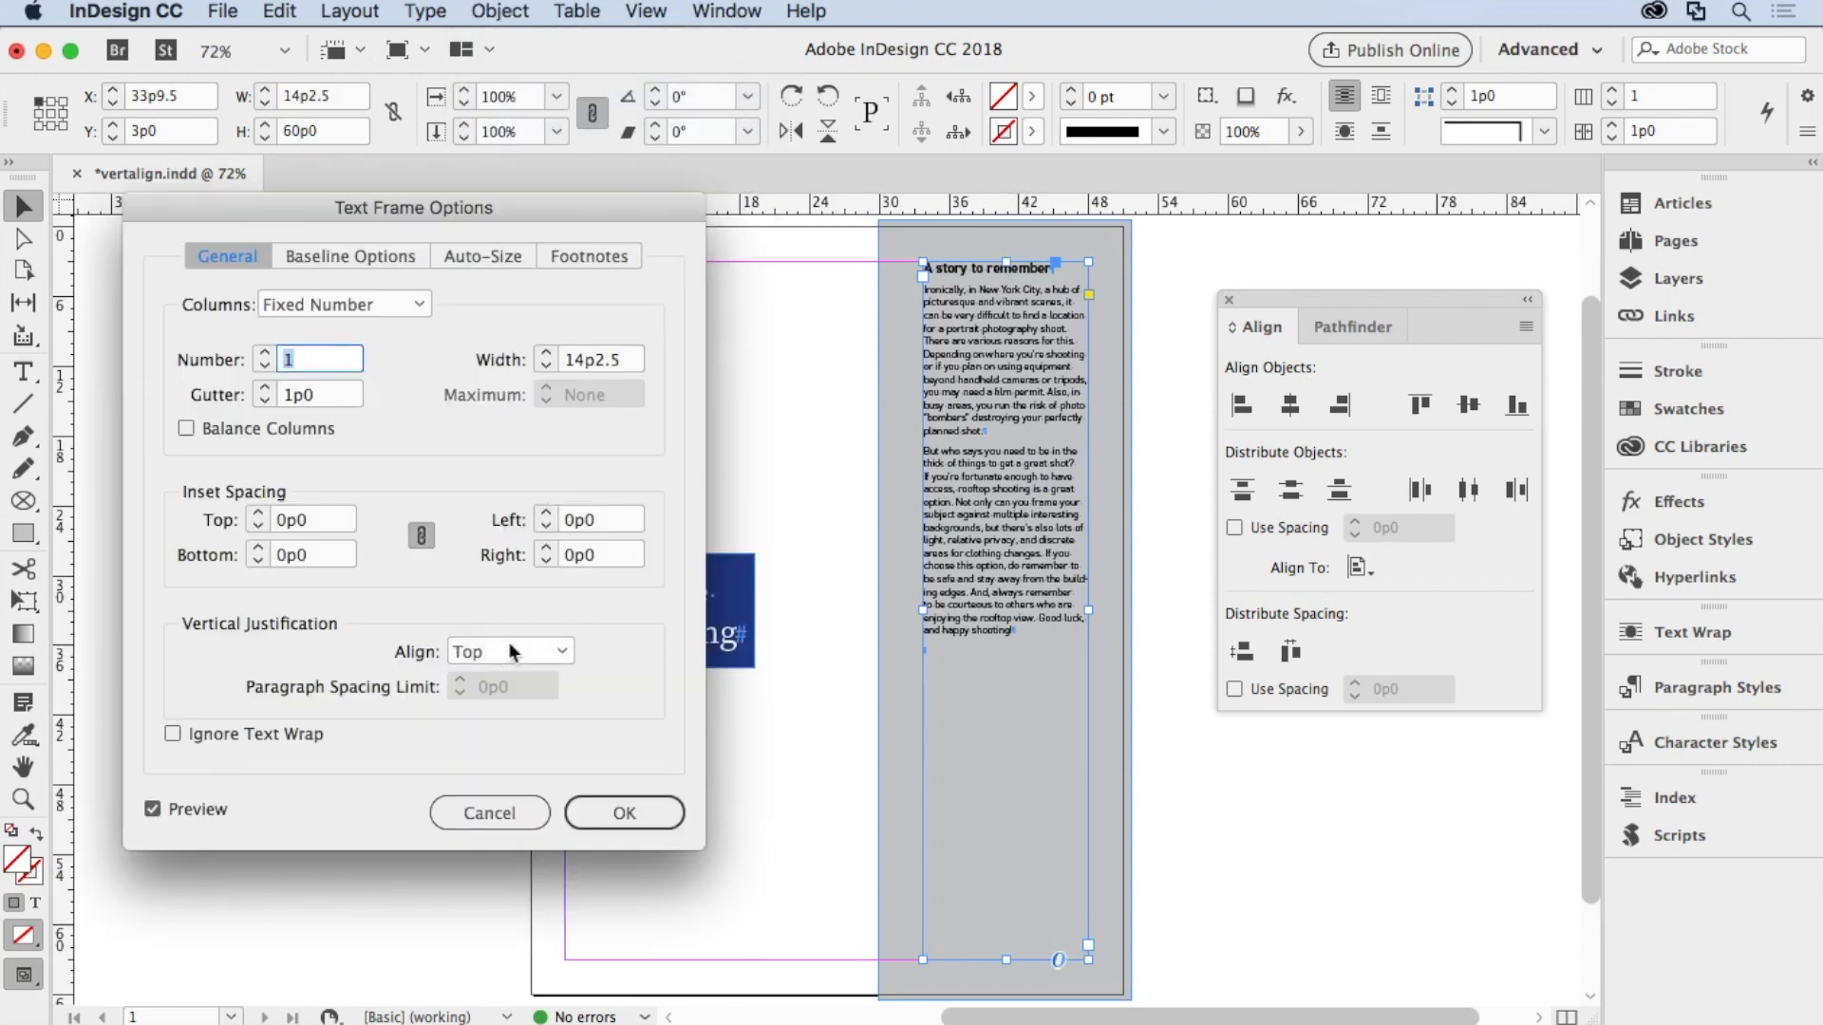
{"action": "left_click", "coordinate": [509, 650]}
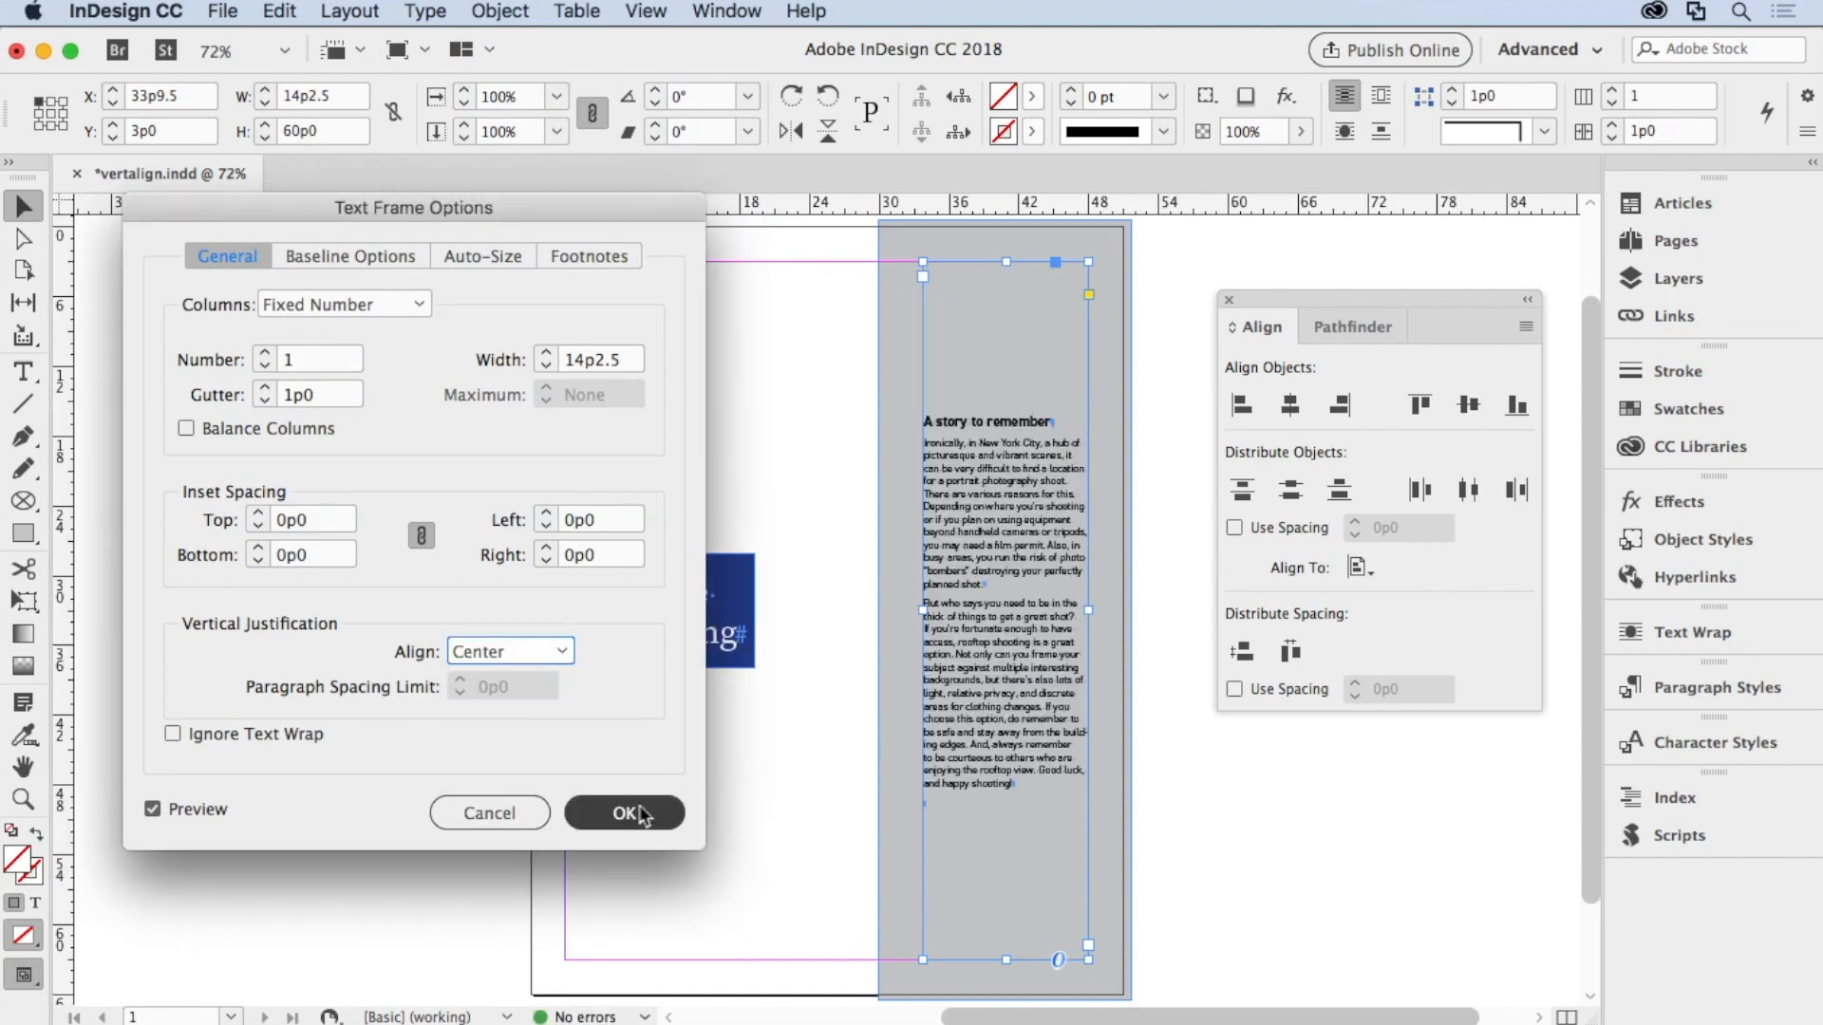
{"action": "left_click", "coordinate": [623, 813]}
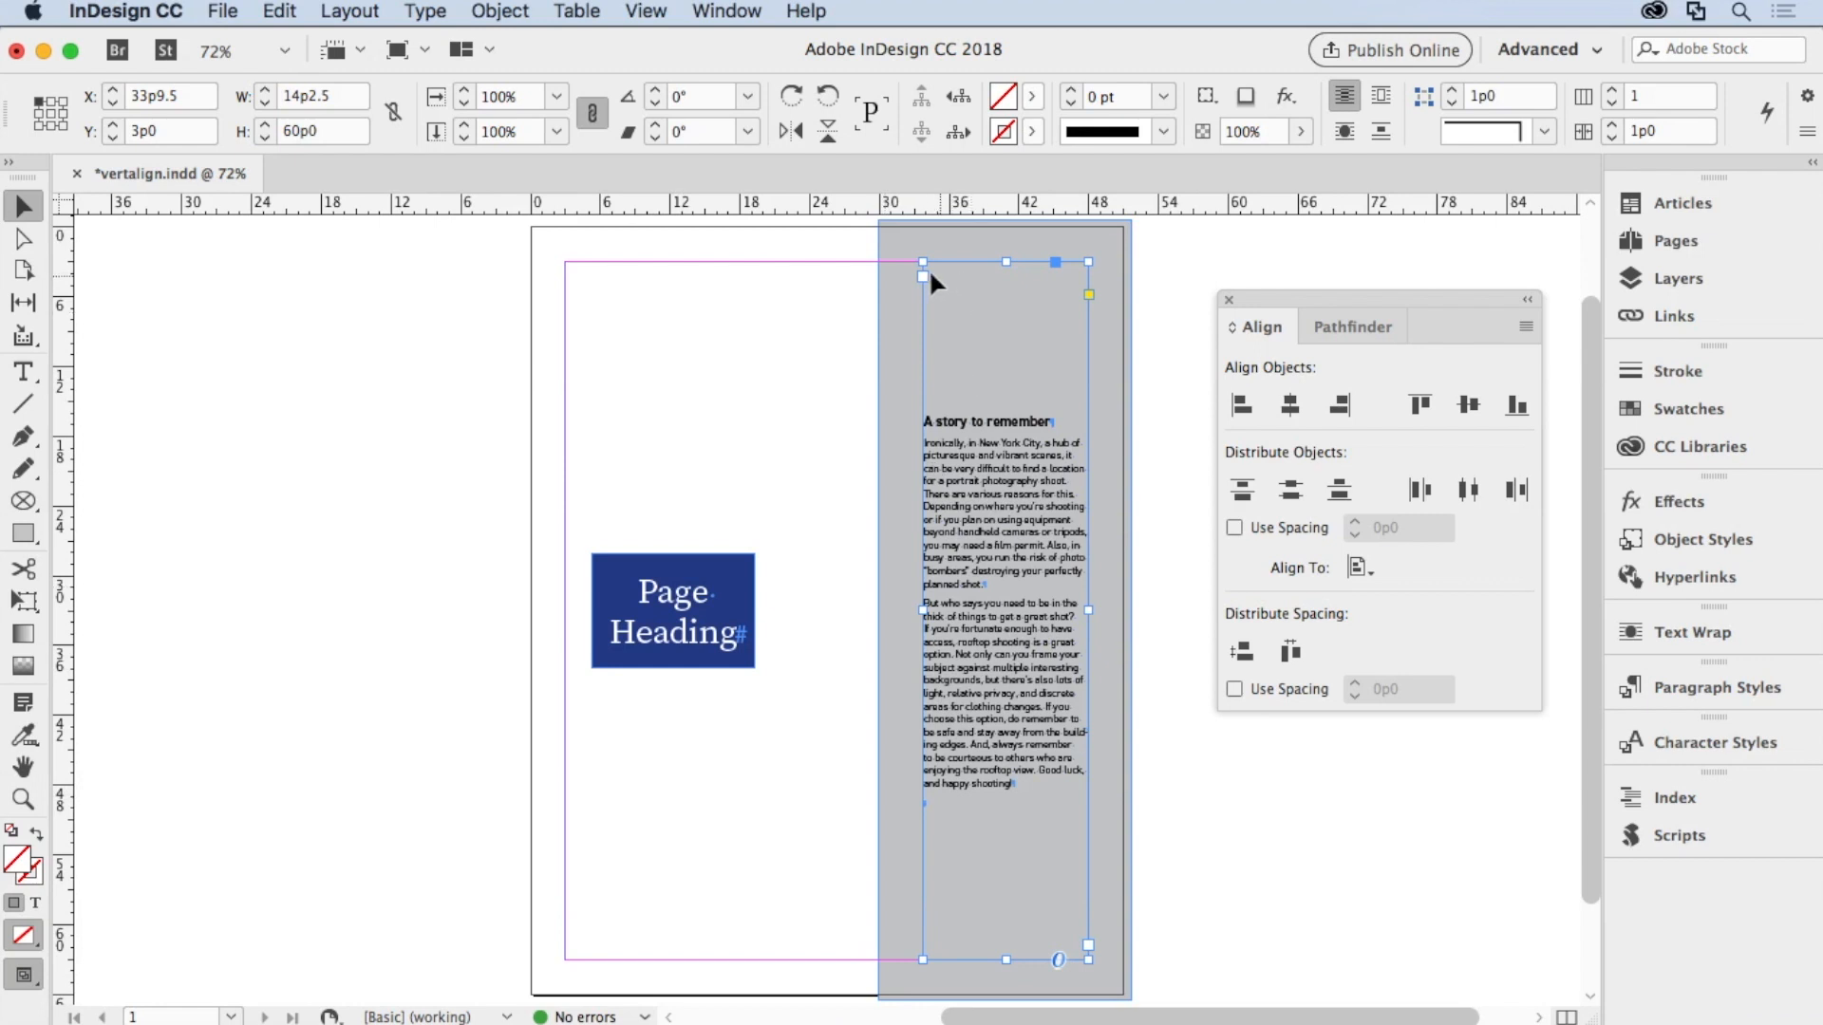
{"action": "left_click", "coordinate": [1218, 804]}
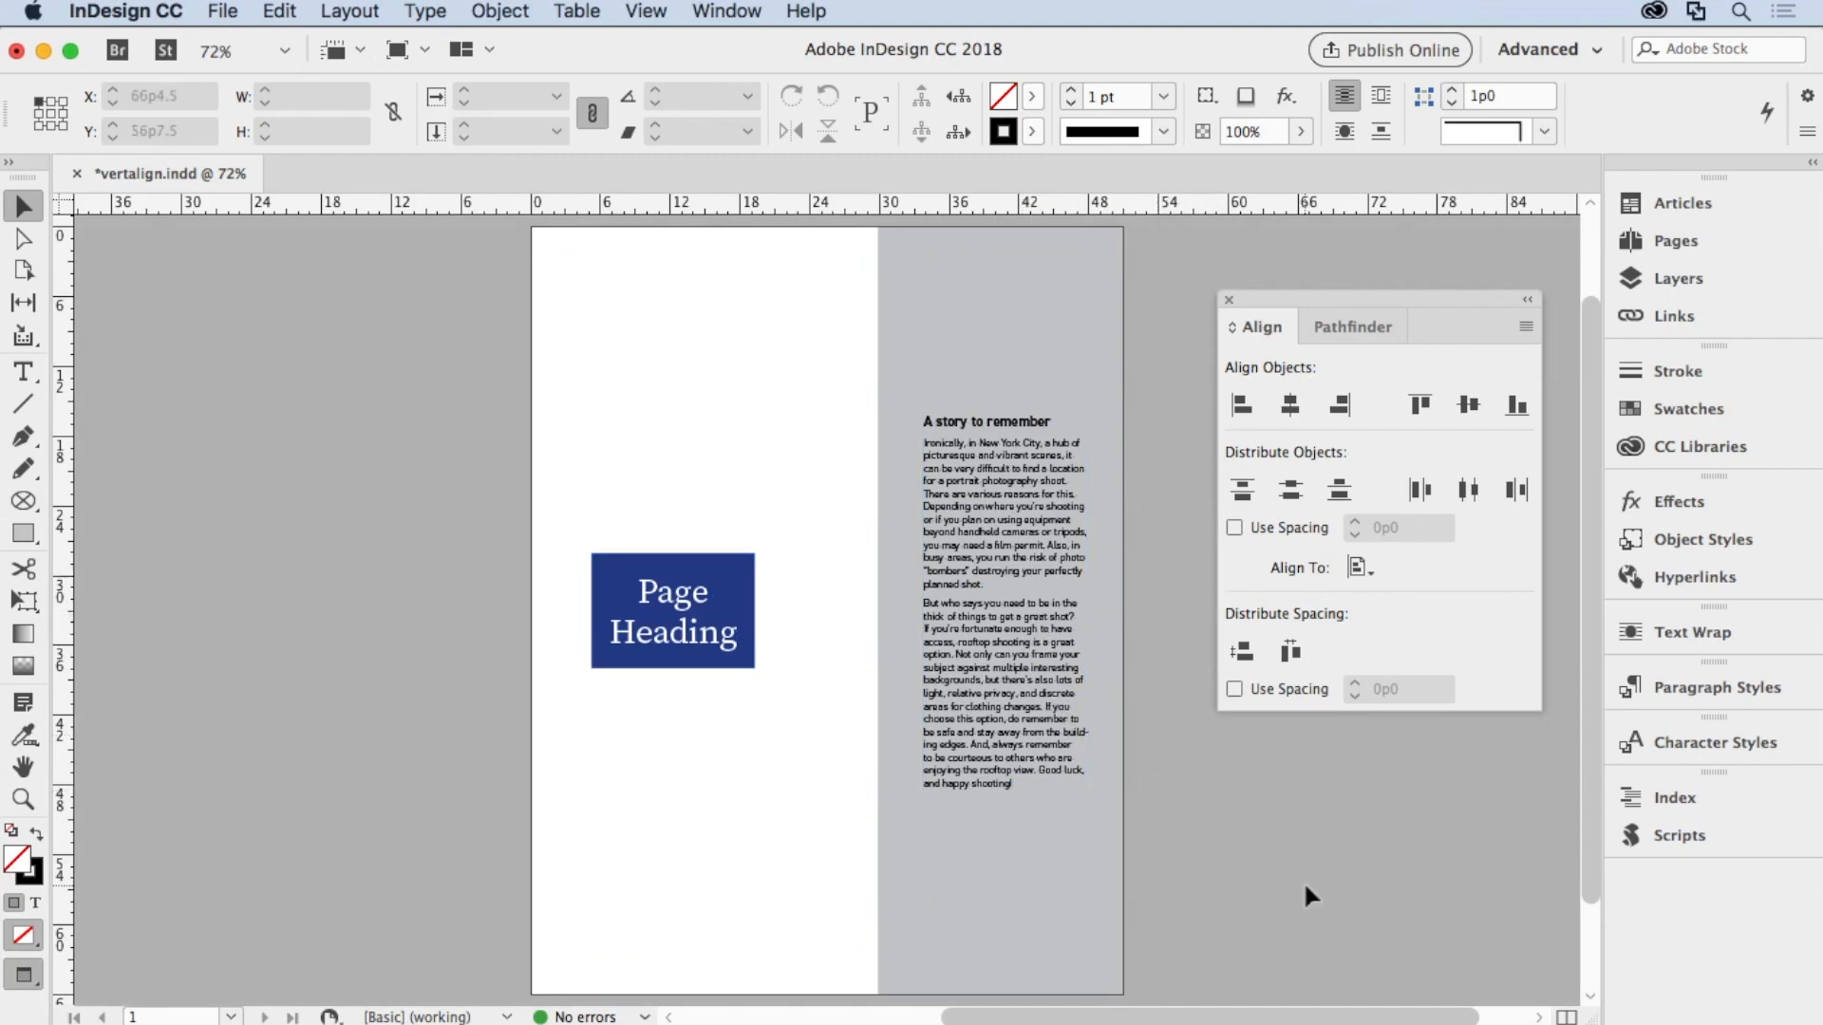
{"action": "left_click", "coordinate": [23, 374]}
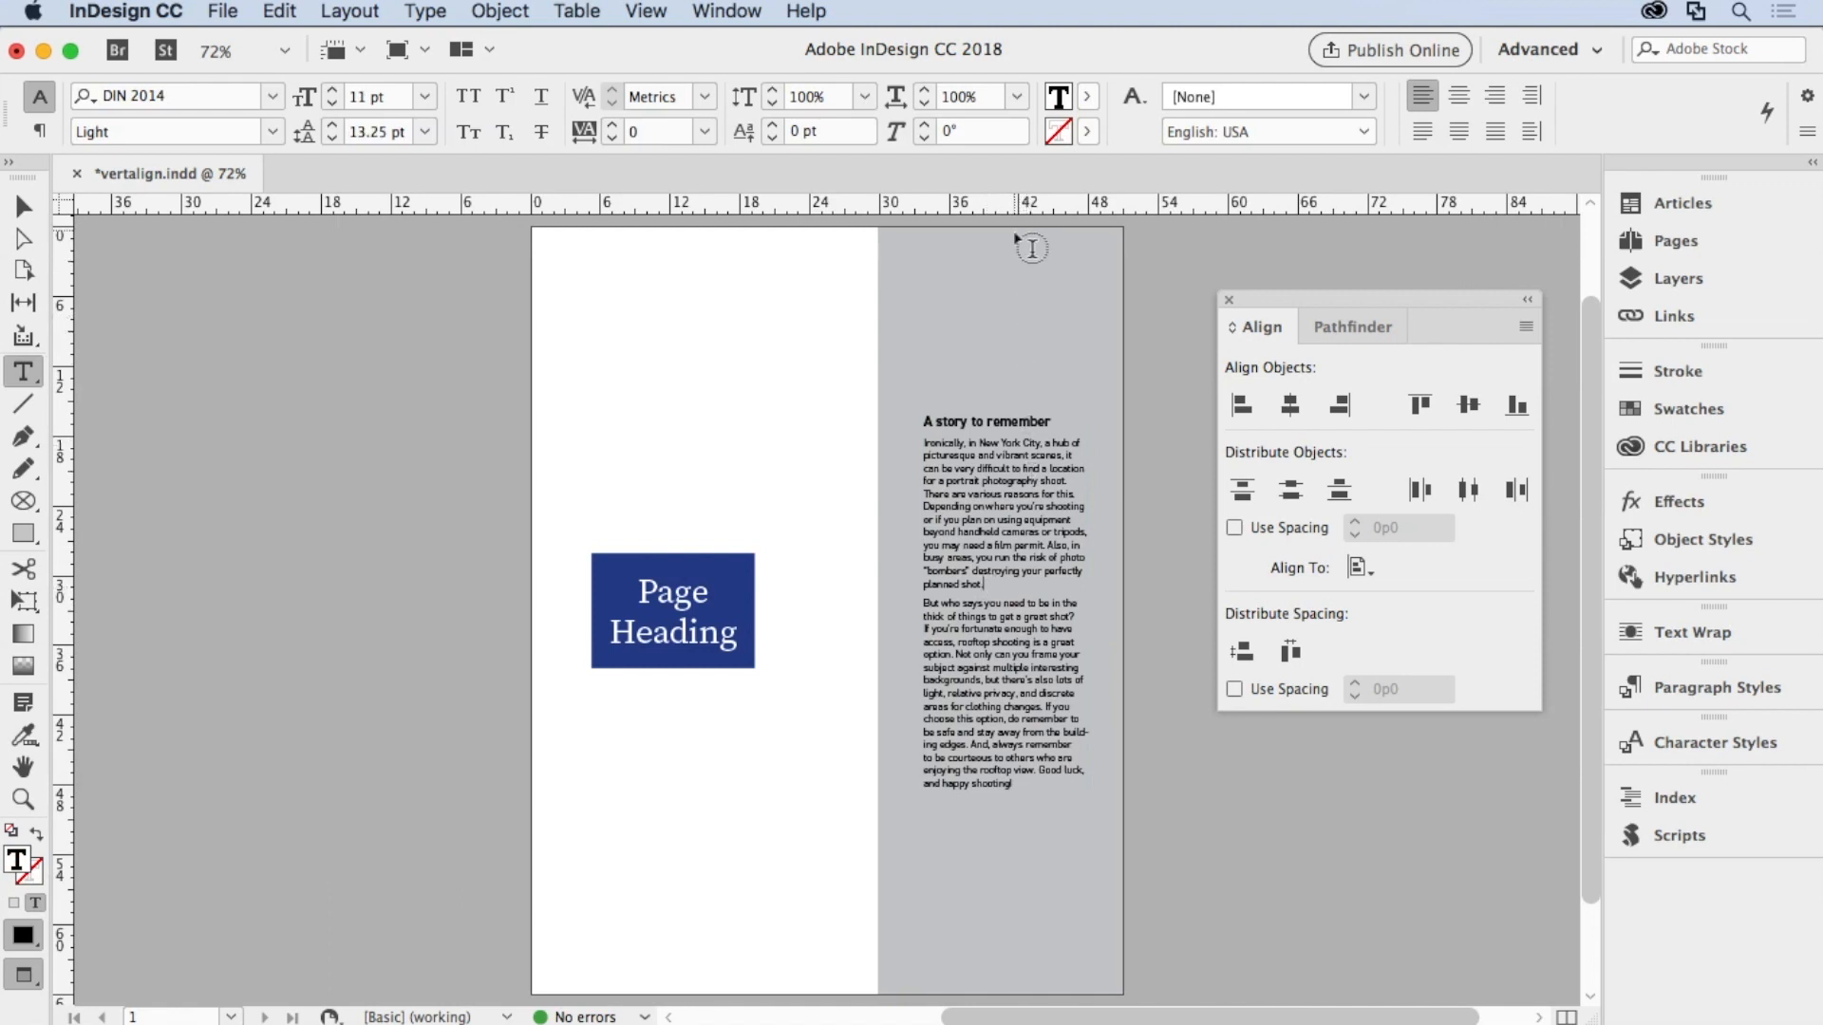
{"action": "mouse_move", "coordinate": [1005, 592]}
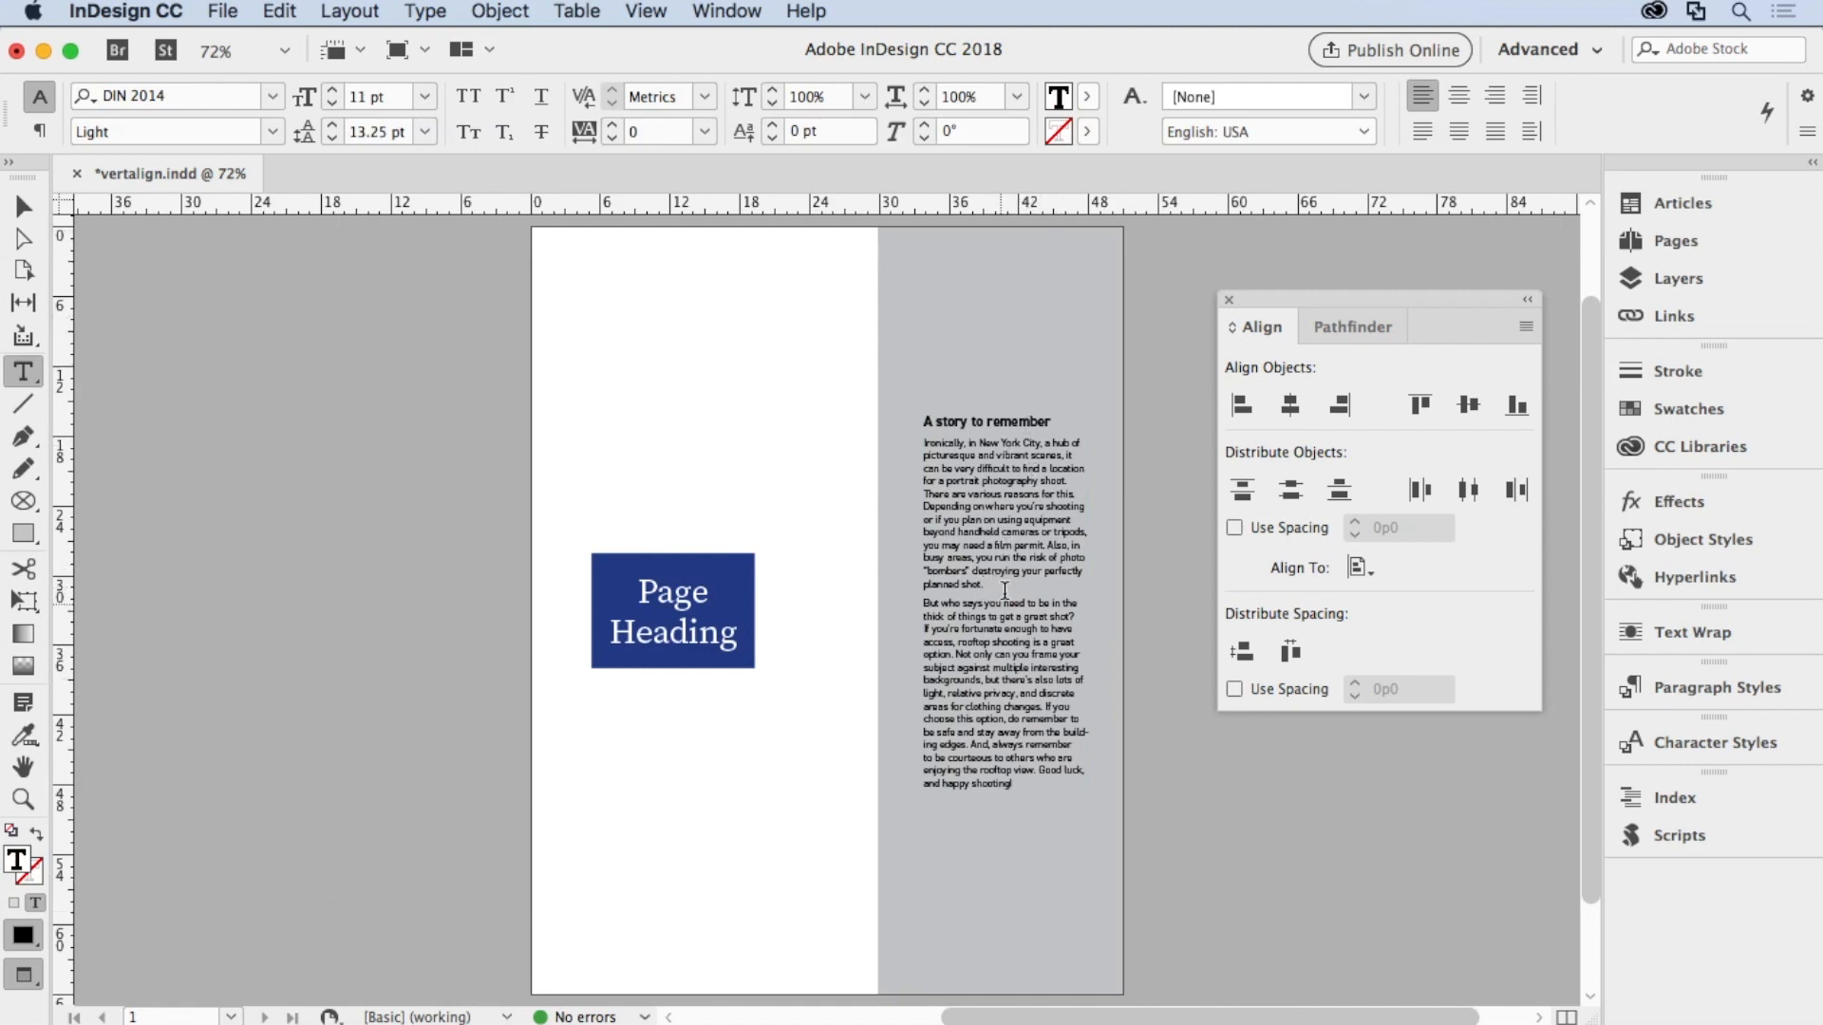